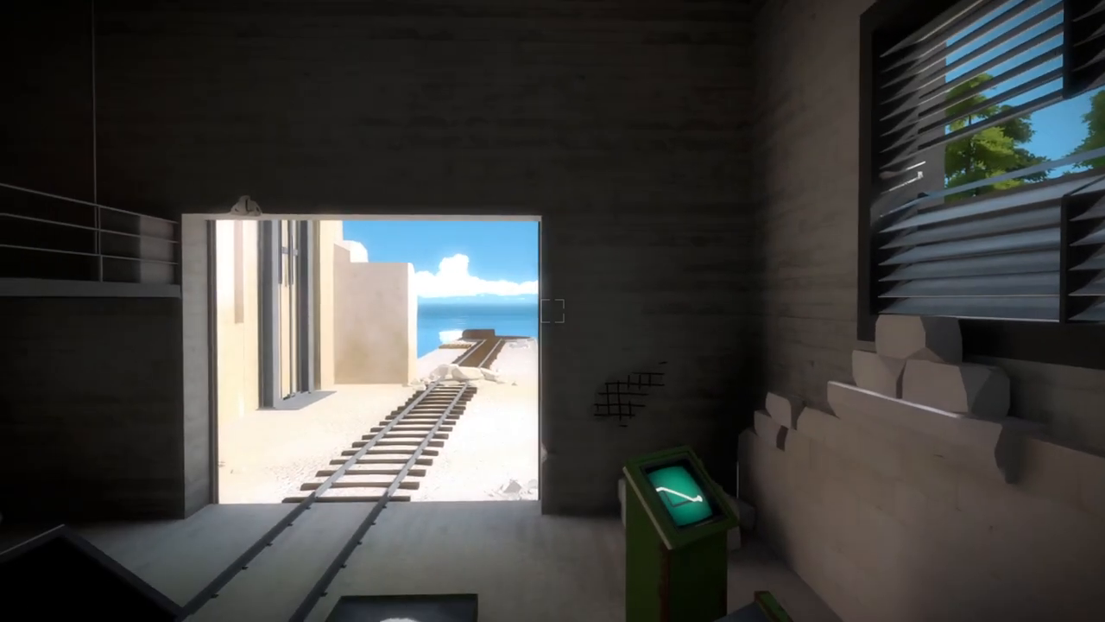
mouse_move(552, 310)
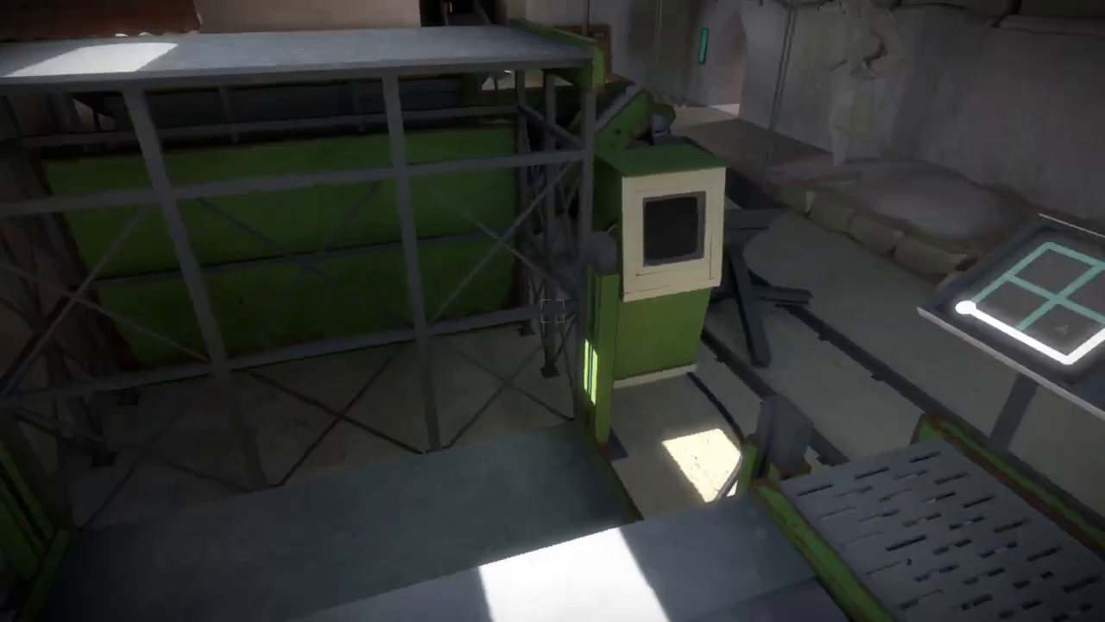
mouse_move(552, 311)
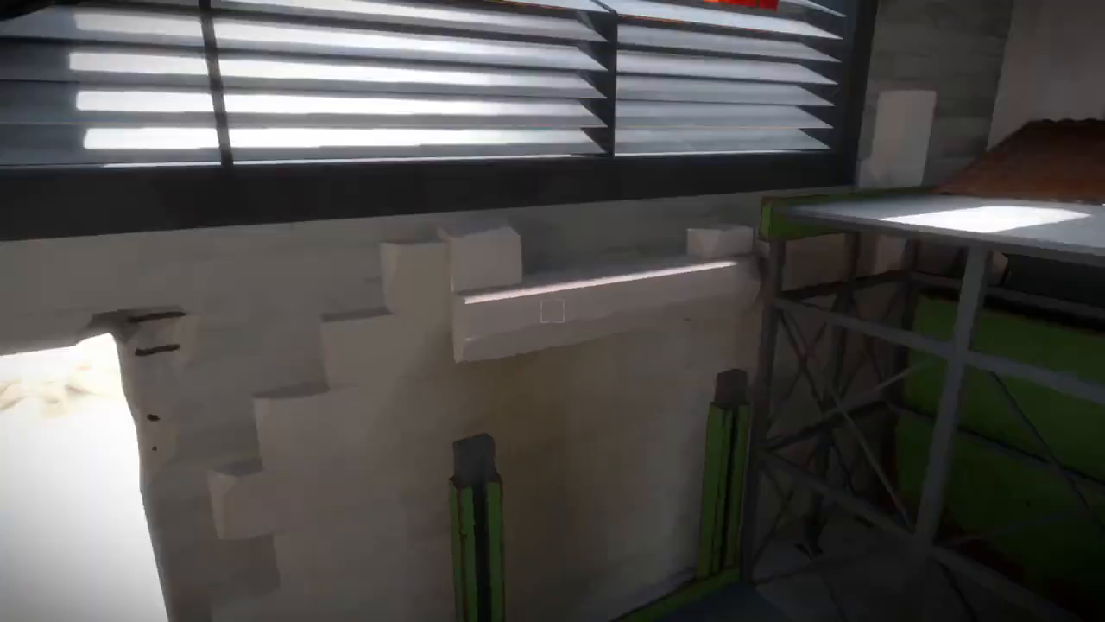
mouse_move(552, 311)
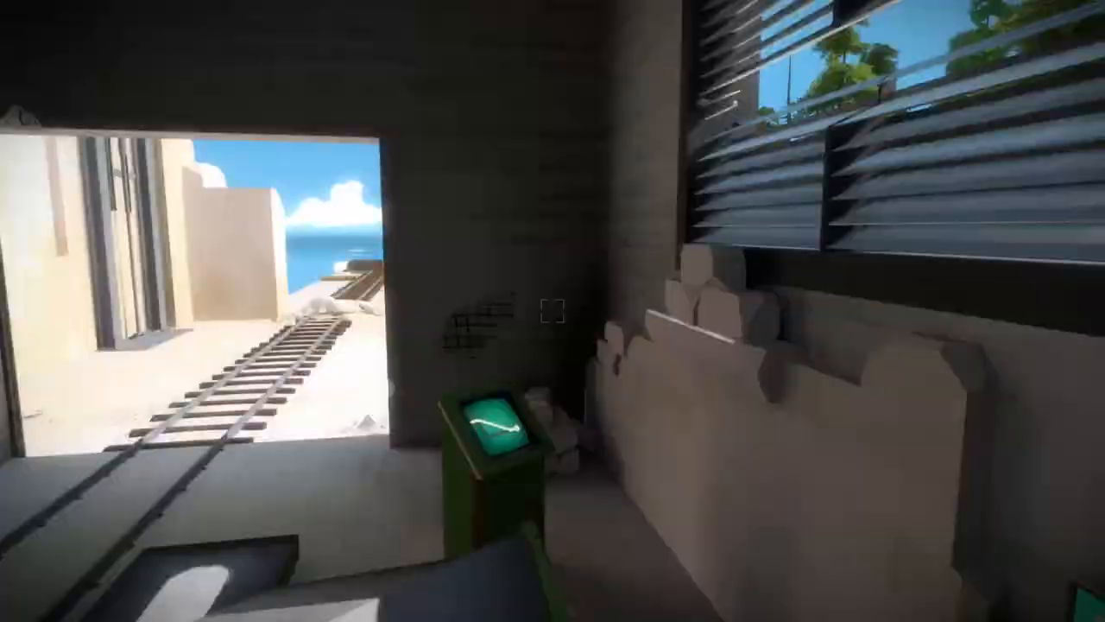
mouse_move(553, 311)
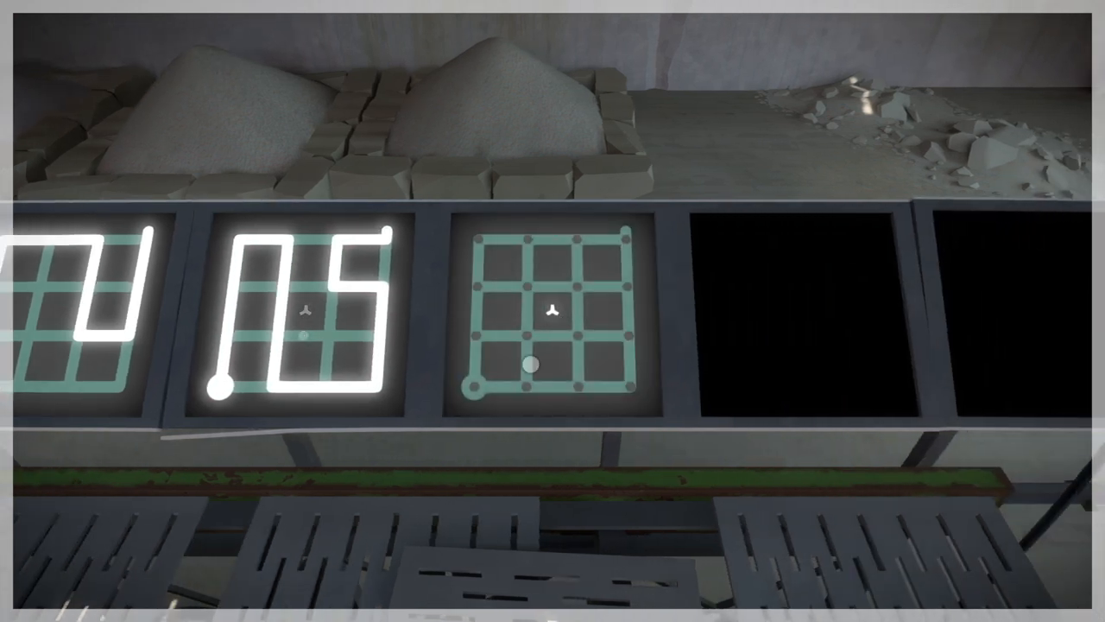
After early attempts, trace the third pier panel from lower-left, right along the bottom, then up toward the exit.
left_click_drag(529, 364, 473, 380)
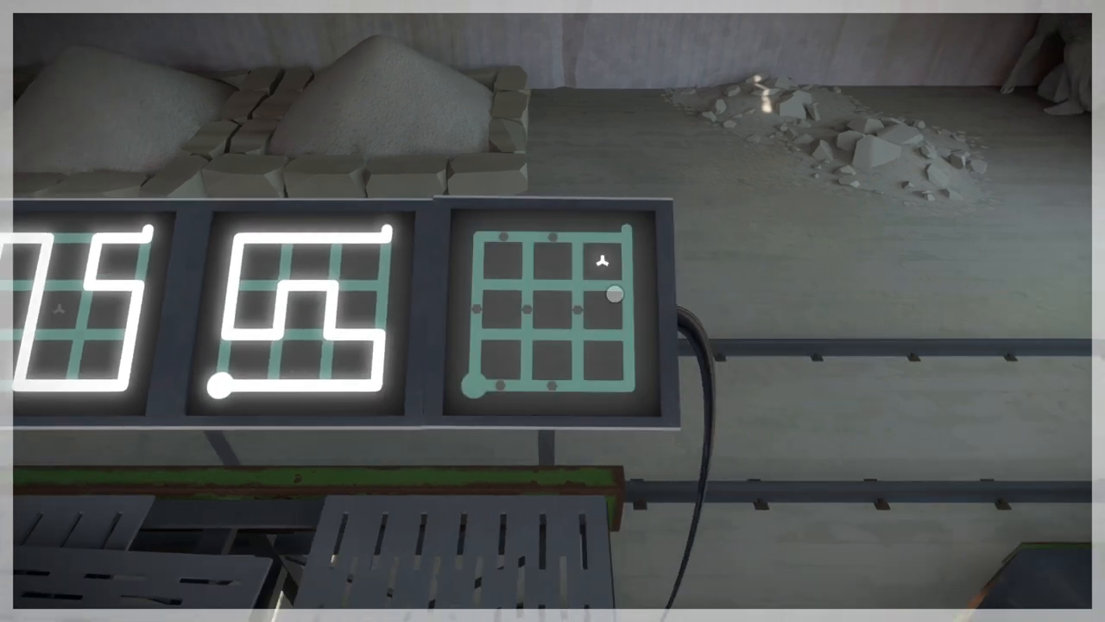
left_click_drag(616, 293, 475, 385)
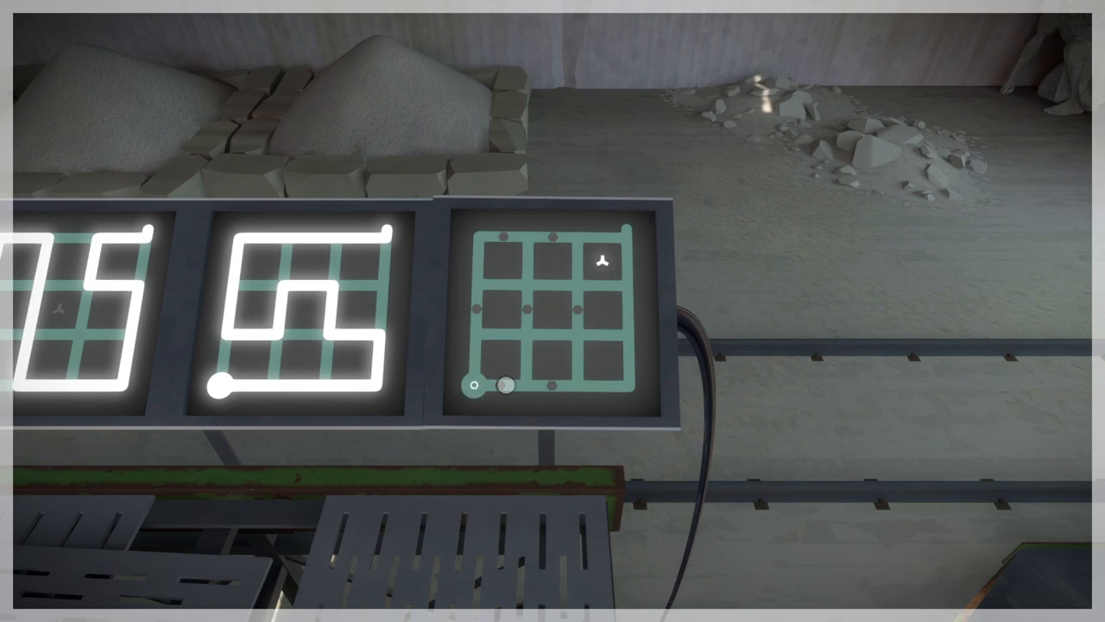
left_click(473, 384)
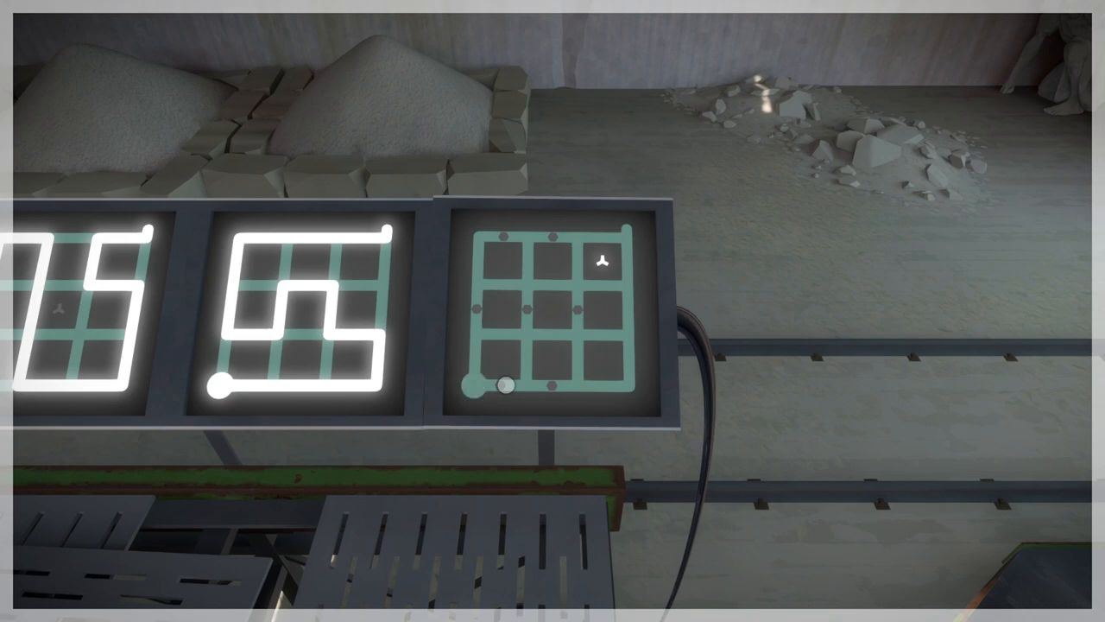
left_click_drag(476, 385, 560, 385)
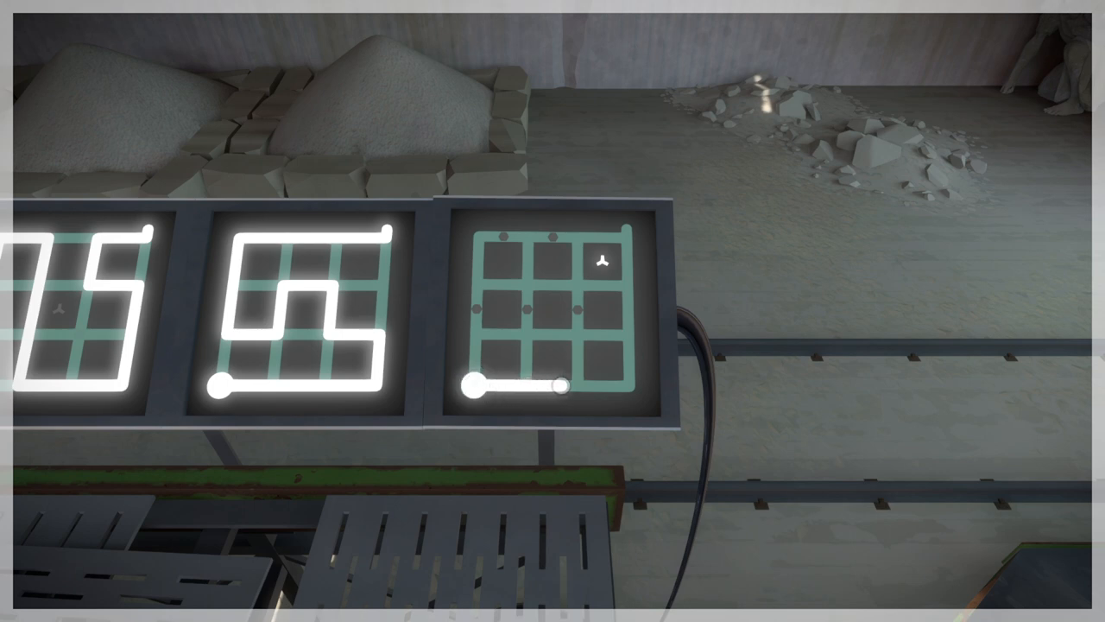
left_click_drag(560, 389, 557, 335)
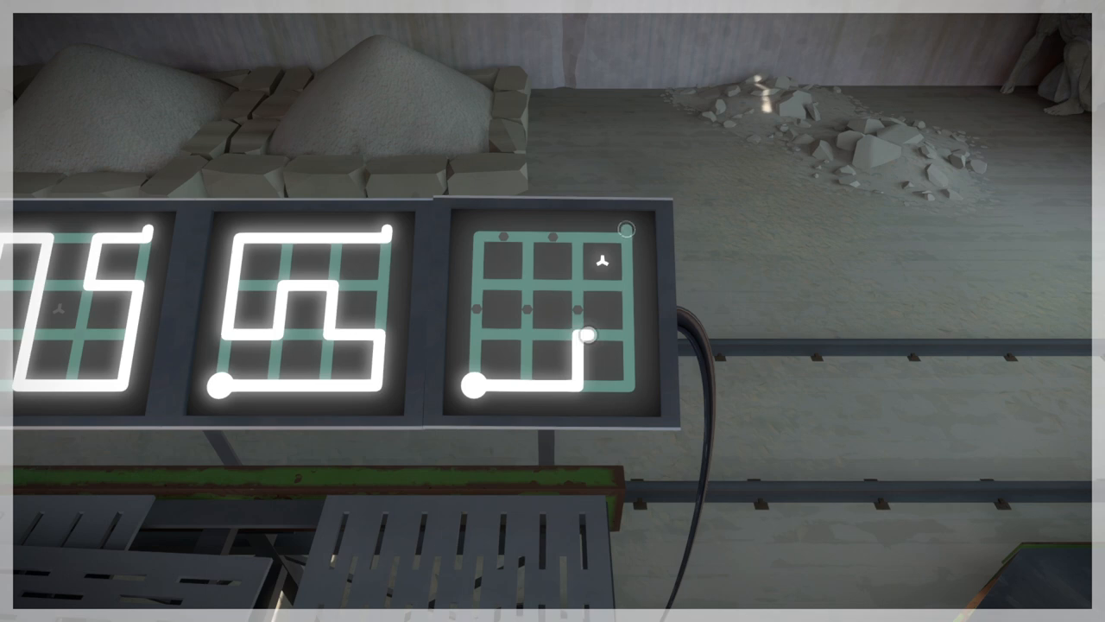
left_click_drag(587, 335, 621, 335)
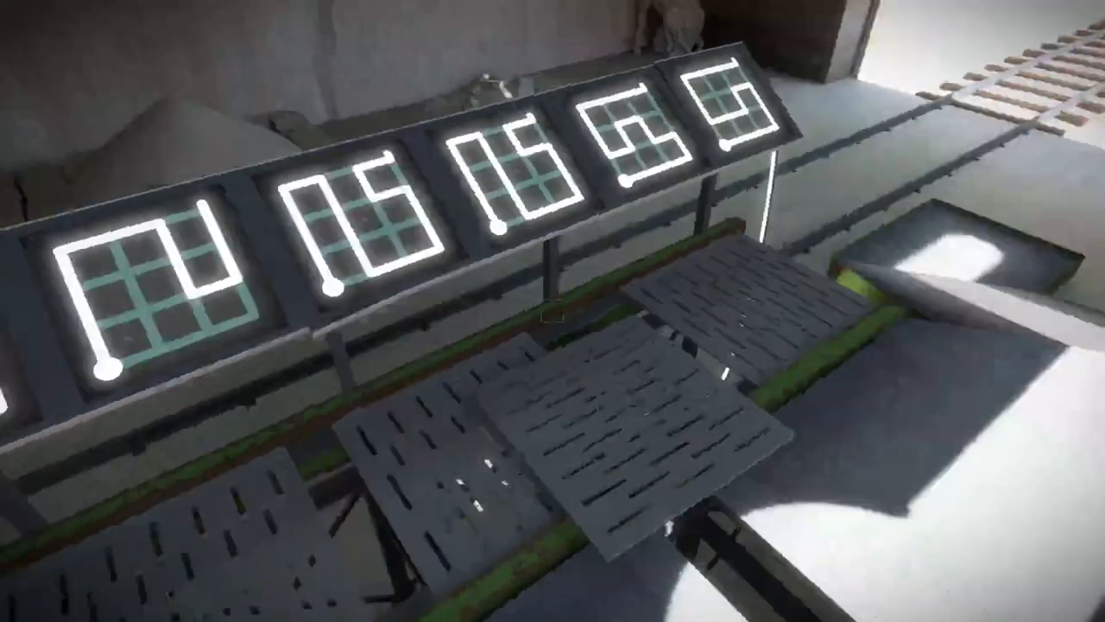
mouse_move(552, 310)
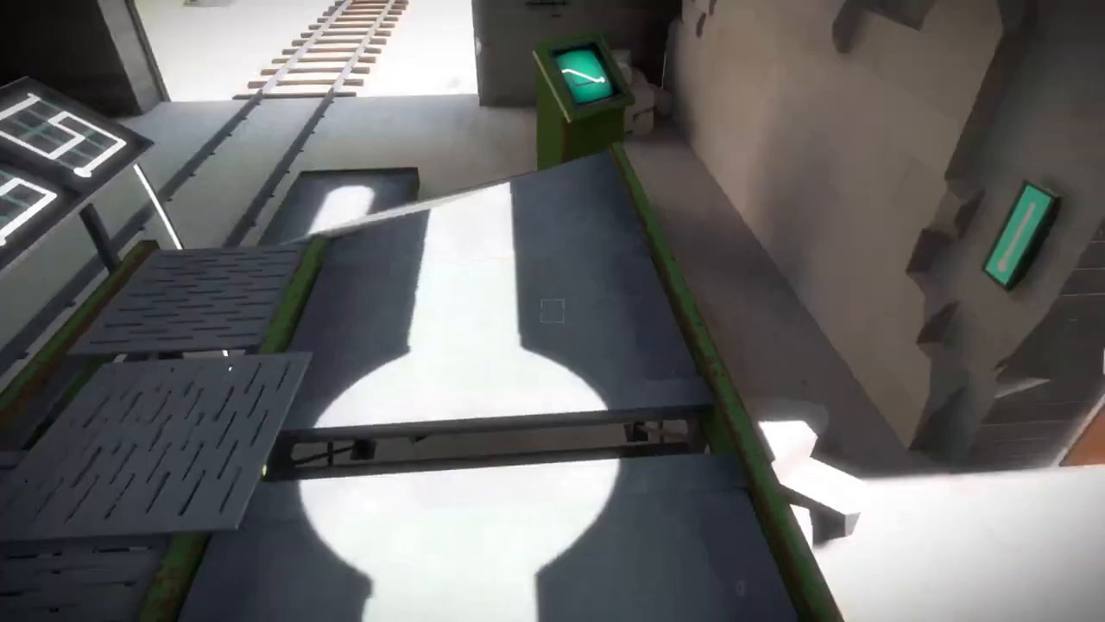
mouse_move(552, 311)
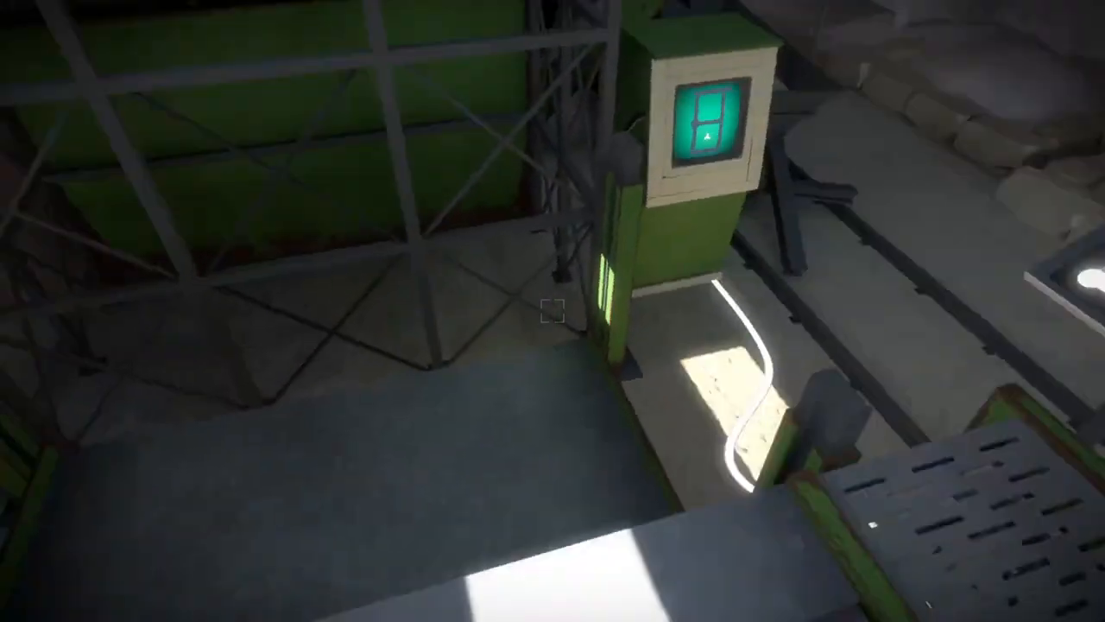
mouse_move(553, 311)
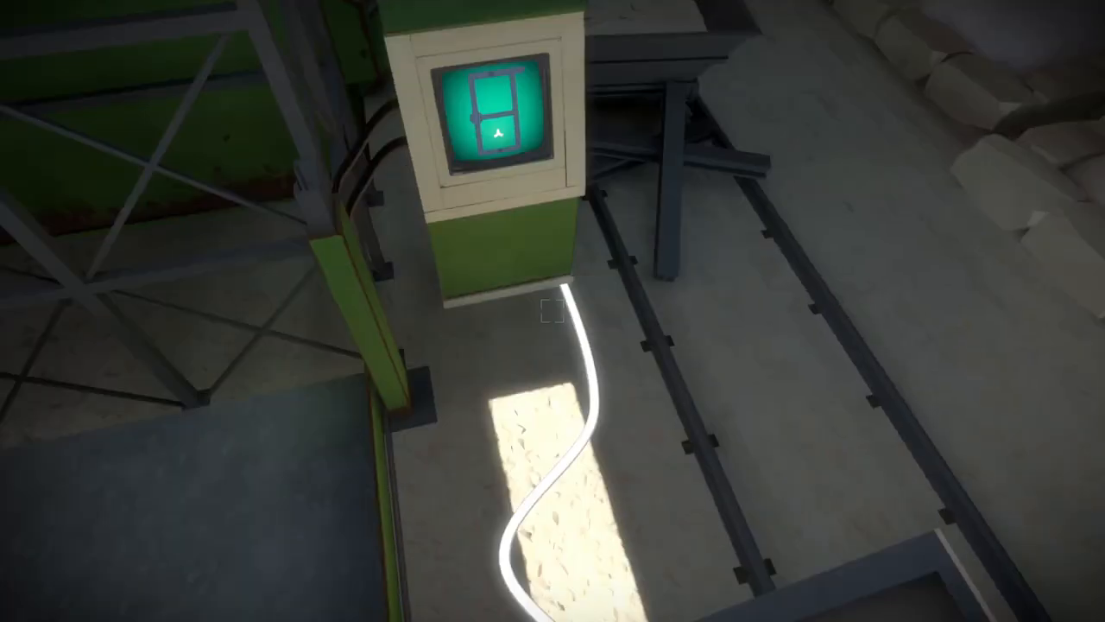
mouse_move(552, 310)
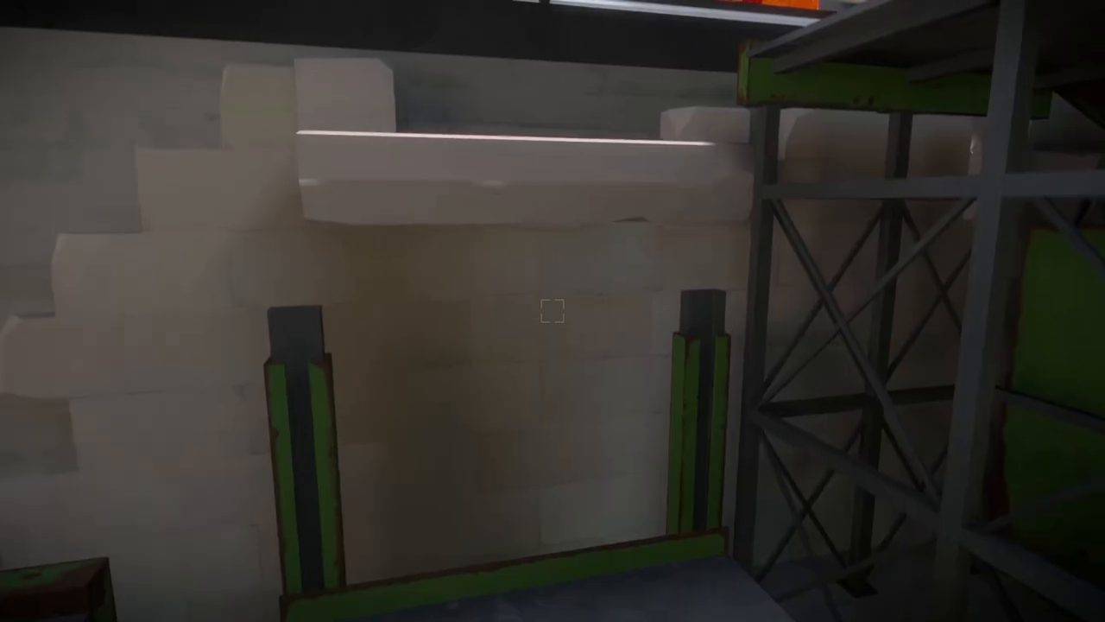
mouse_move(553, 311)
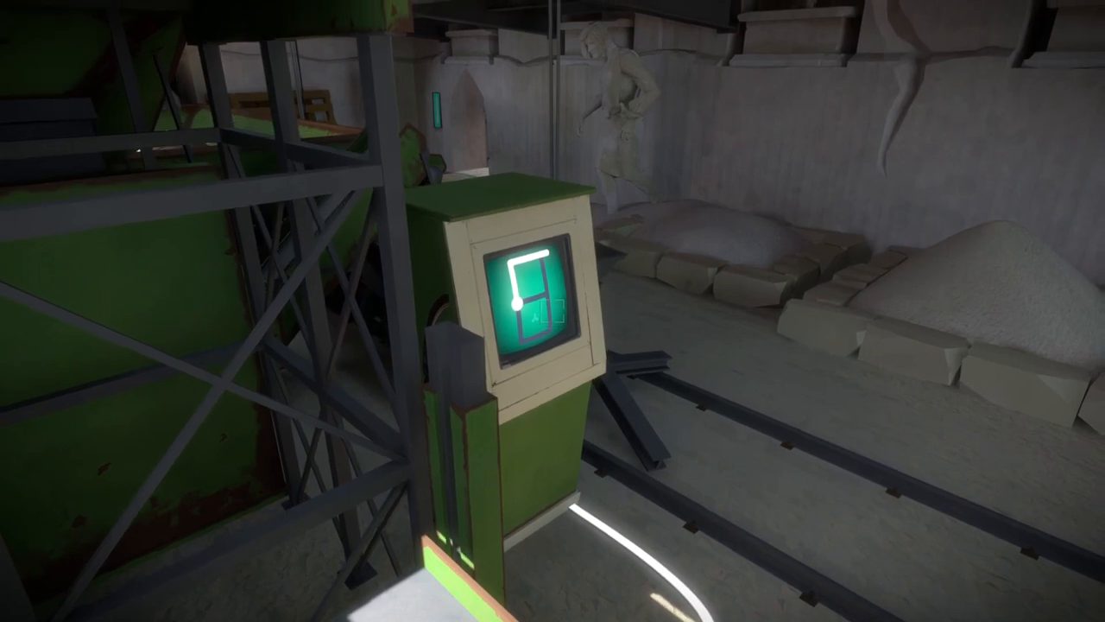
mouse_move(553, 311)
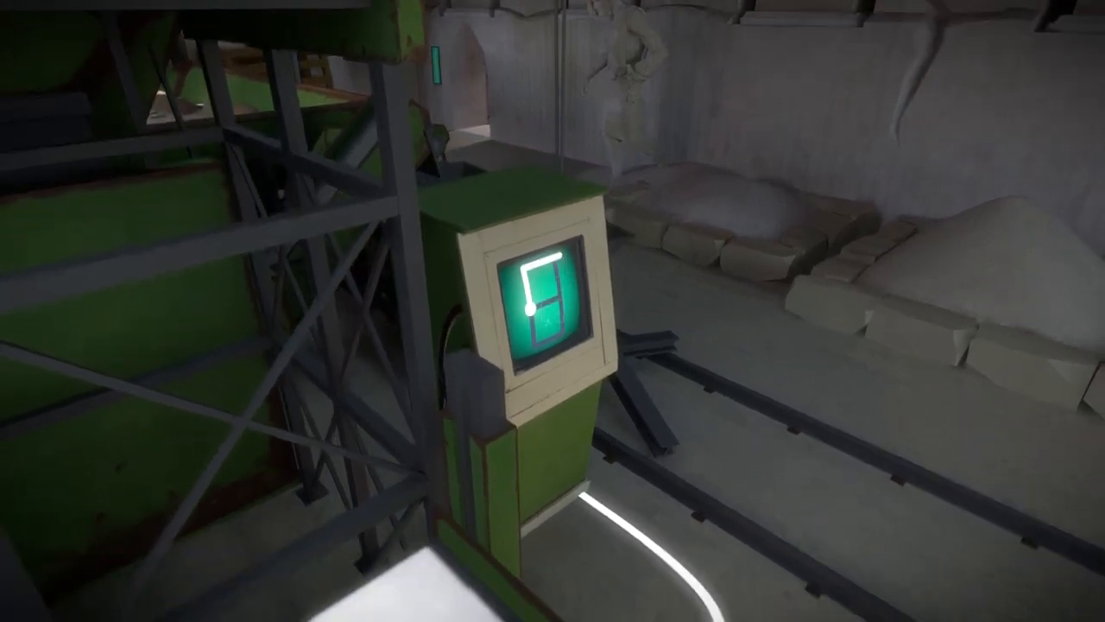
mouse_move(553, 311)
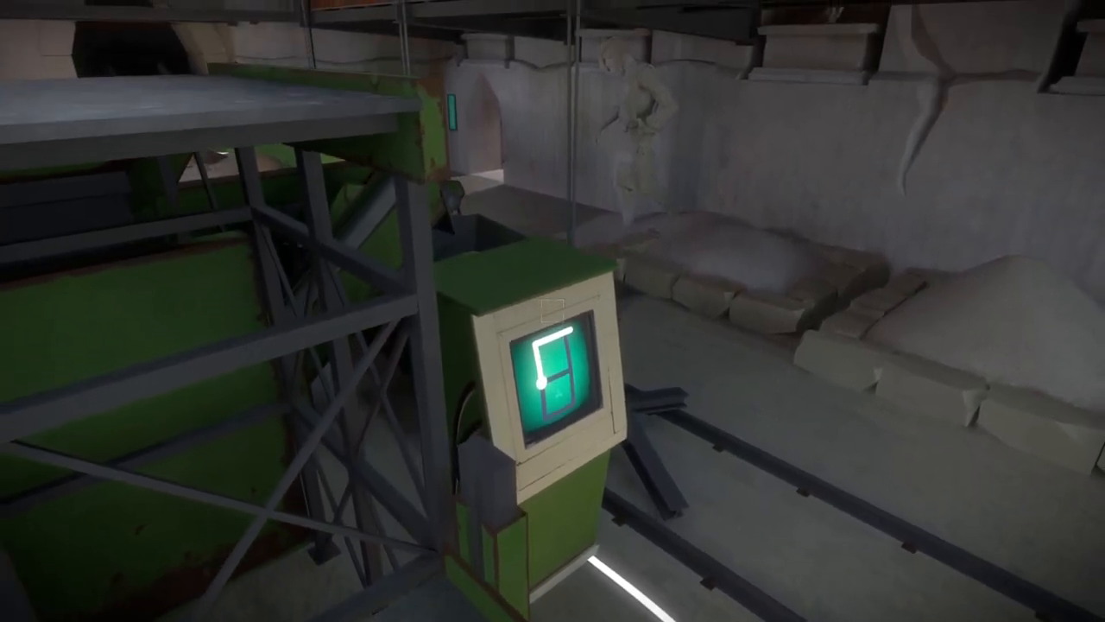
mouse_move(553, 311)
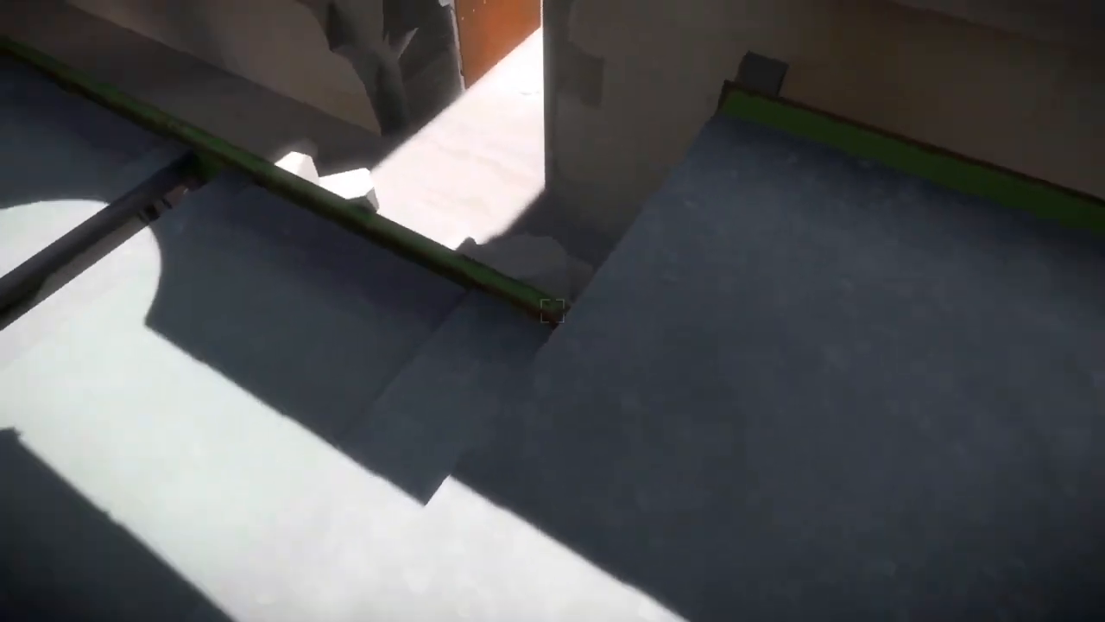
mouse_move(552, 310)
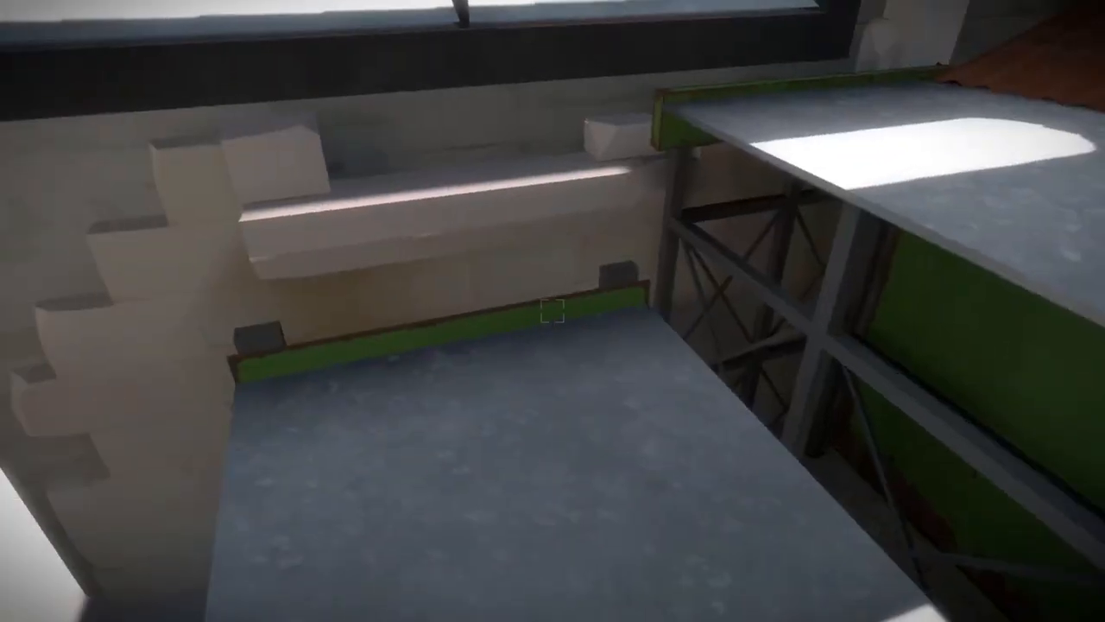
mouse_move(552, 311)
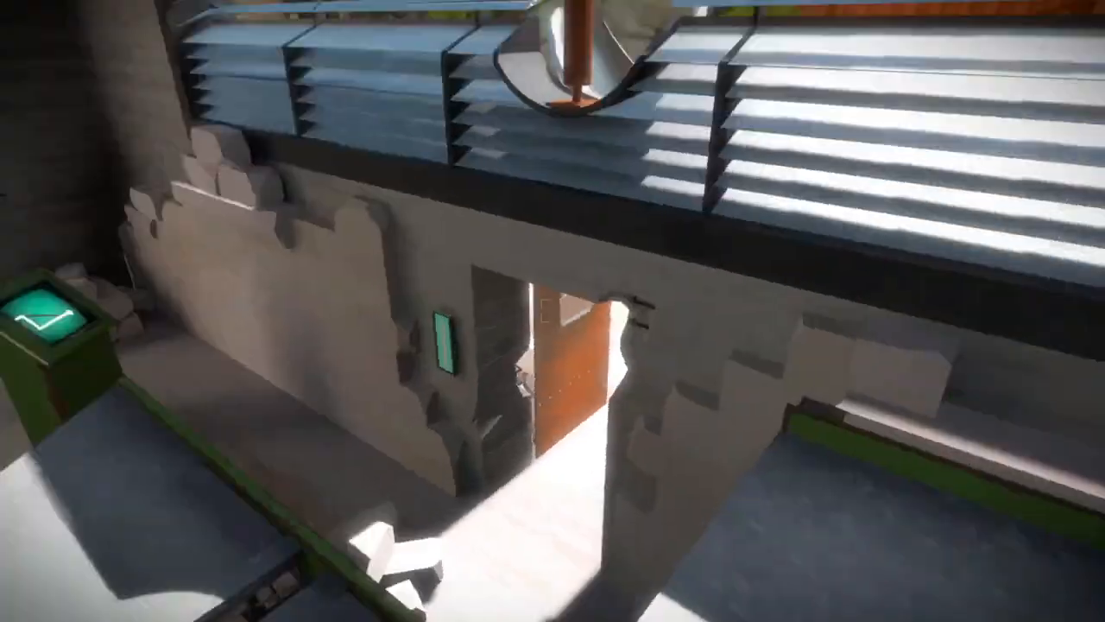
mouse_move(553, 311)
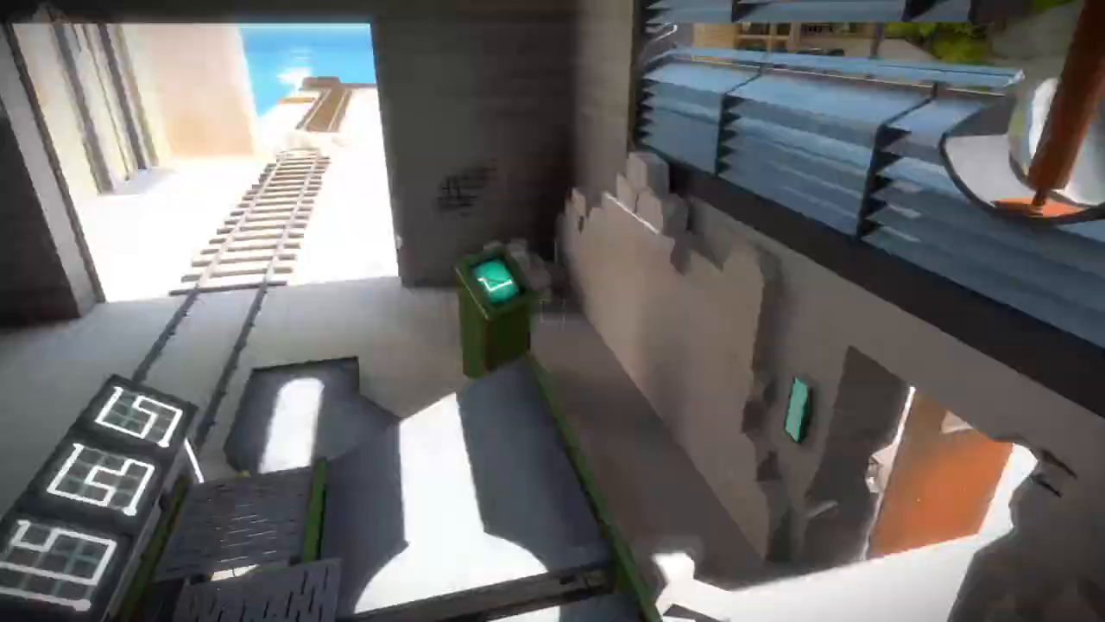
mouse_move(552, 311)
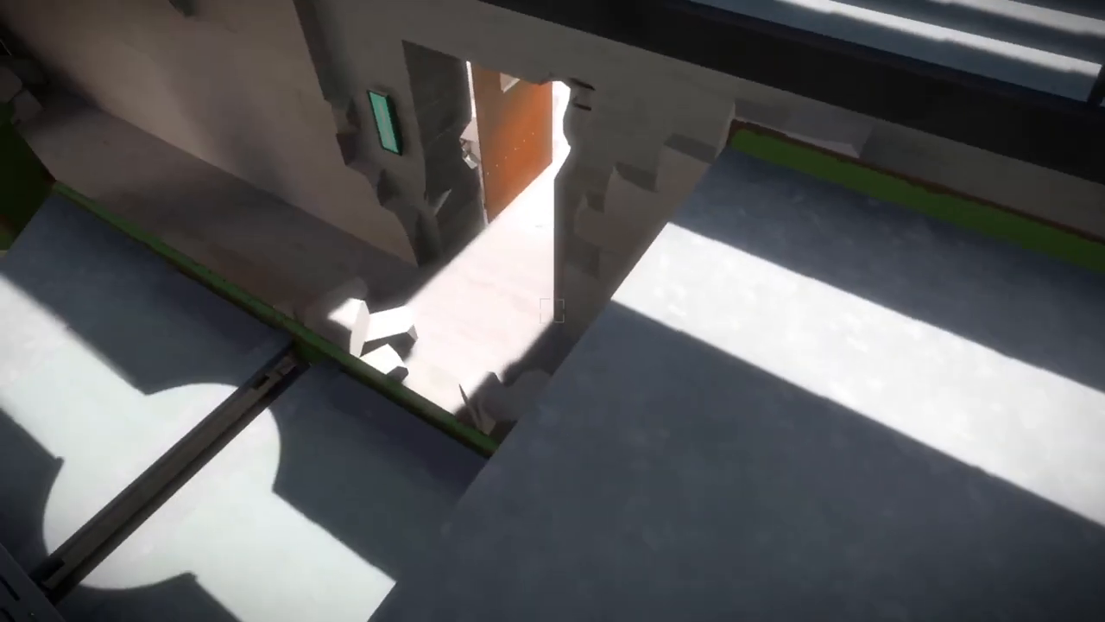
mouse_move(552, 311)
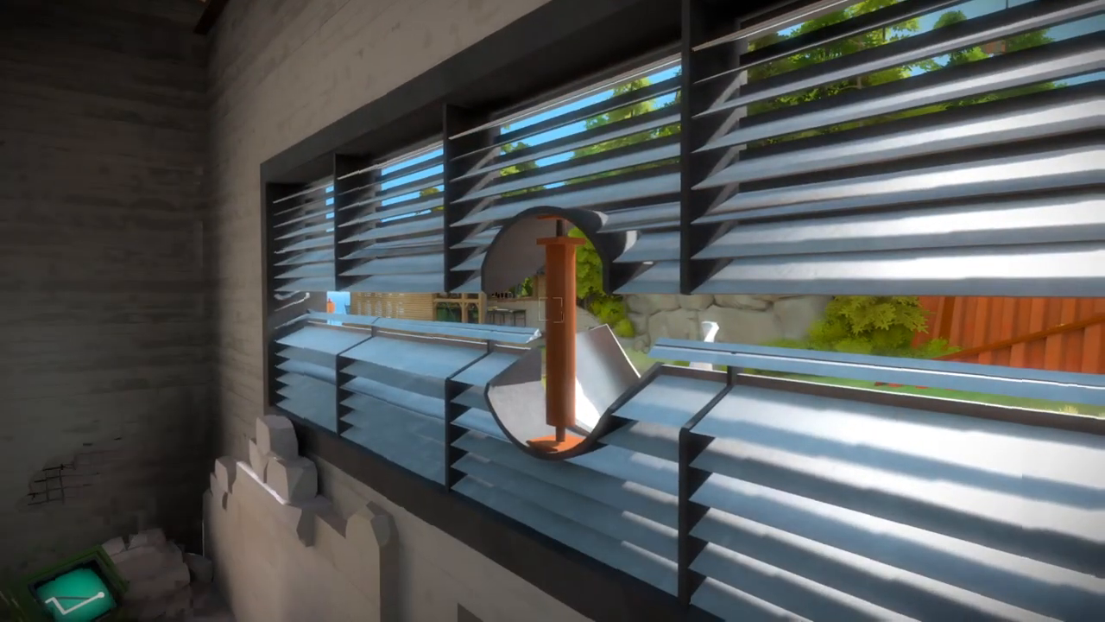
mouse_move(553, 310)
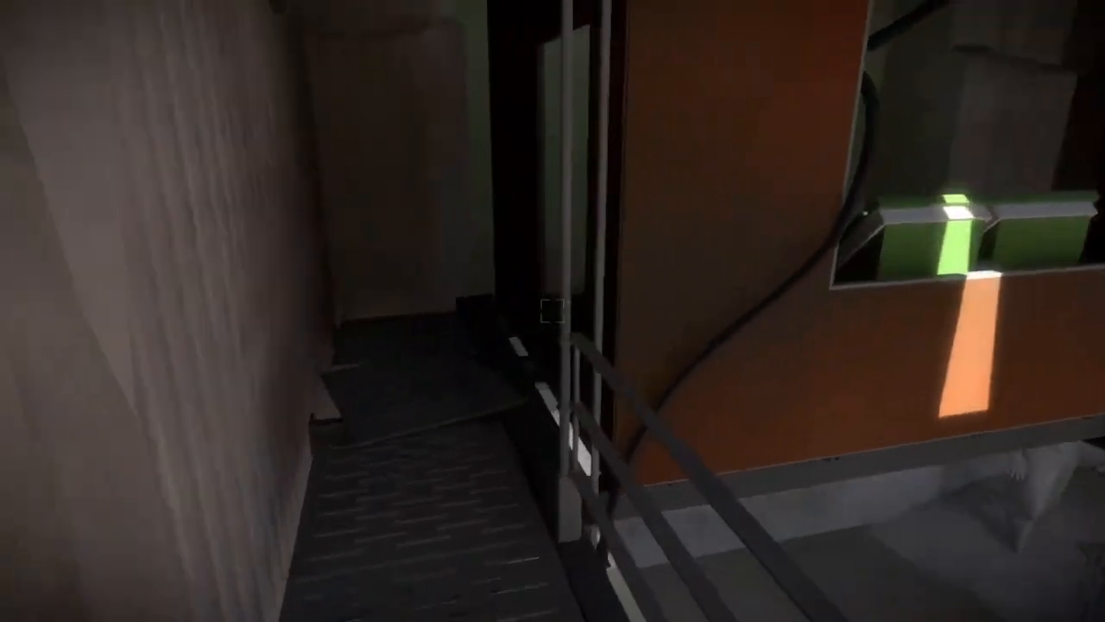
mouse_move(553, 311)
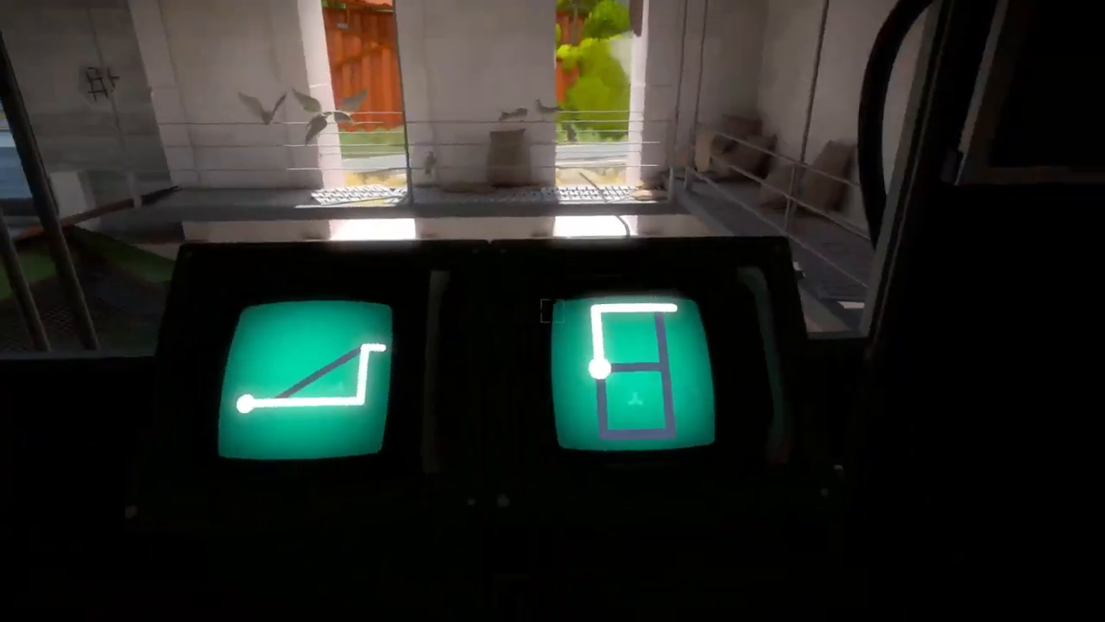
mouse_move(553, 311)
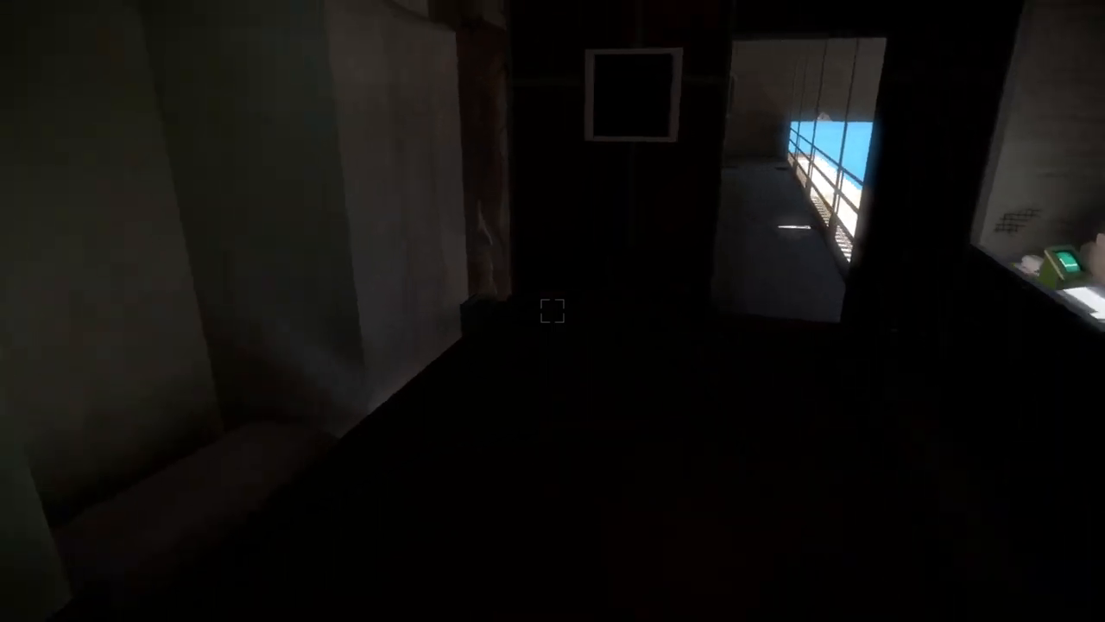
mouse_move(553, 311)
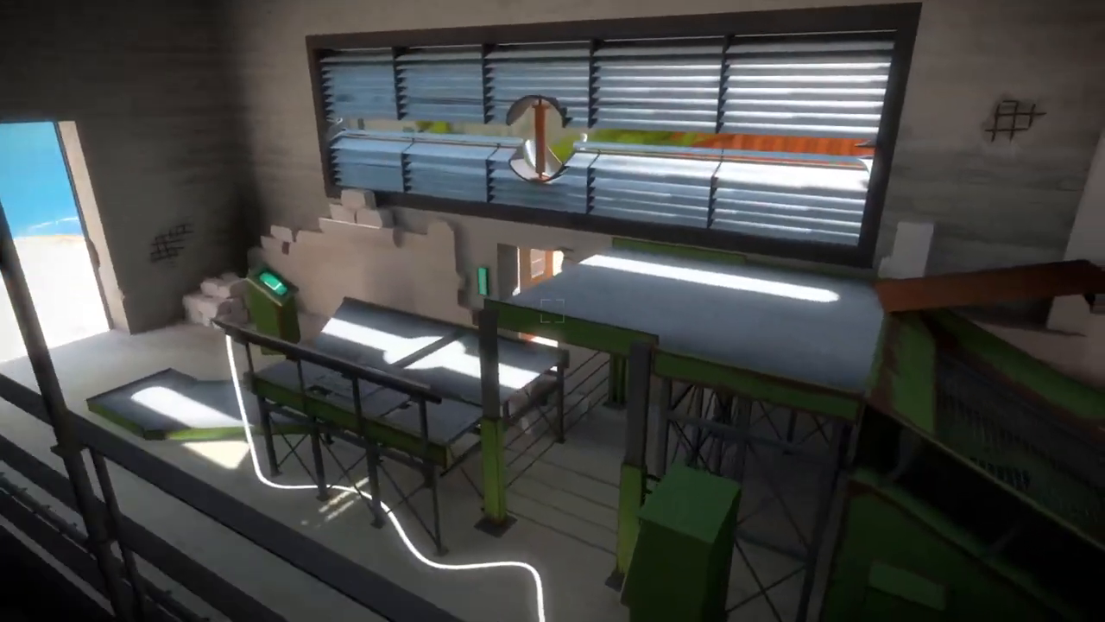
mouse_move(552, 311)
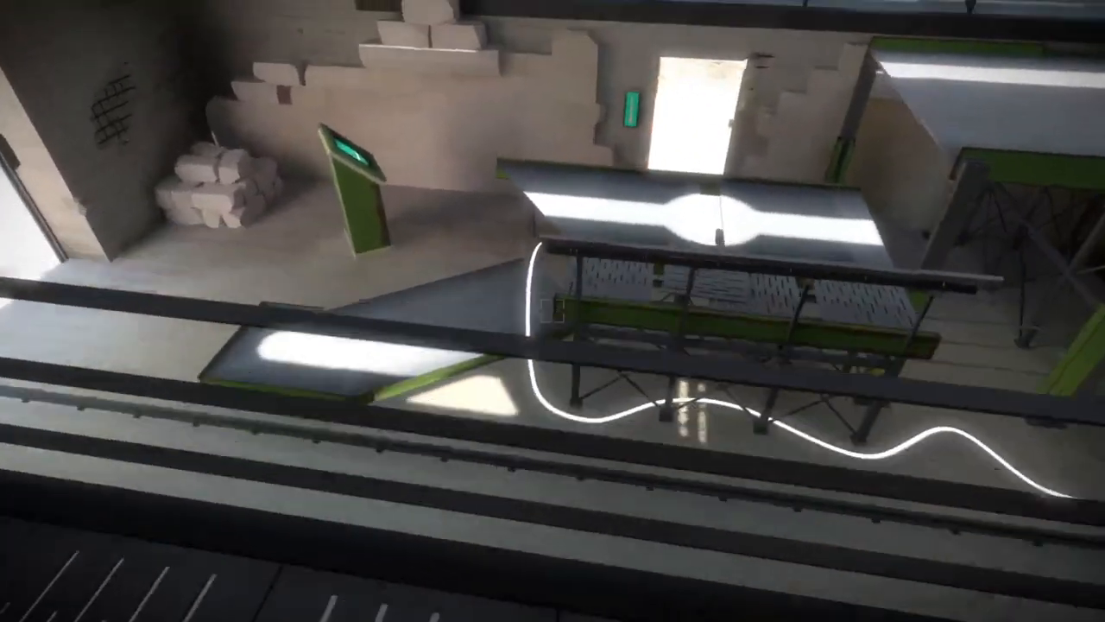
mouse_move(553, 311)
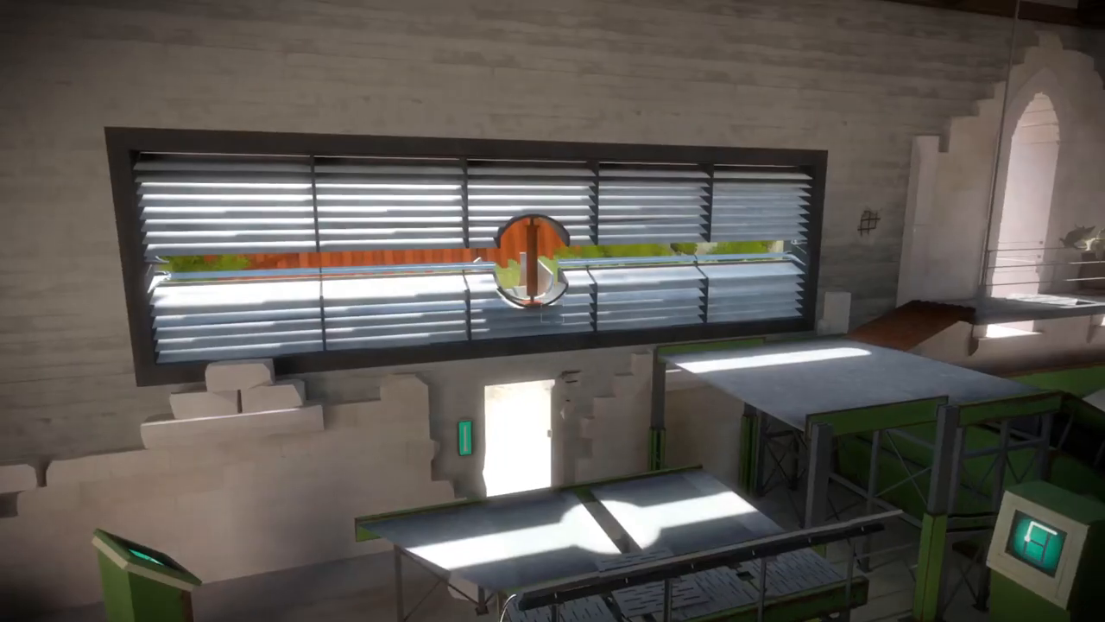
mouse_move(552, 311)
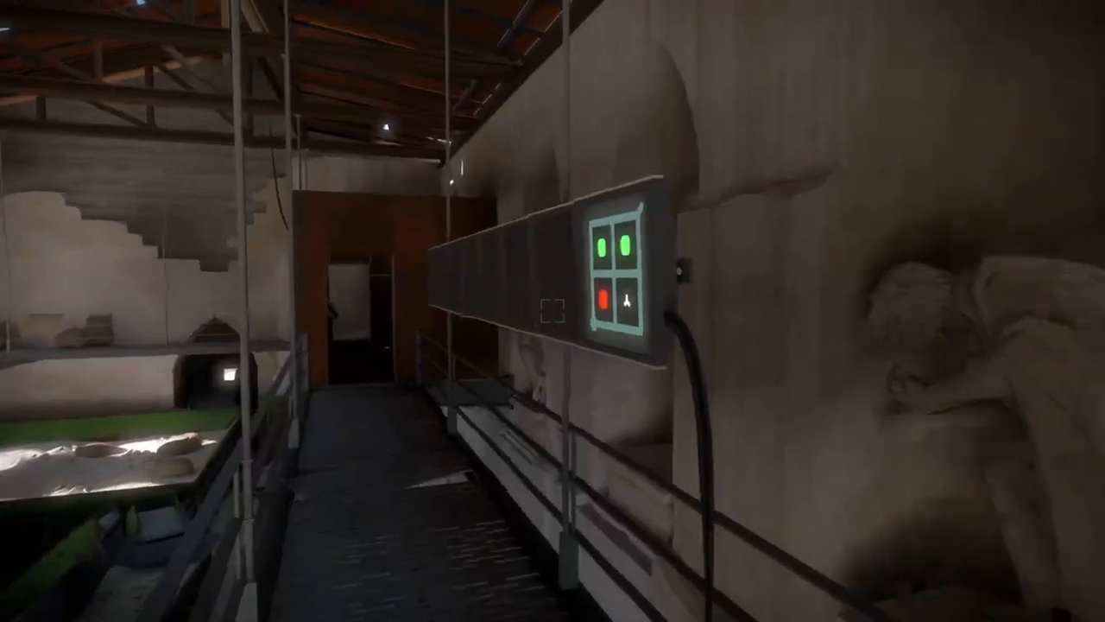
mouse_move(552, 311)
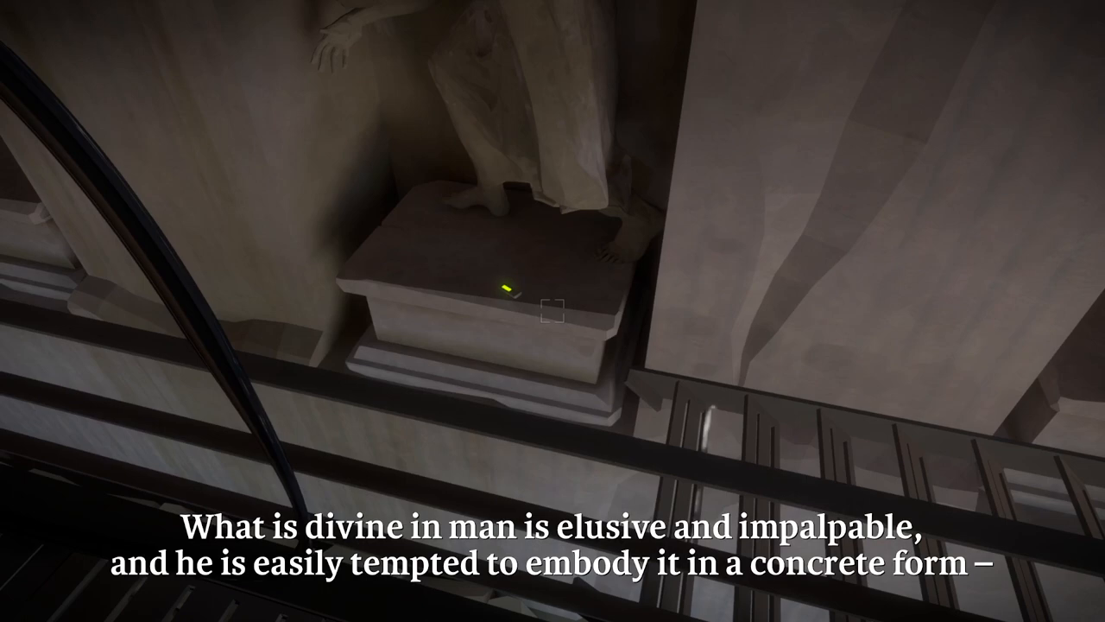
mouse_move(553, 311)
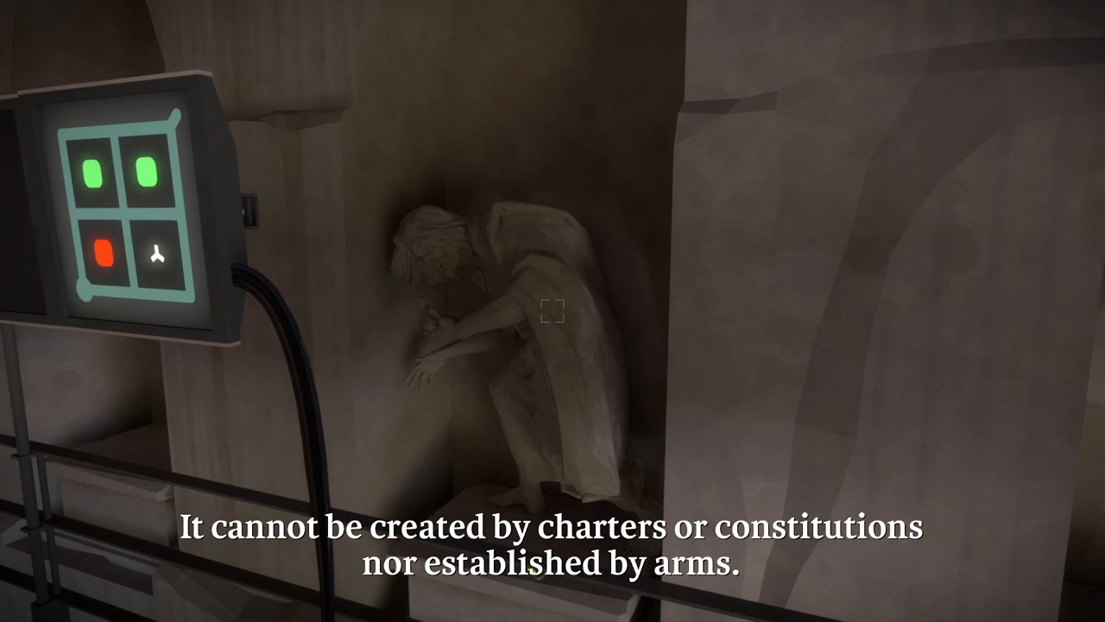
mouse_move(552, 310)
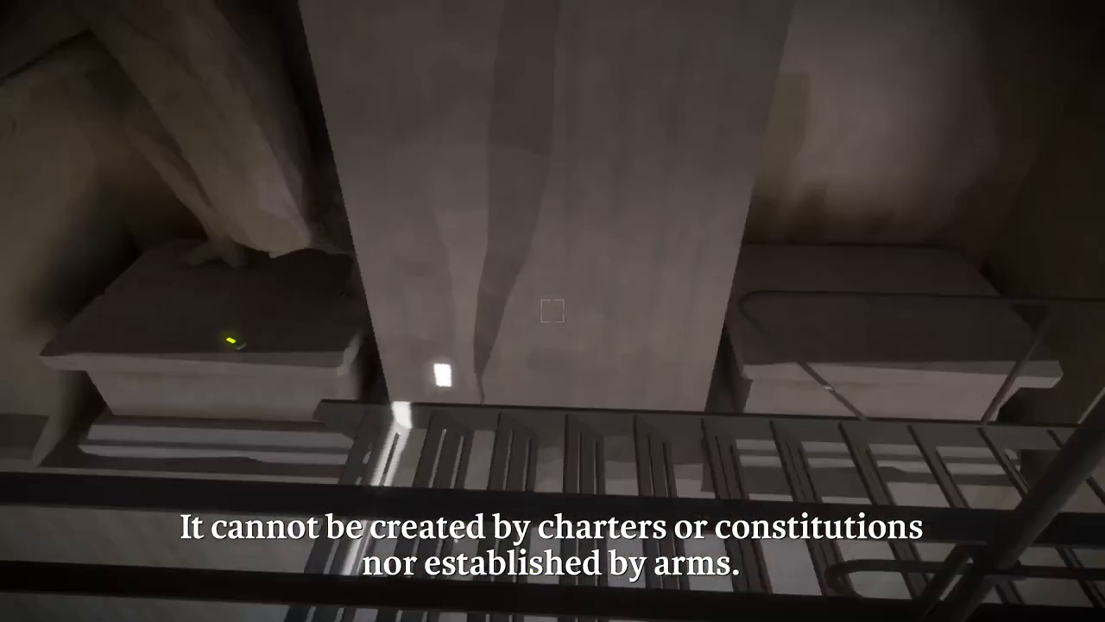
mouse_move(552, 311)
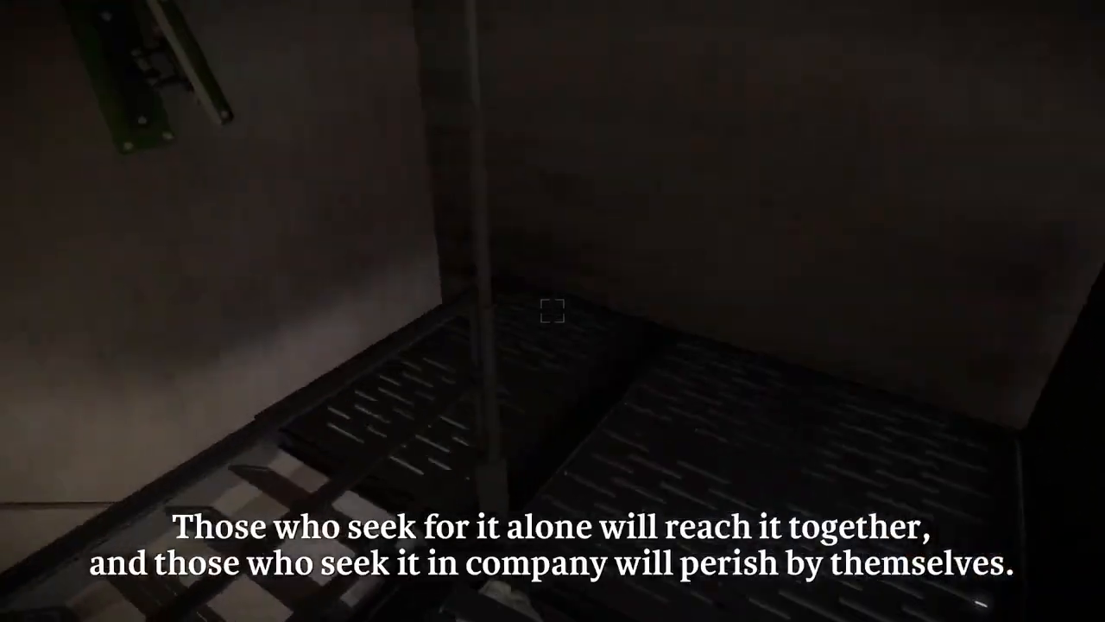
mouse_move(552, 310)
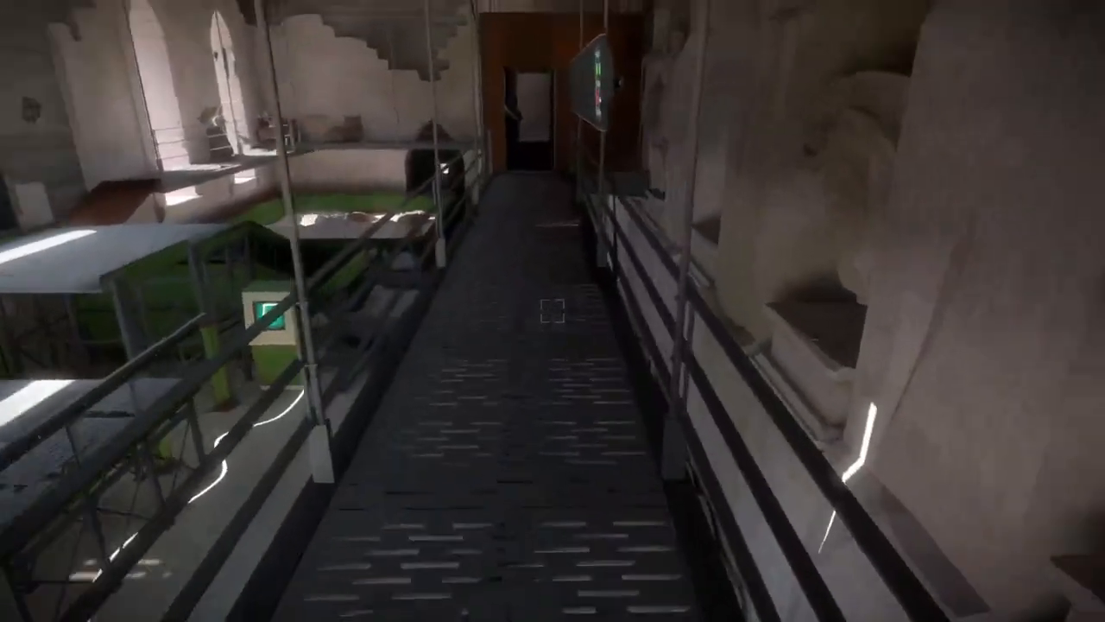
Walk along the upper catwalk to the doorway and the three-by-three red-green wall panel.
key("W")
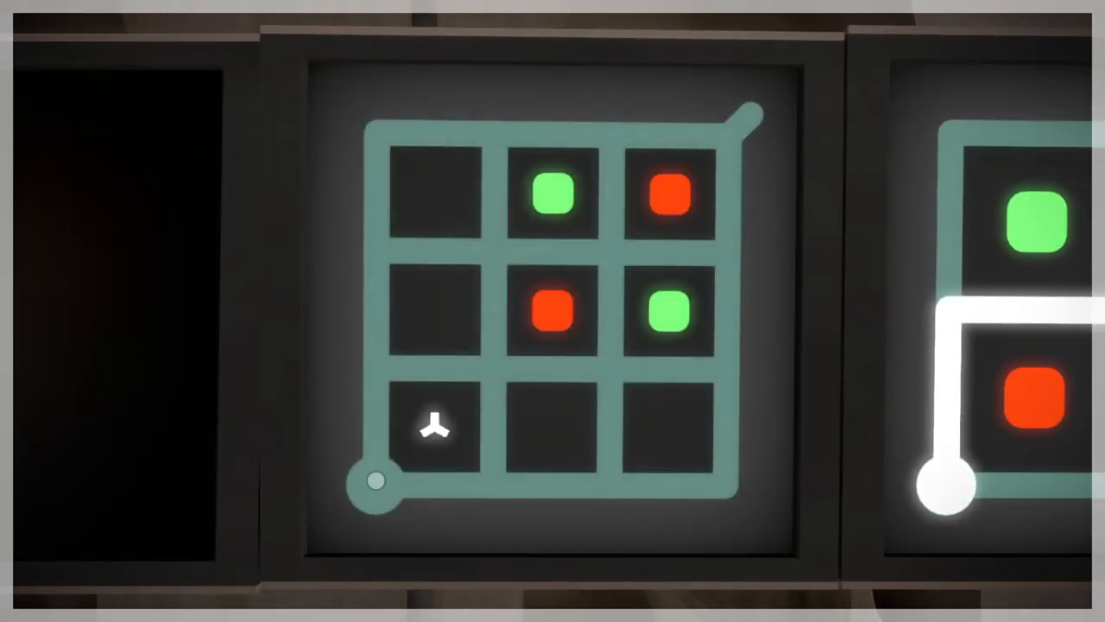
Look over the three-by-three red-green square panels, then face the four-by-four grid.
left_click_drag(373, 482, 612, 136)
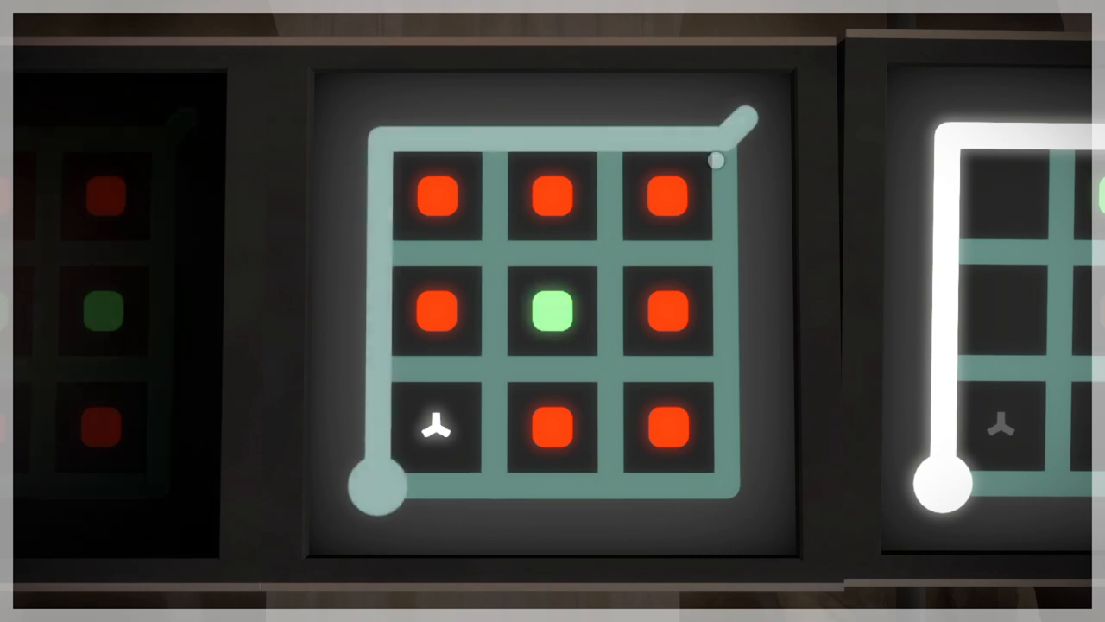
left_click(663, 311)
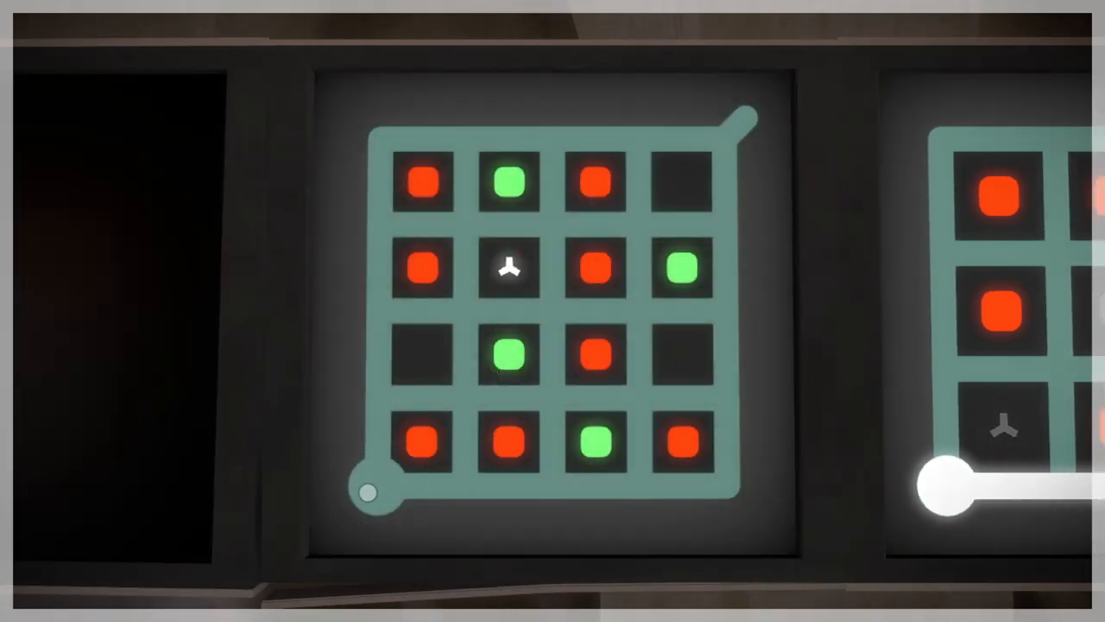
left_click_drag(367, 492, 725, 367)
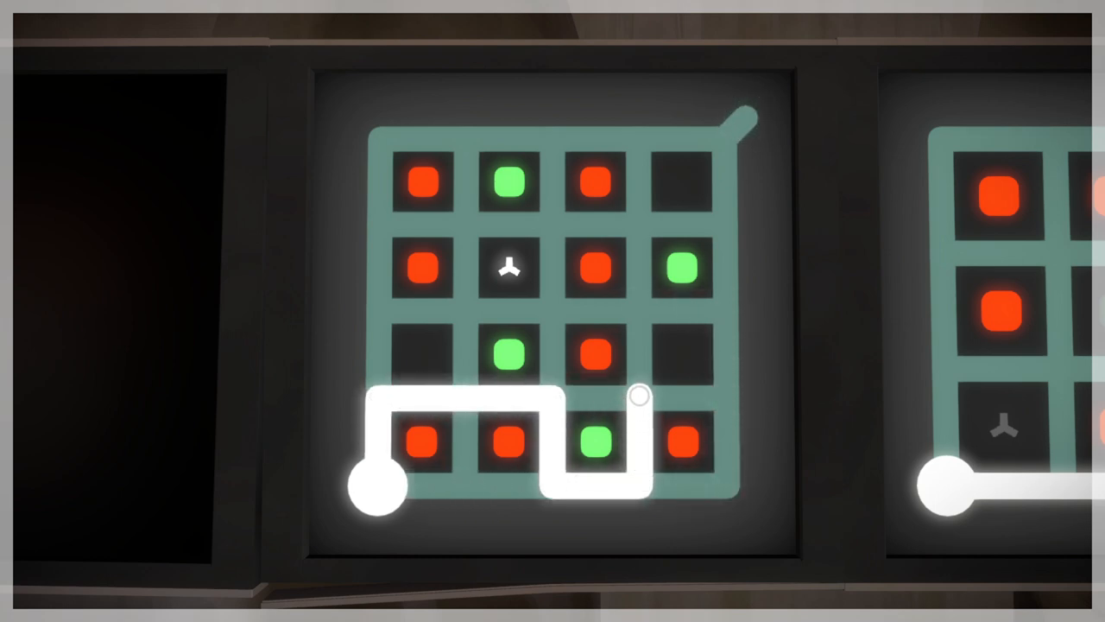
left_click_drag(638, 397, 726, 324)
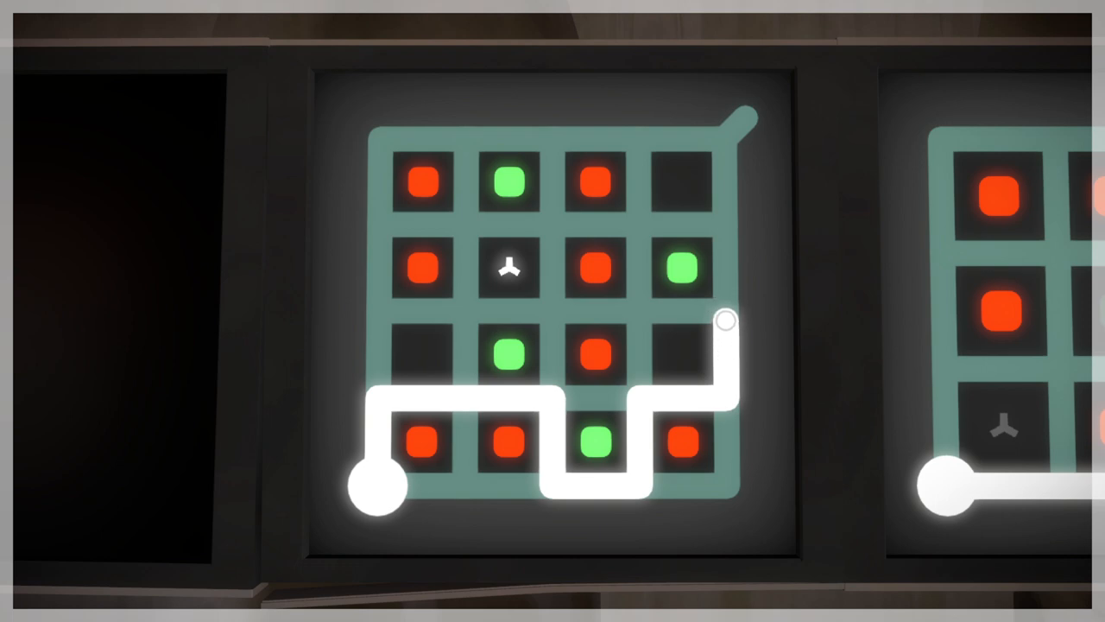
left_click_drag(725, 324, 379, 173)
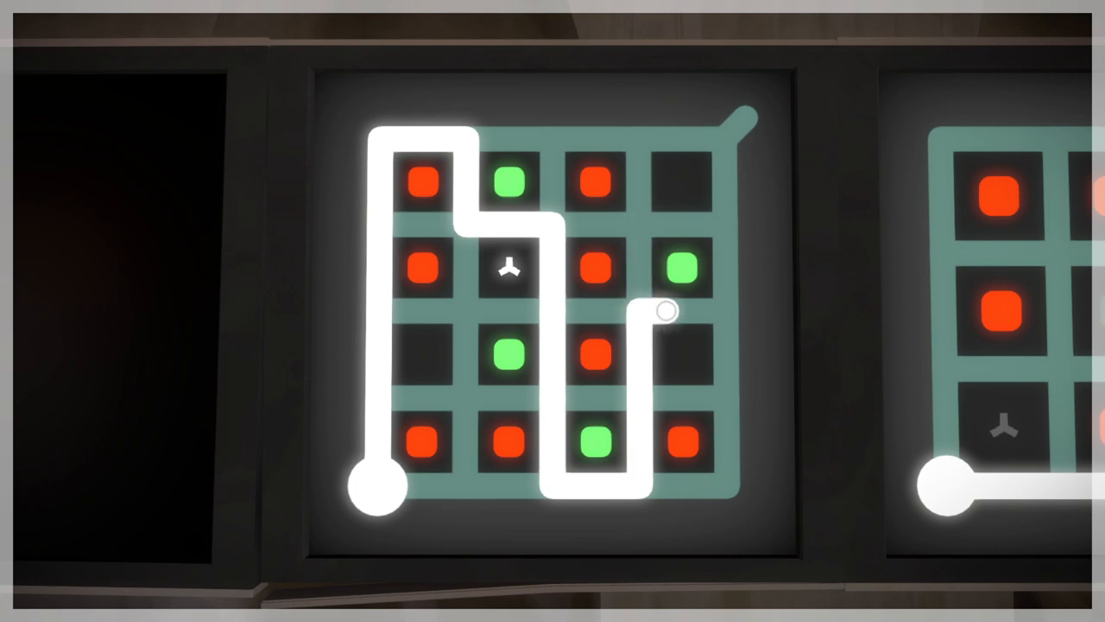
left_click_drag(669, 311, 552, 388)
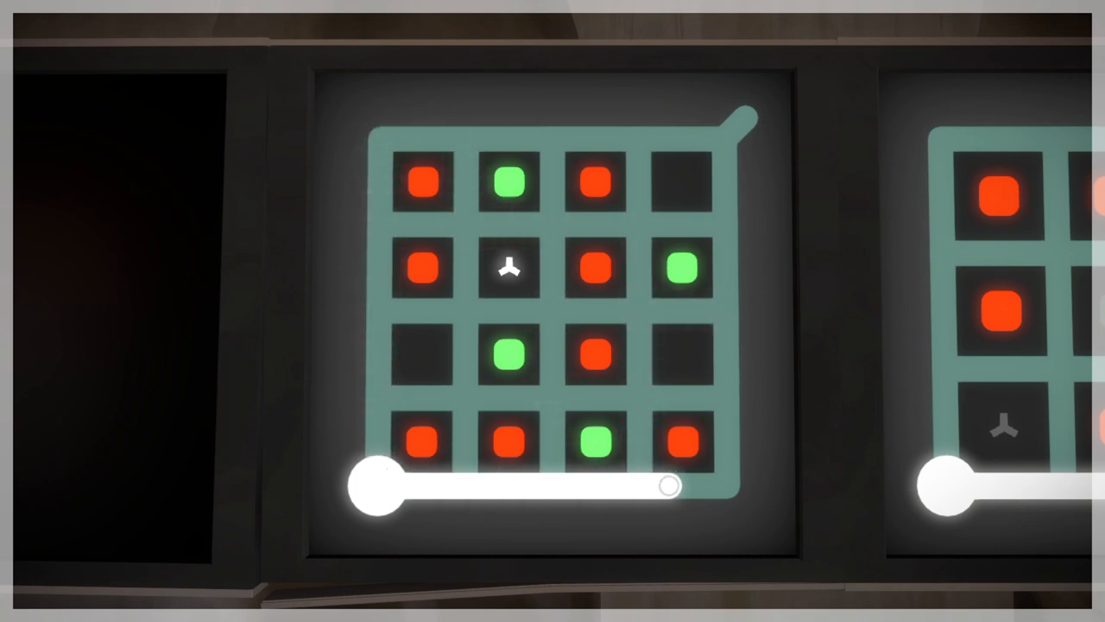
left_click_drag(665, 486, 639, 407)
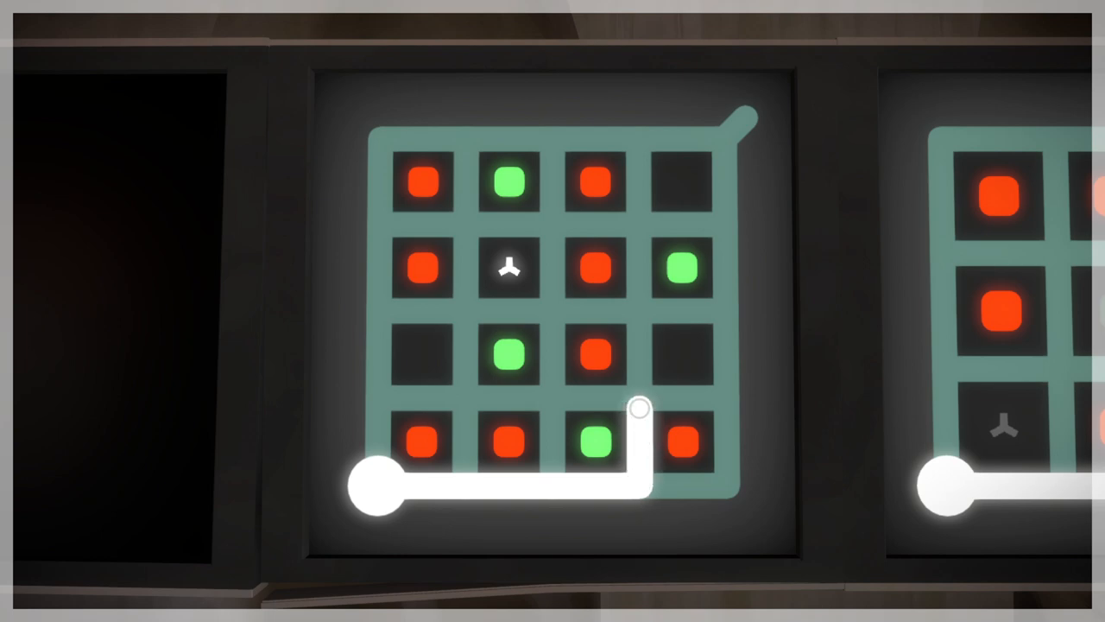
left_click_drag(639, 410, 466, 190)
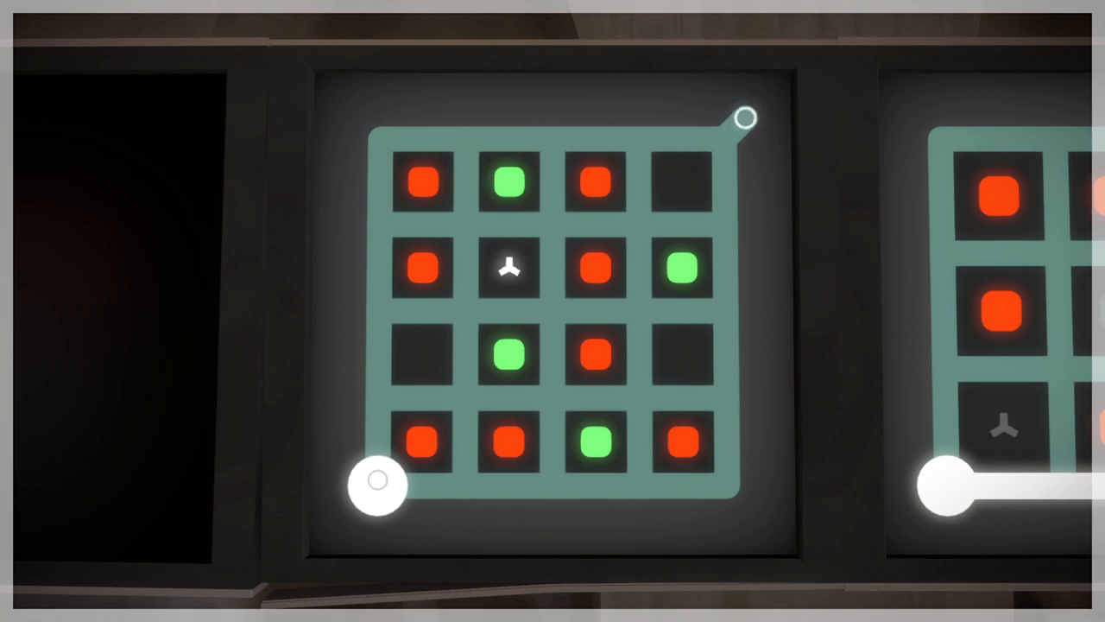
left_click_drag(377, 481, 552, 397)
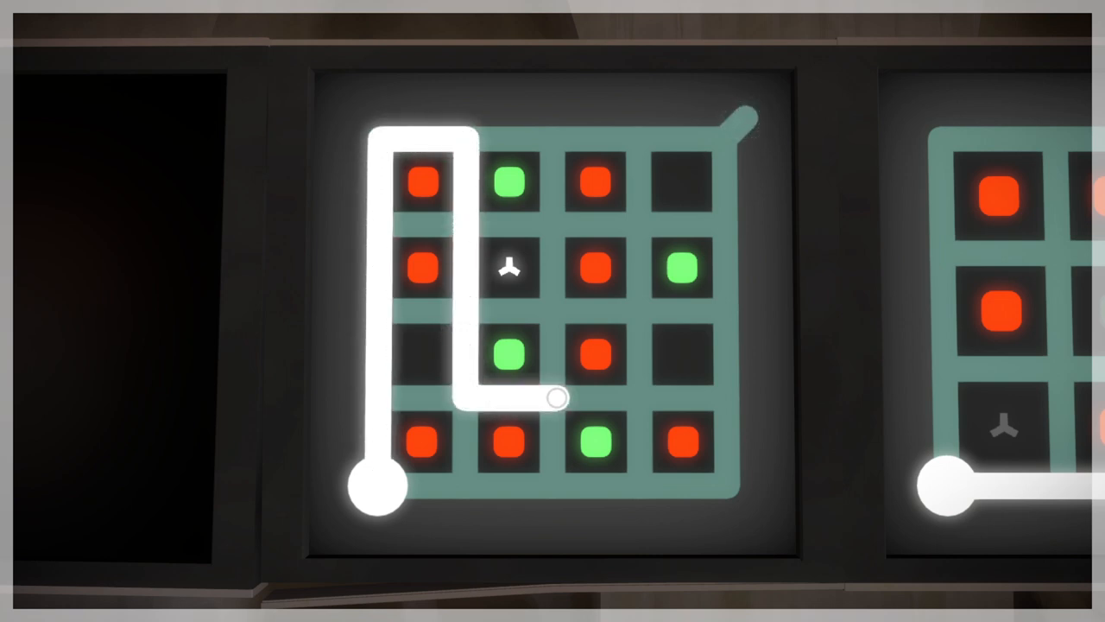
left_click_drag(553, 397, 630, 484)
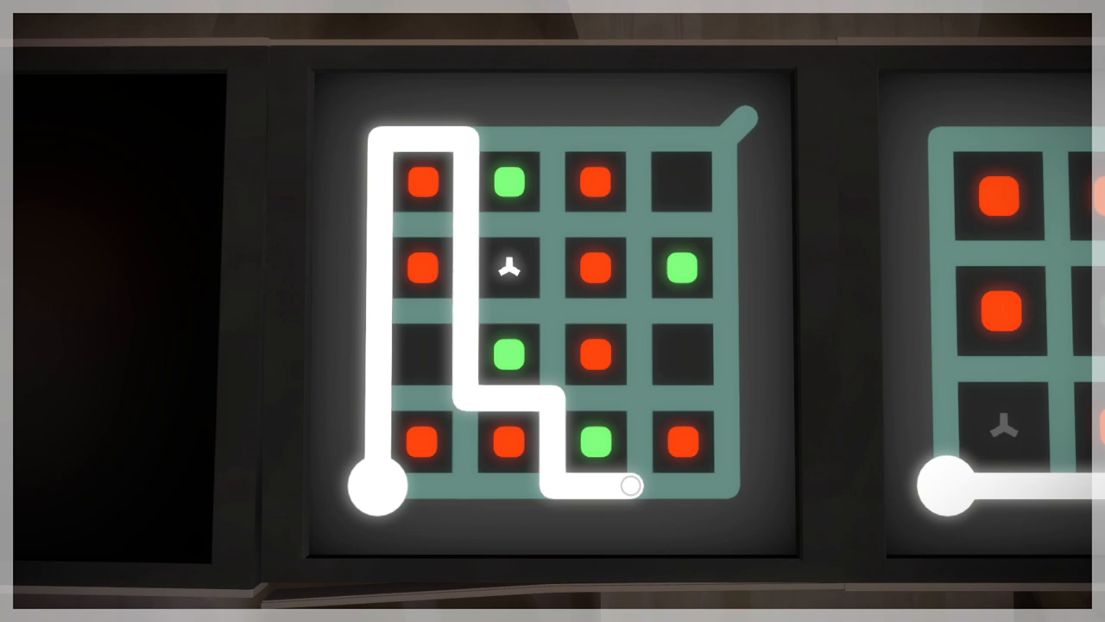
left_click_drag(626, 488, 639, 393)
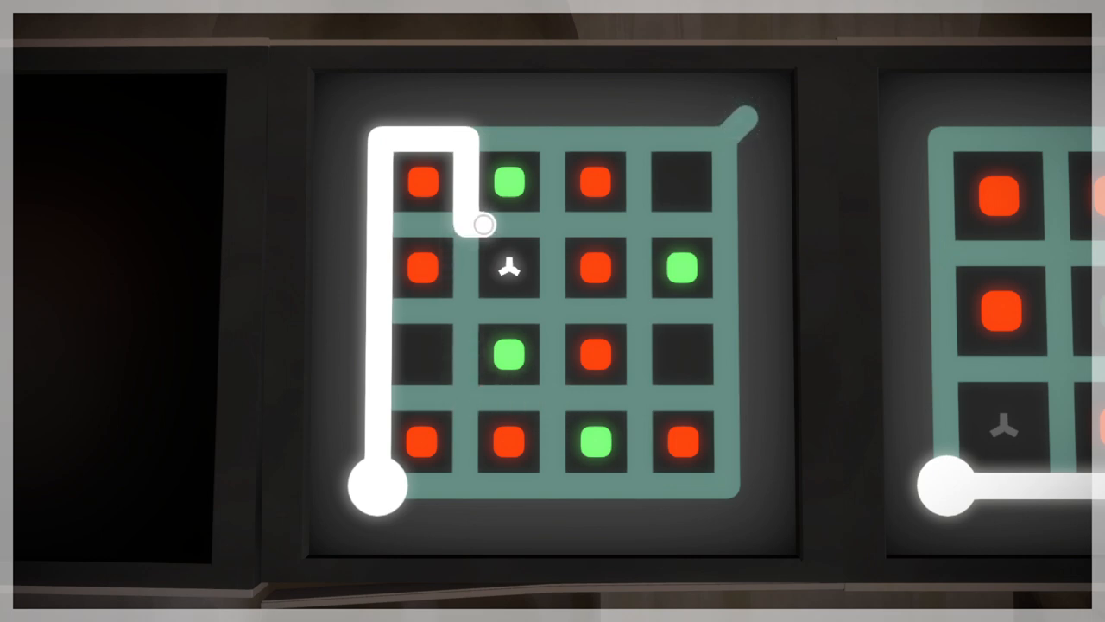
left_click_drag(479, 224, 583, 484)
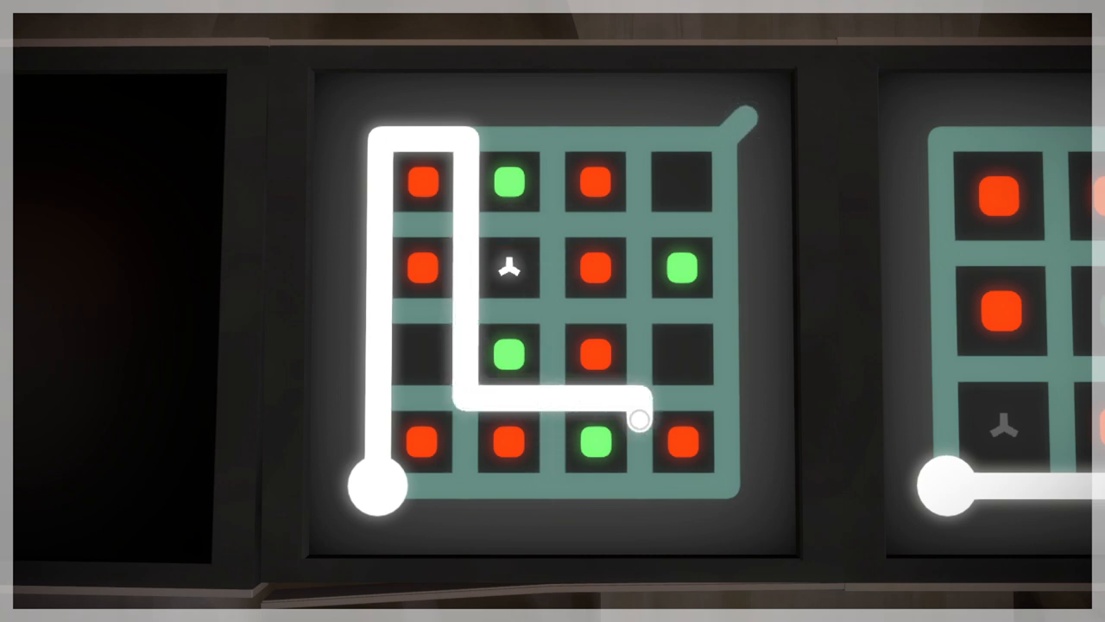
left_click_drag(639, 420, 510, 311)
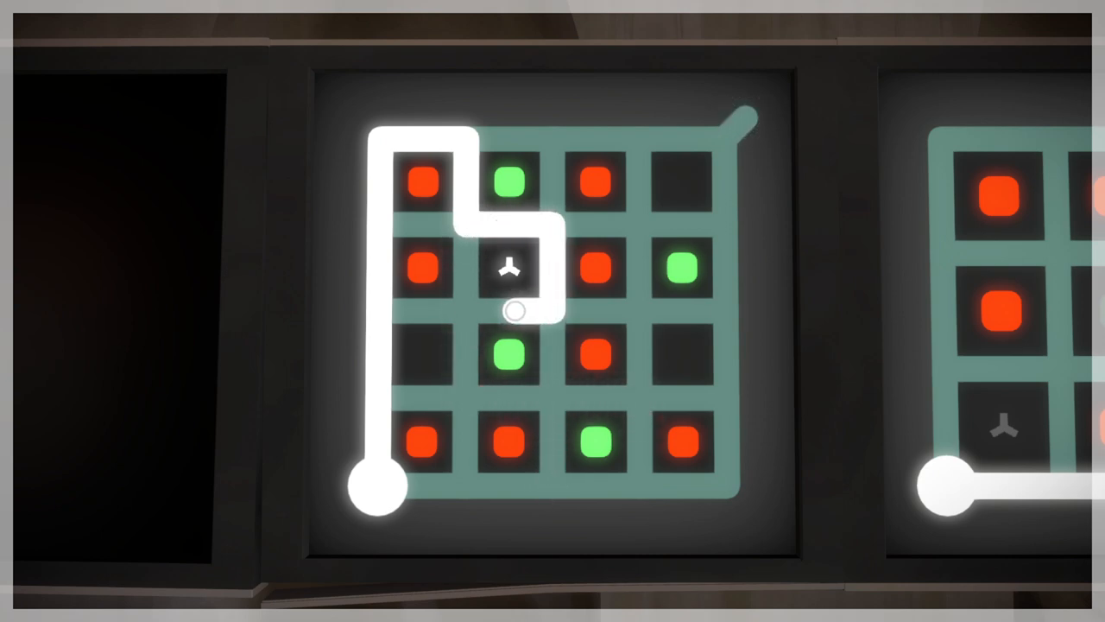
left_click_drag(509, 311, 725, 371)
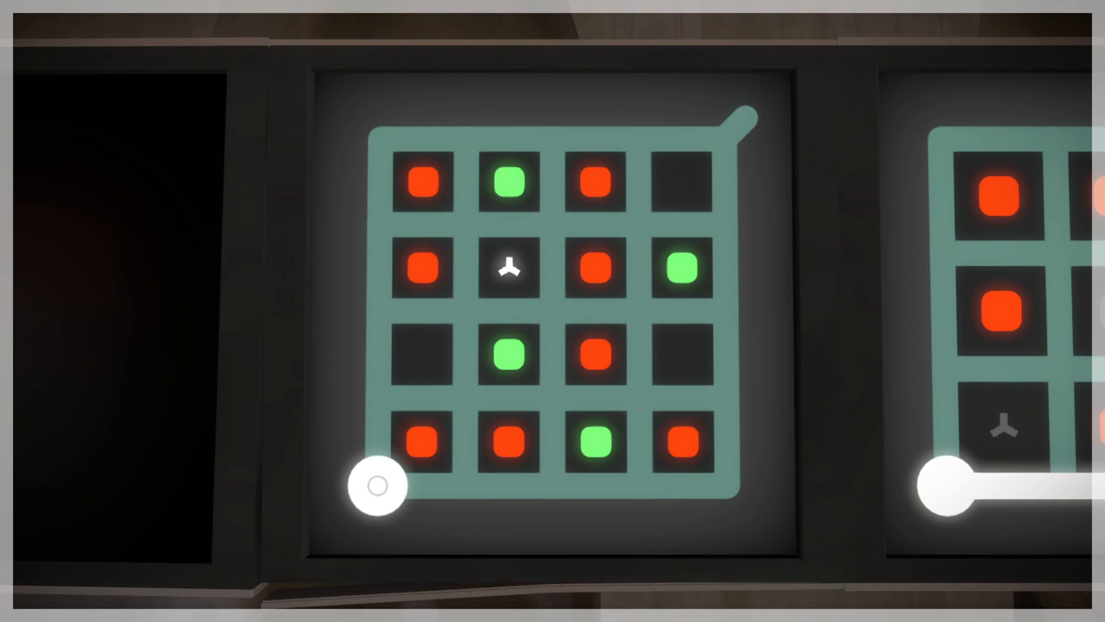
left_click_drag(377, 485, 436, 139)
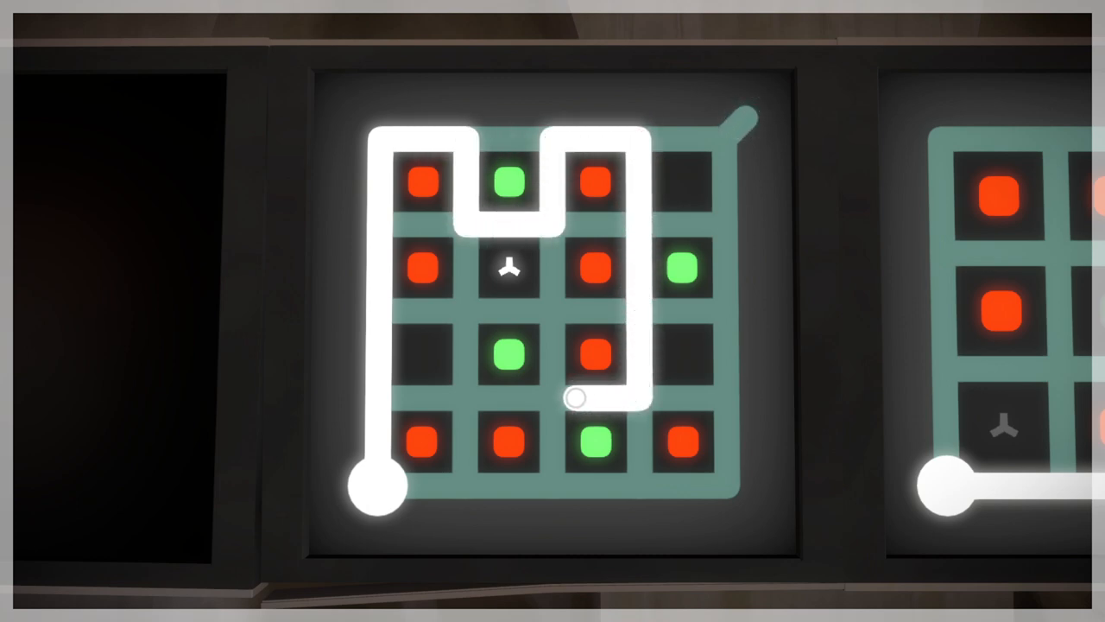
left_click_drag(576, 397, 747, 117)
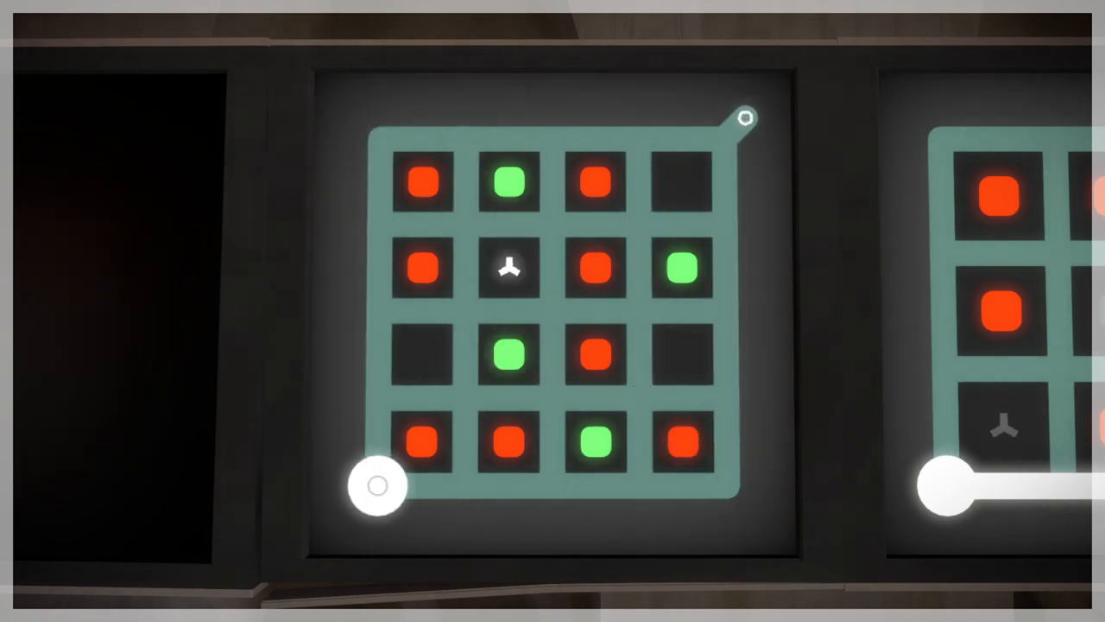
left_click_drag(378, 485, 550, 433)
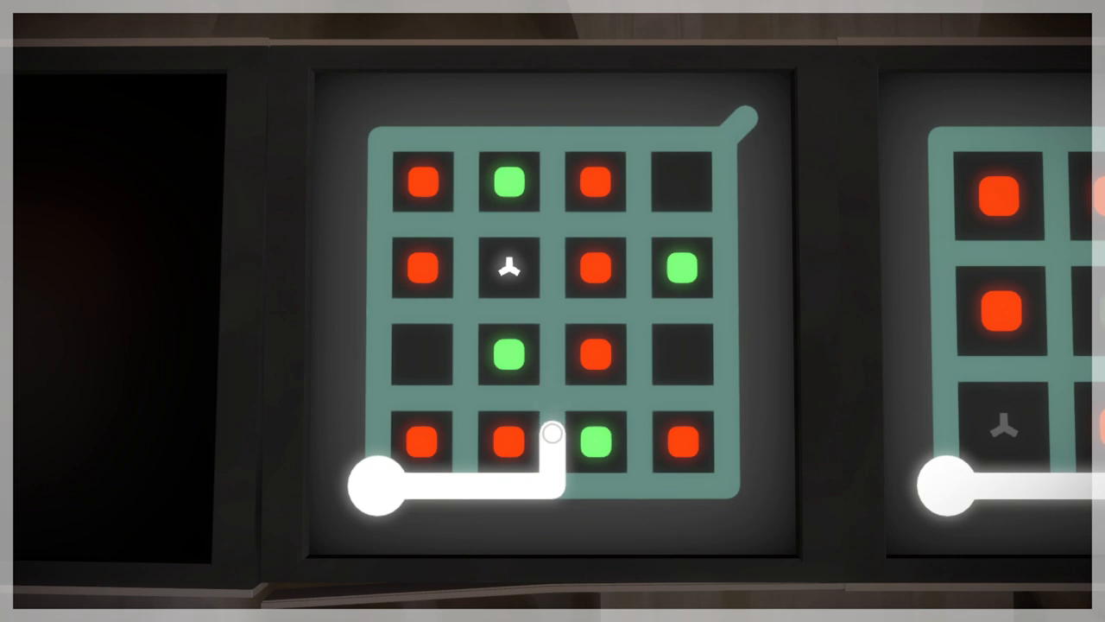
left_click_drag(552, 436, 423, 311)
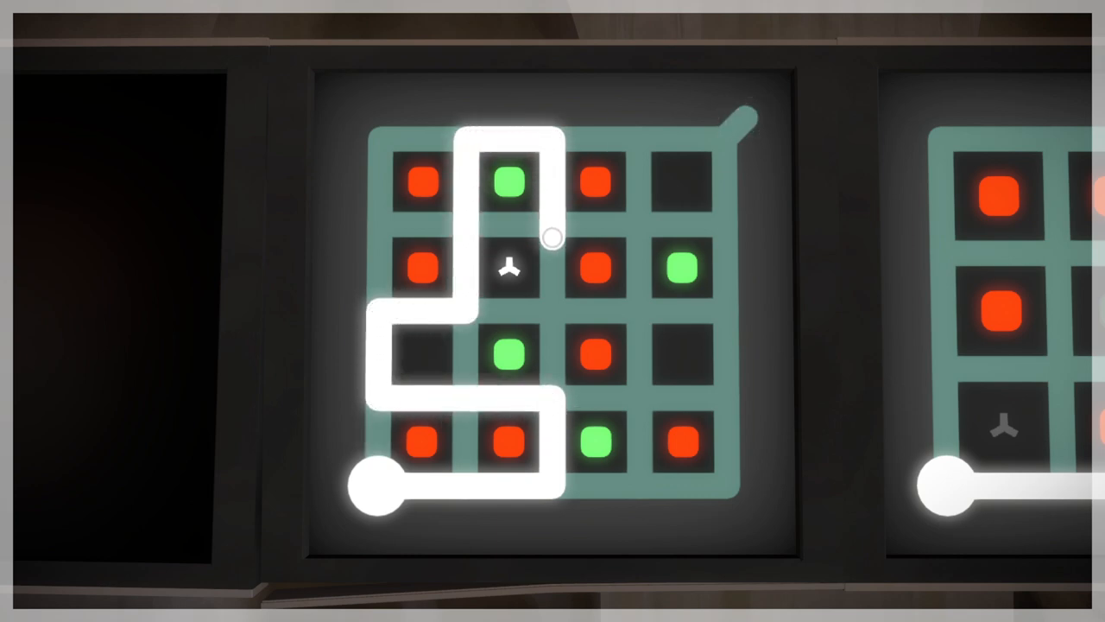
left_click_drag(552, 238, 665, 483)
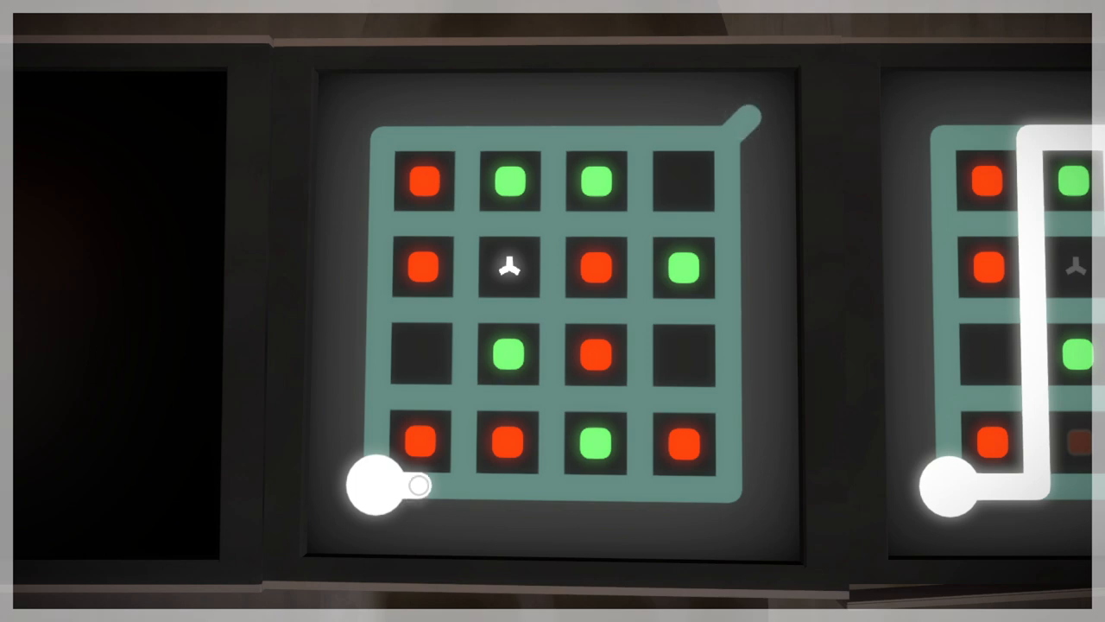
left_click_drag(371, 488, 587, 224)
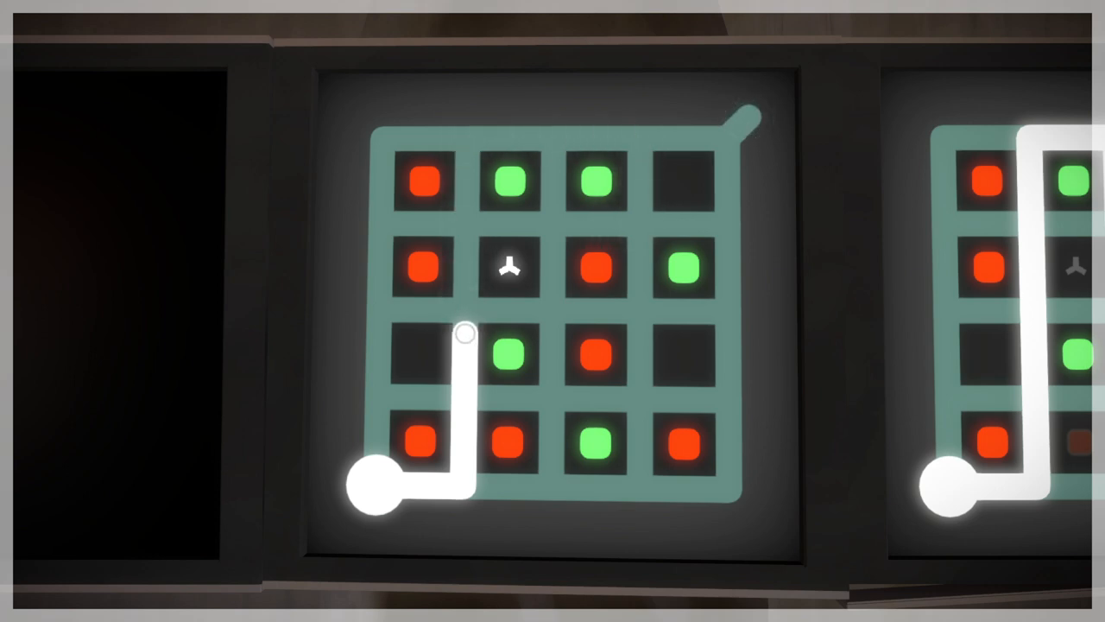
left_click_drag(462, 332, 592, 139)
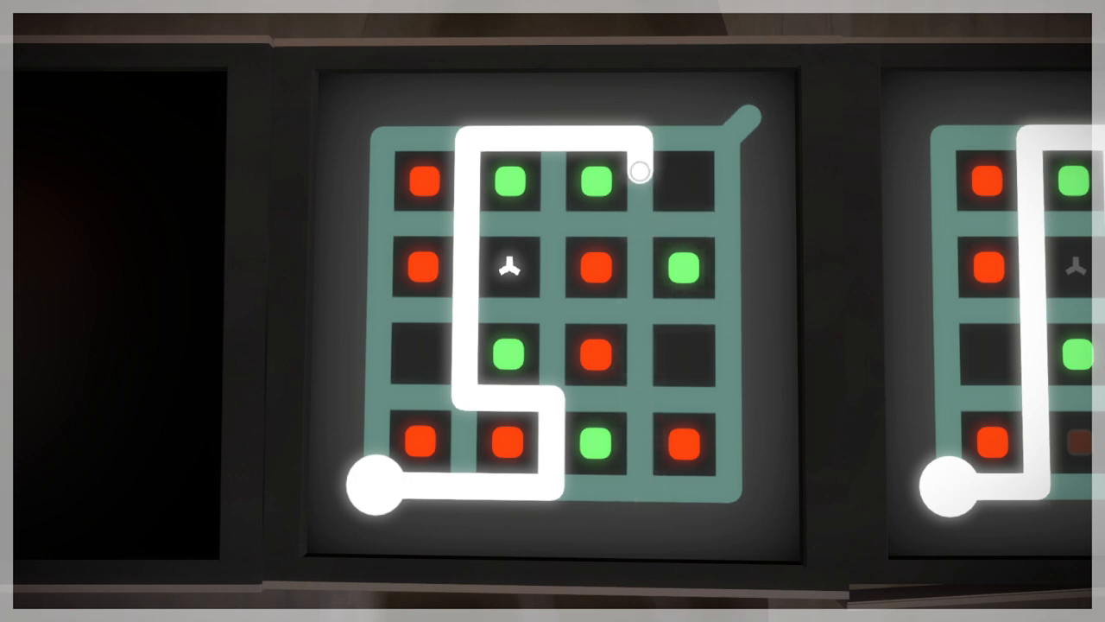
left_click_drag(639, 173, 505, 397)
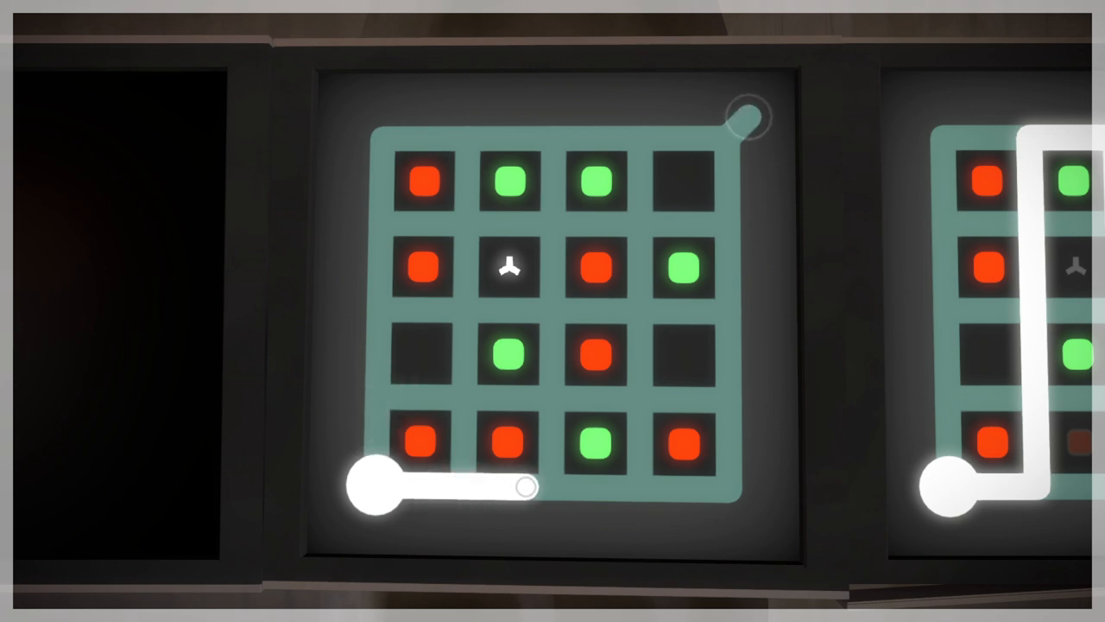
left_click_drag(527, 485, 639, 414)
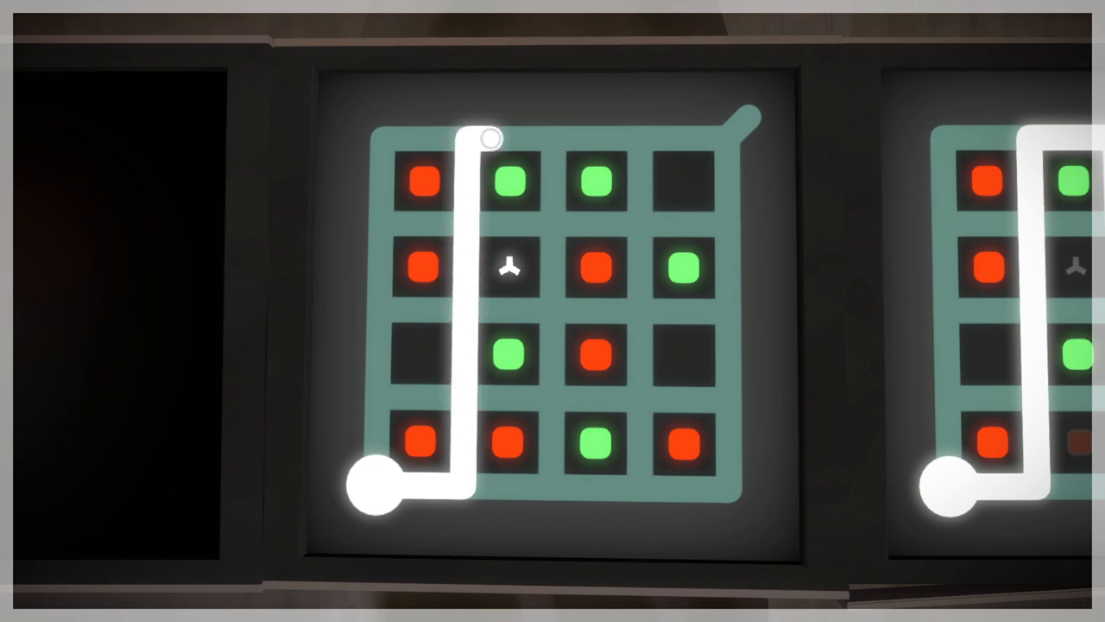
left_click_drag(484, 138, 639, 406)
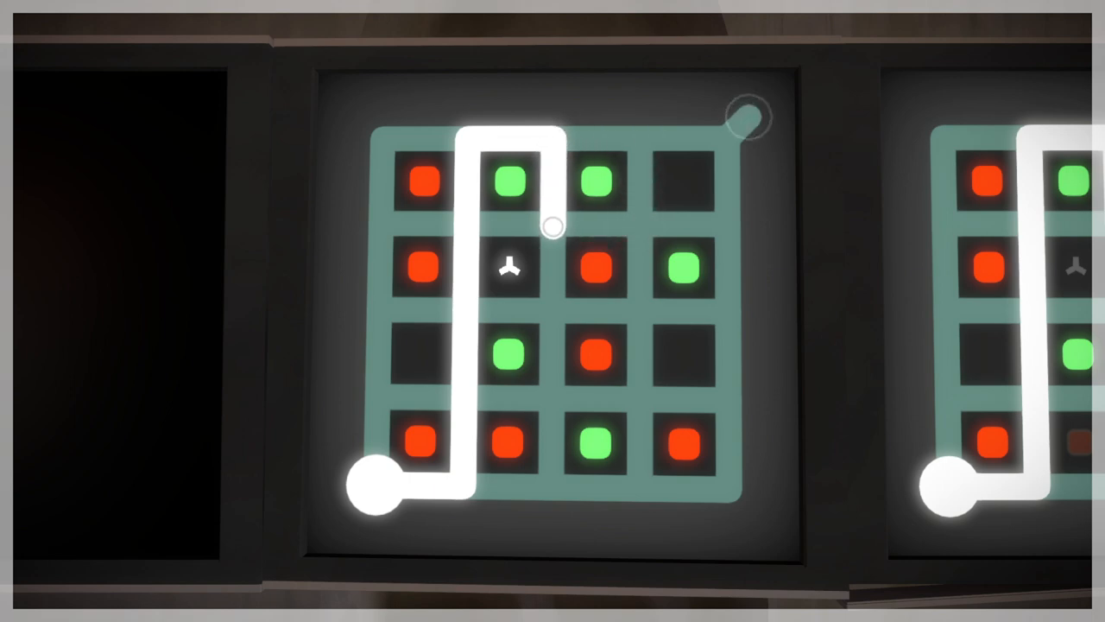
left_click_drag(552, 226, 695, 310)
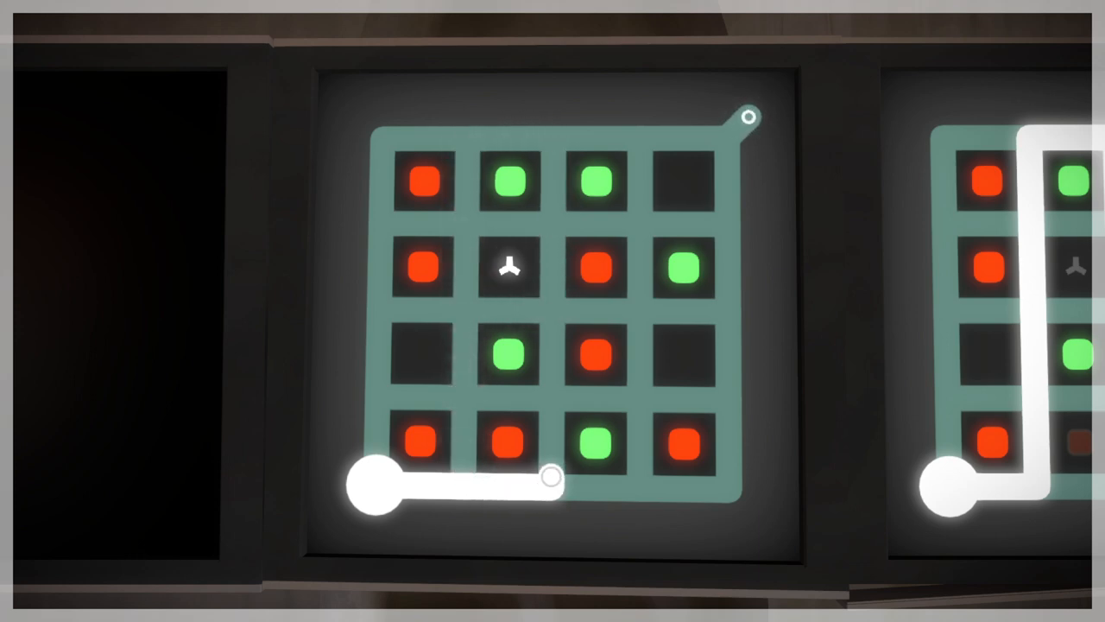
left_click_drag(552, 477, 466, 285)
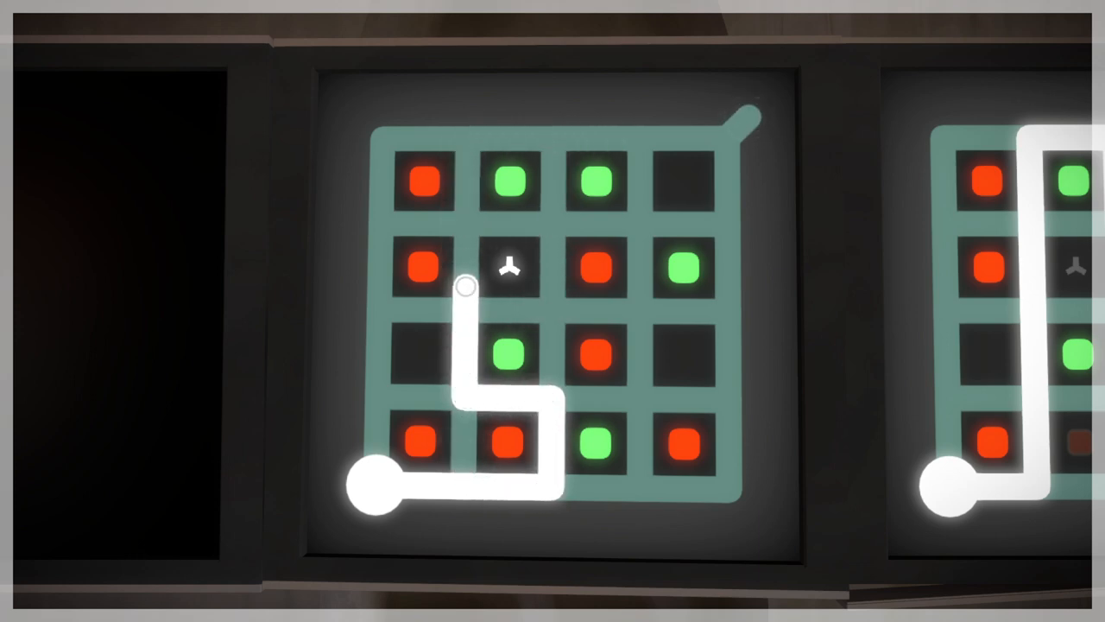
left_click_drag(466, 285, 729, 341)
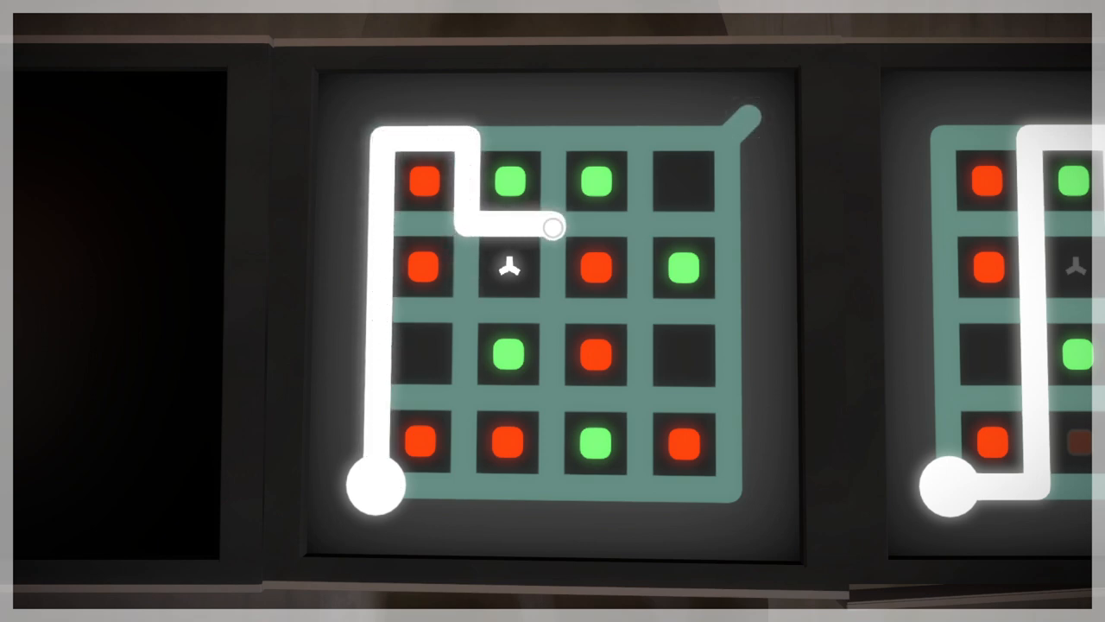
left_click_drag(553, 227, 639, 358)
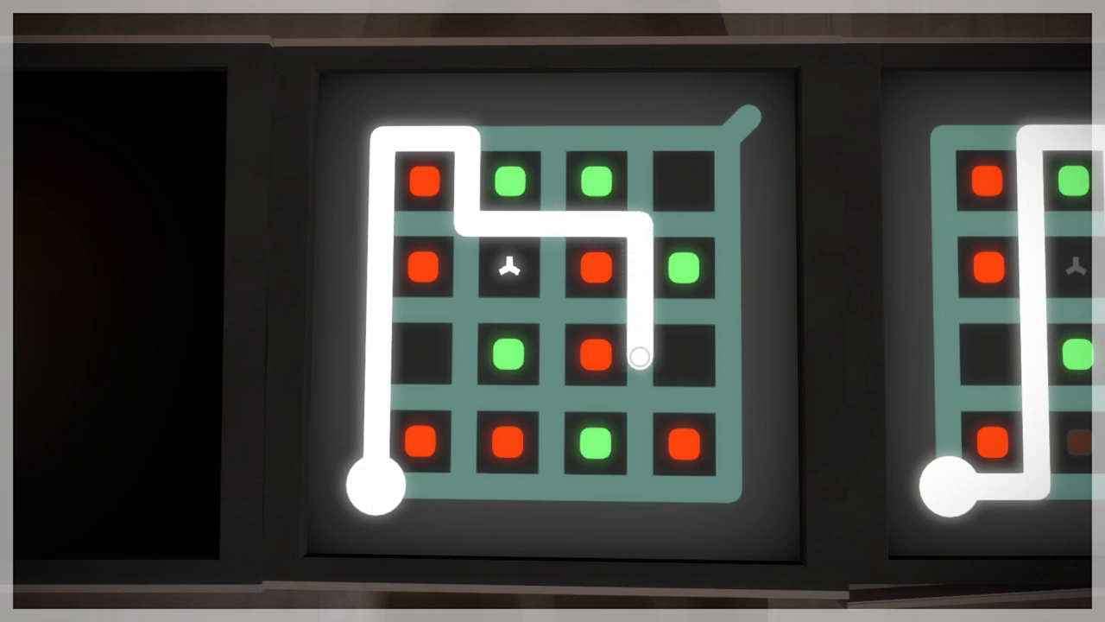
left_click_drag(639, 359, 682, 490)
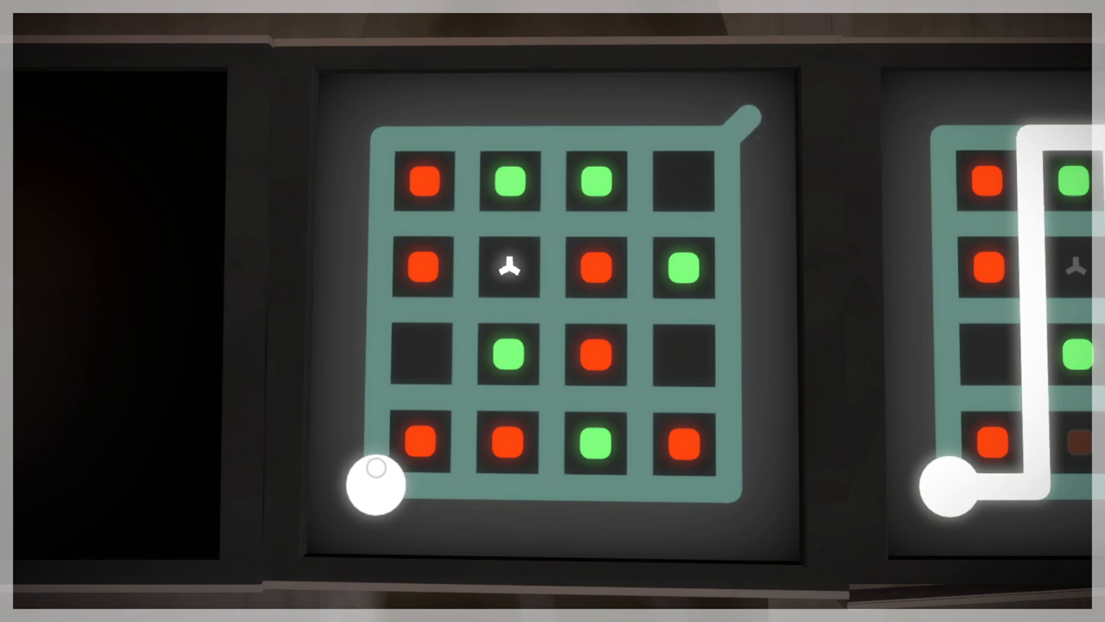
left_click_drag(371, 488, 552, 431)
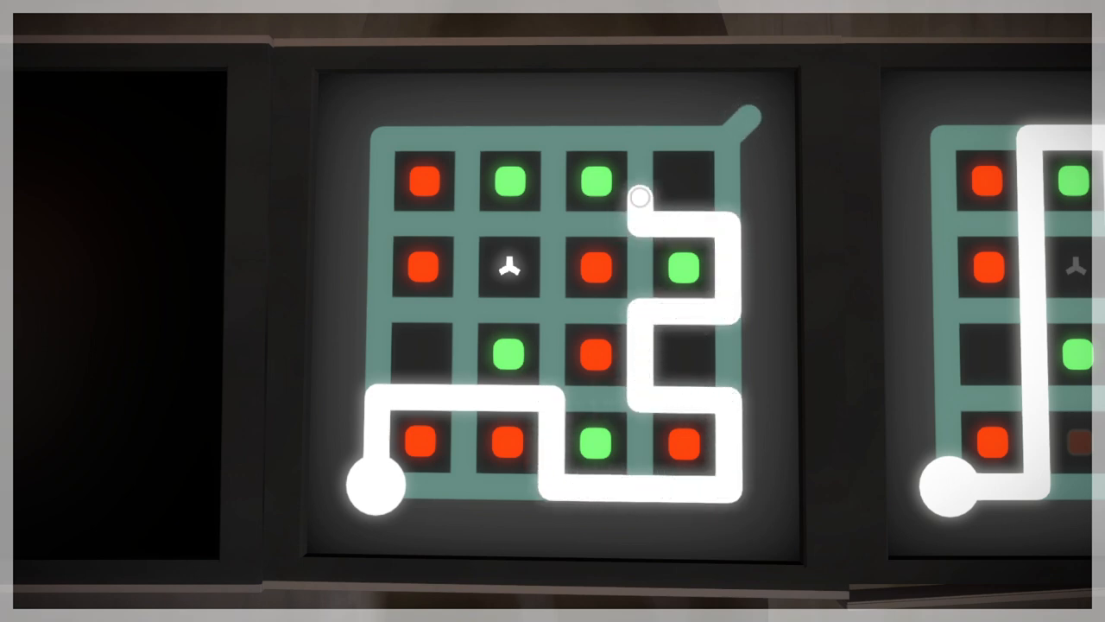
left_click_drag(639, 199, 405, 138)
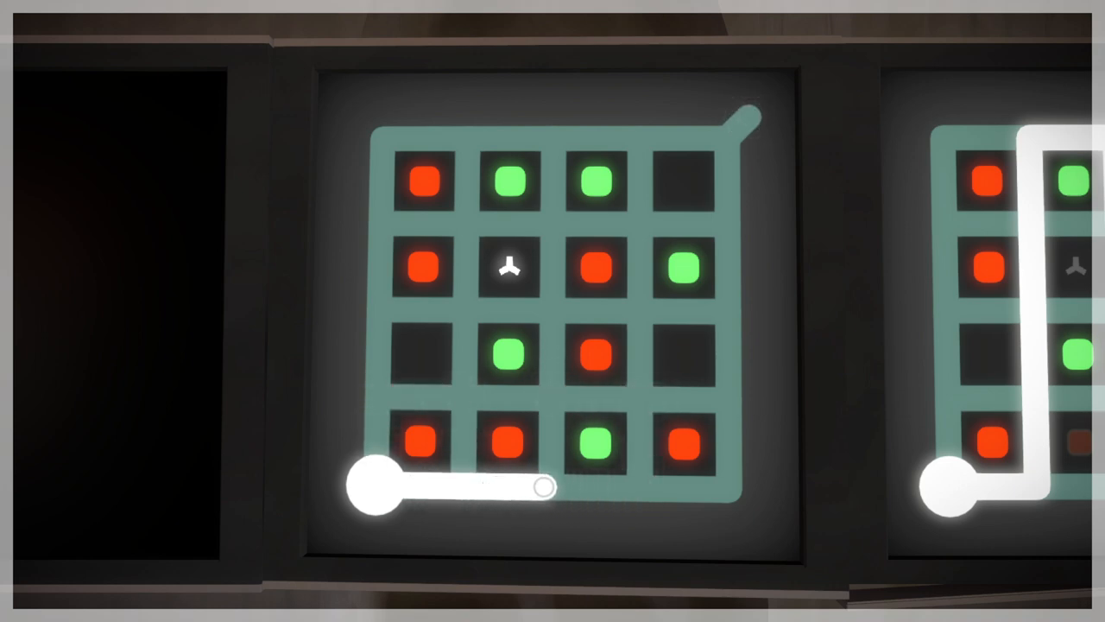
Abandon a failed route, then trace up the left column and across to separate red from green.
left_click_drag(544, 487, 588, 488)
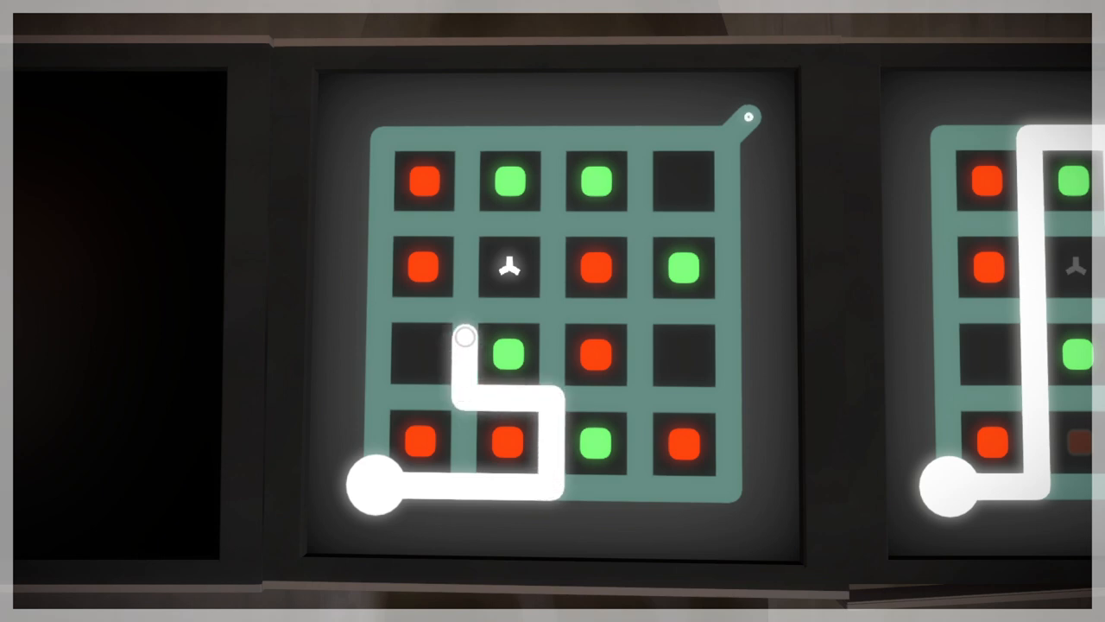
left_click_drag(463, 337, 730, 449)
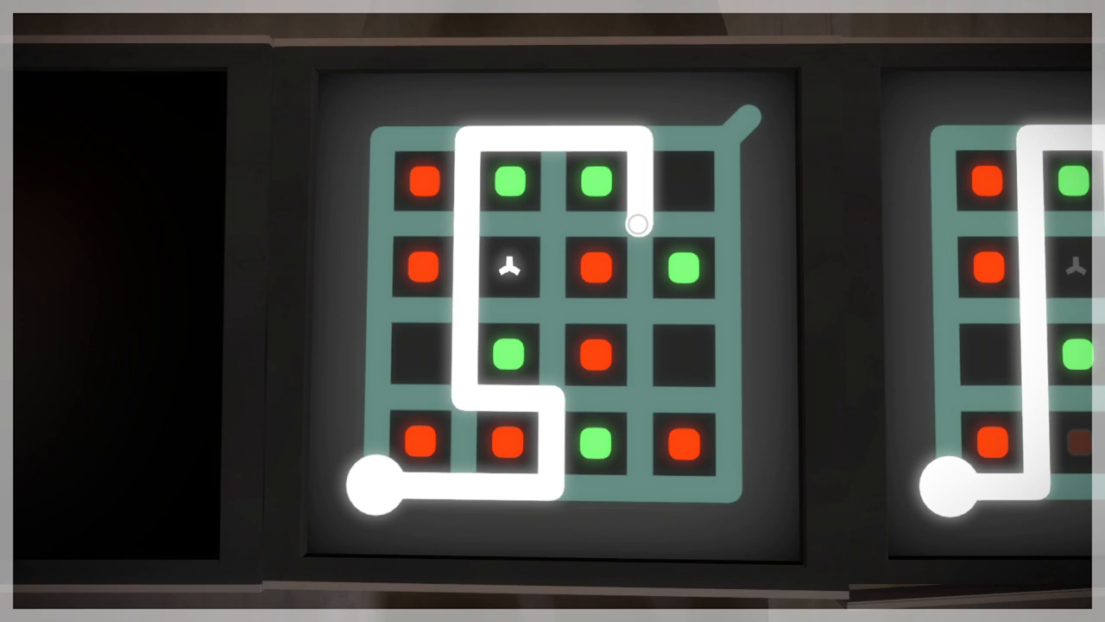
left_click_drag(637, 223, 637, 326)
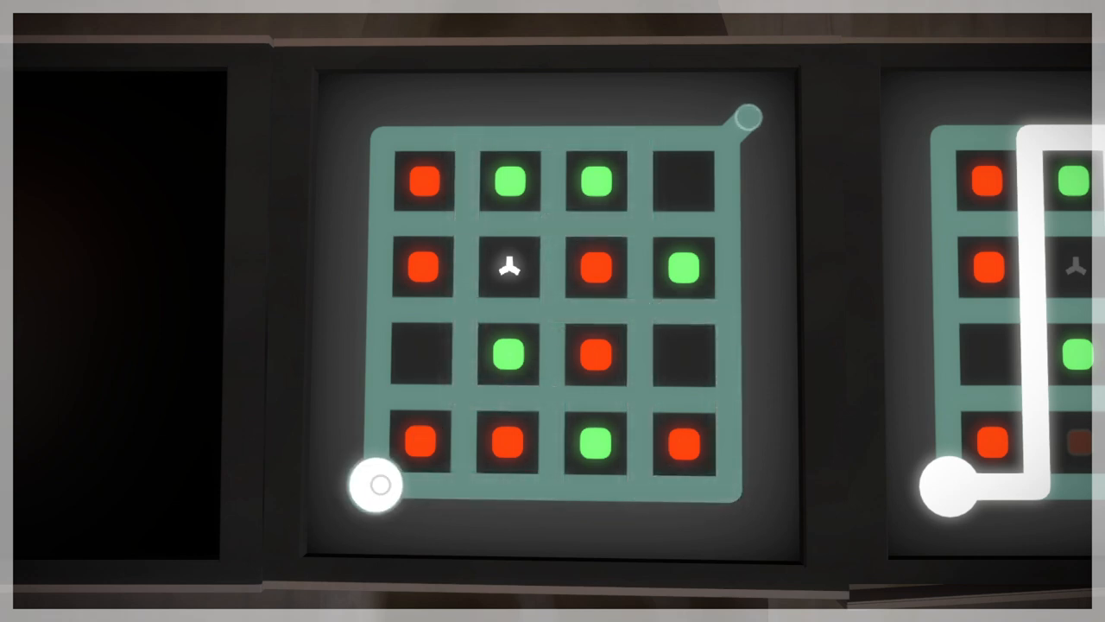
left_click_drag(377, 484, 553, 263)
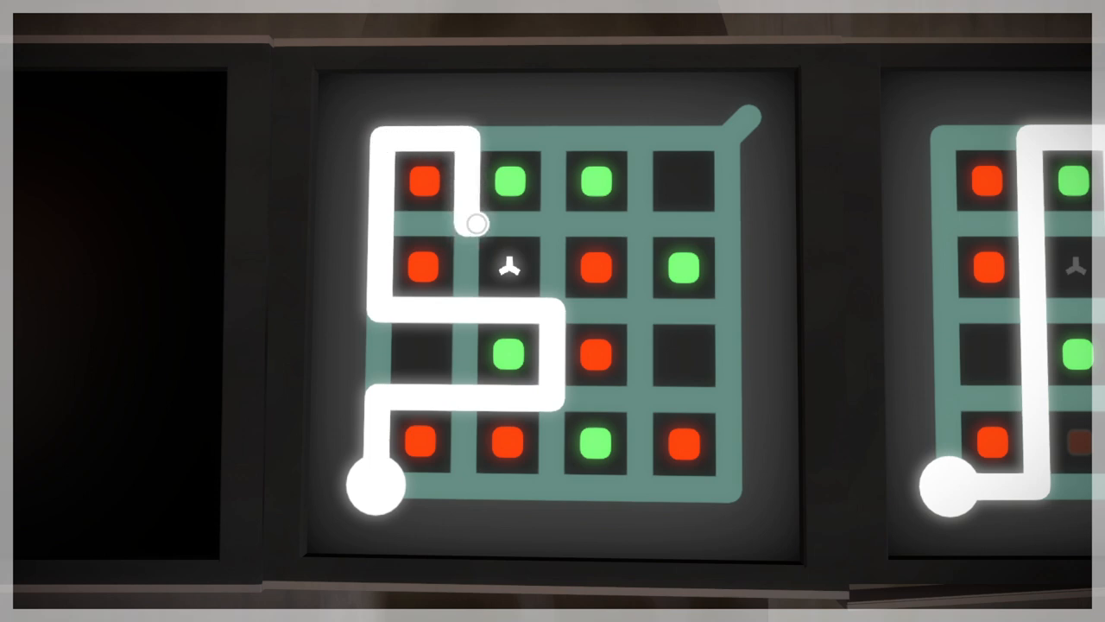
left_click_drag(475, 223, 639, 300)
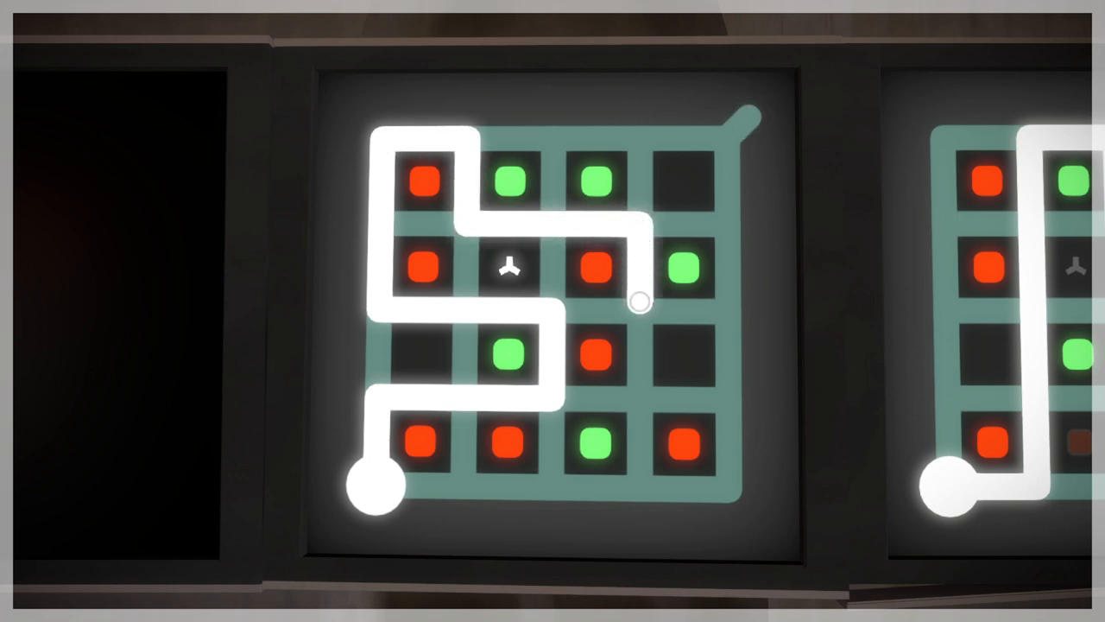
left_click_drag(643, 299, 656, 485)
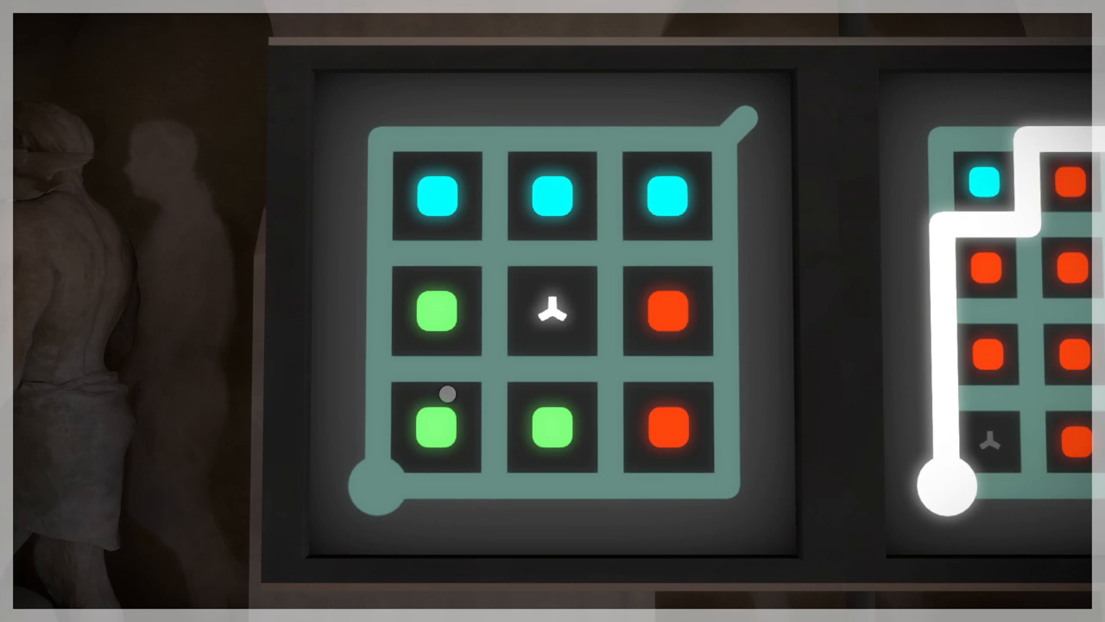
mouse_move(389, 496)
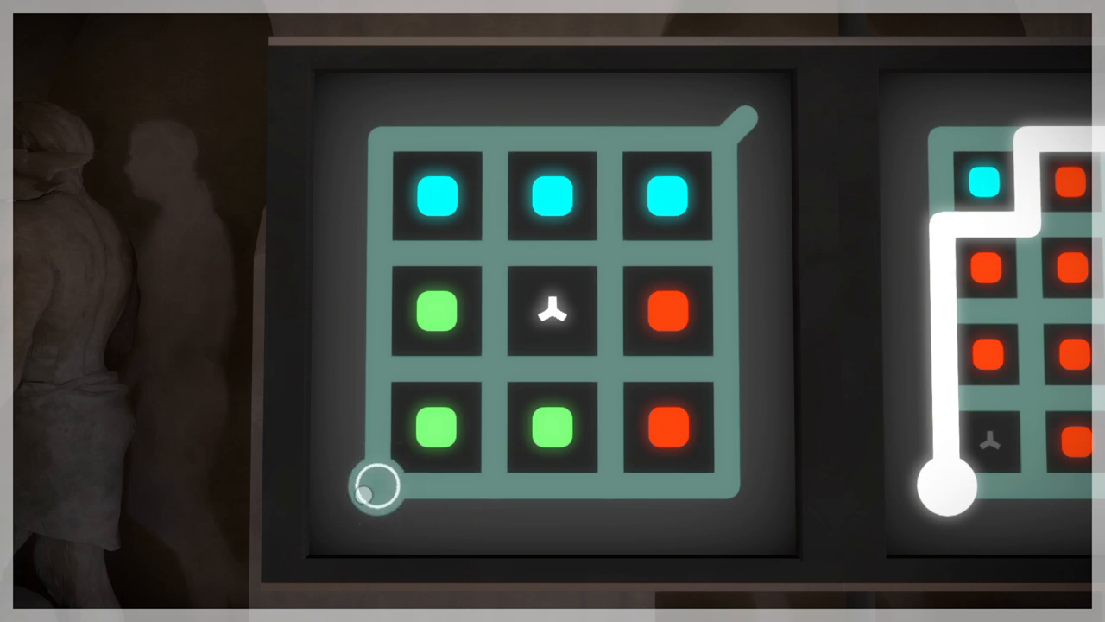
Trace from bottom-left around the red squares, backtrack, then finish across the top row to the exit.
left_click_drag(375, 483, 552, 369)
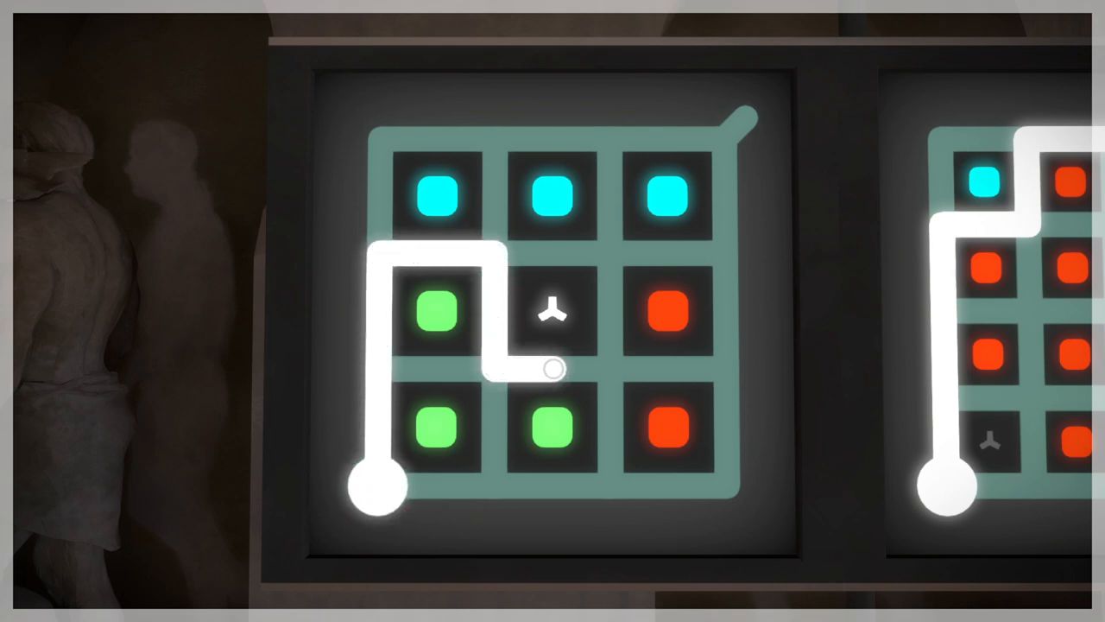
left_click_drag(551, 369, 604, 369)
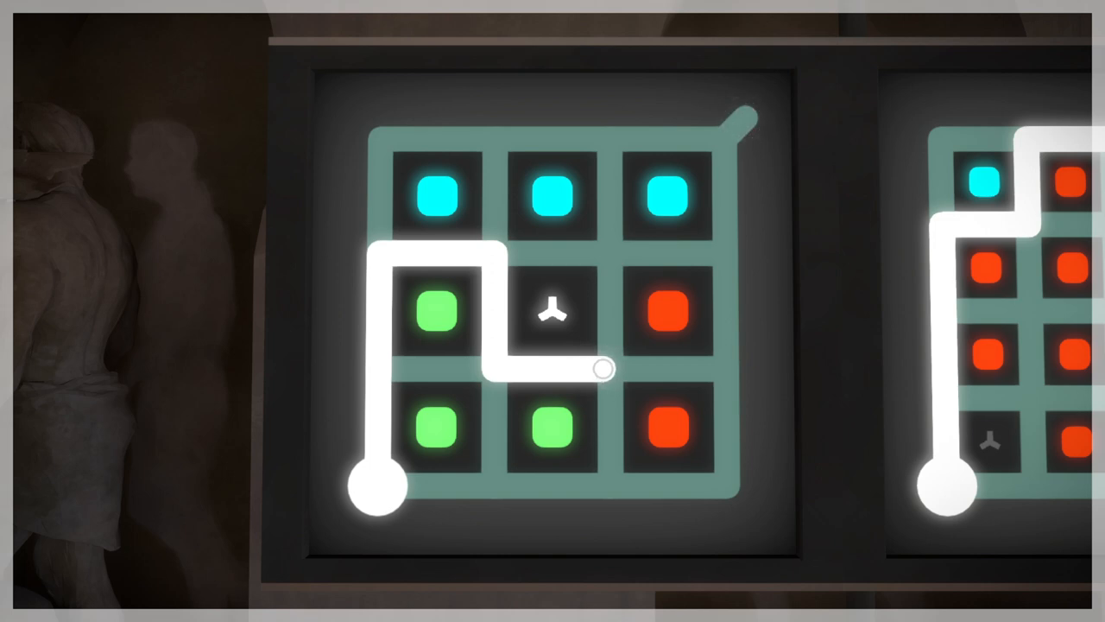
left_click_drag(602, 370, 656, 486)
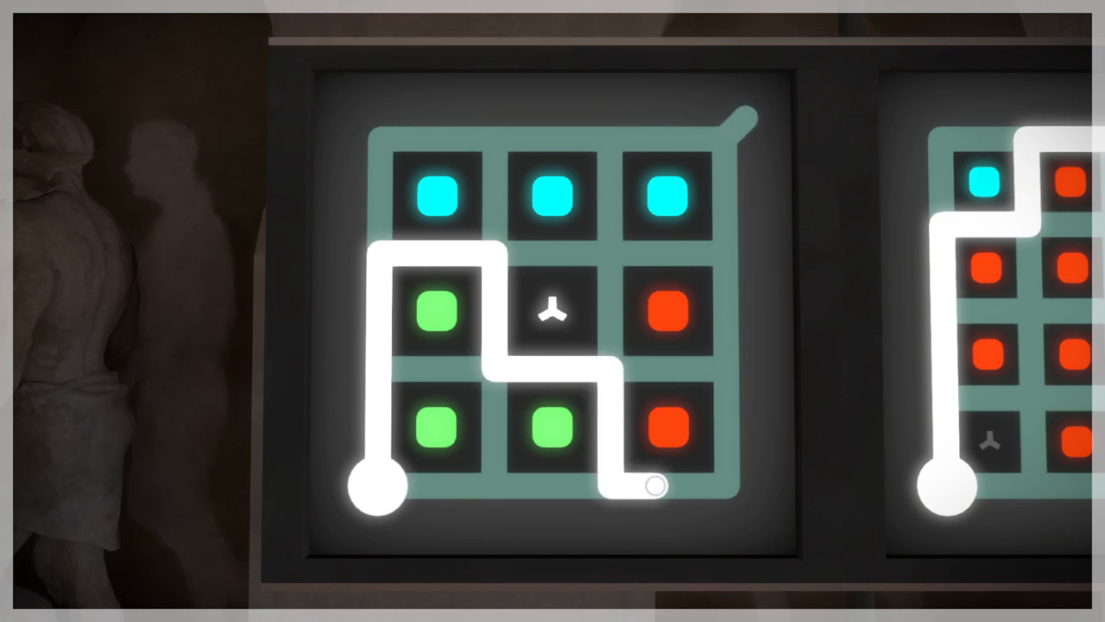
left_click_drag(654, 485, 725, 267)
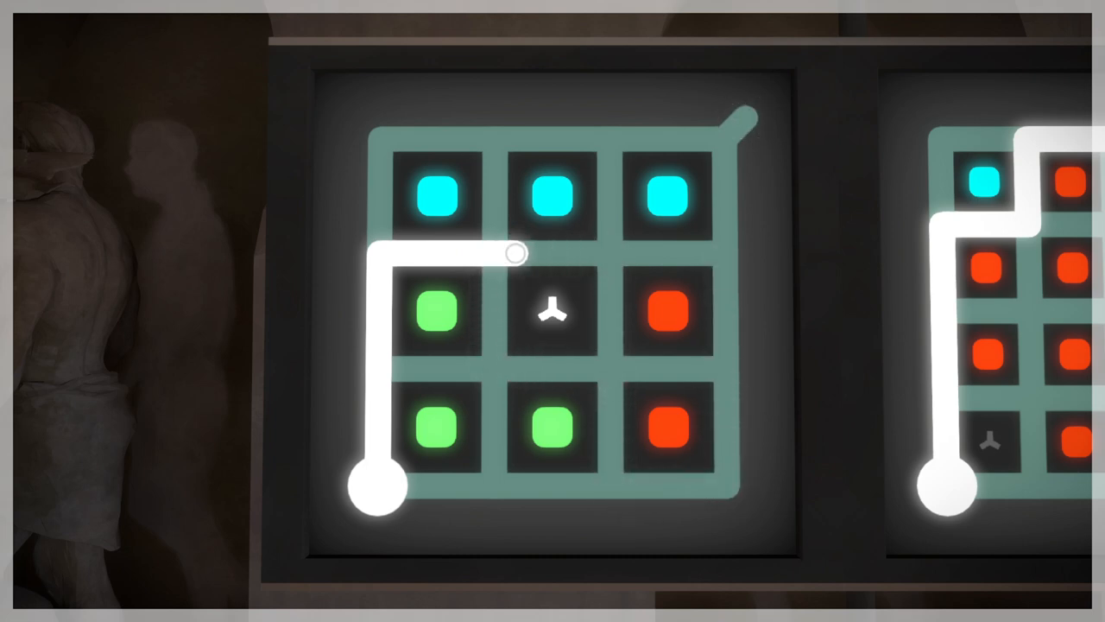
left_click_drag(518, 253, 444, 253)
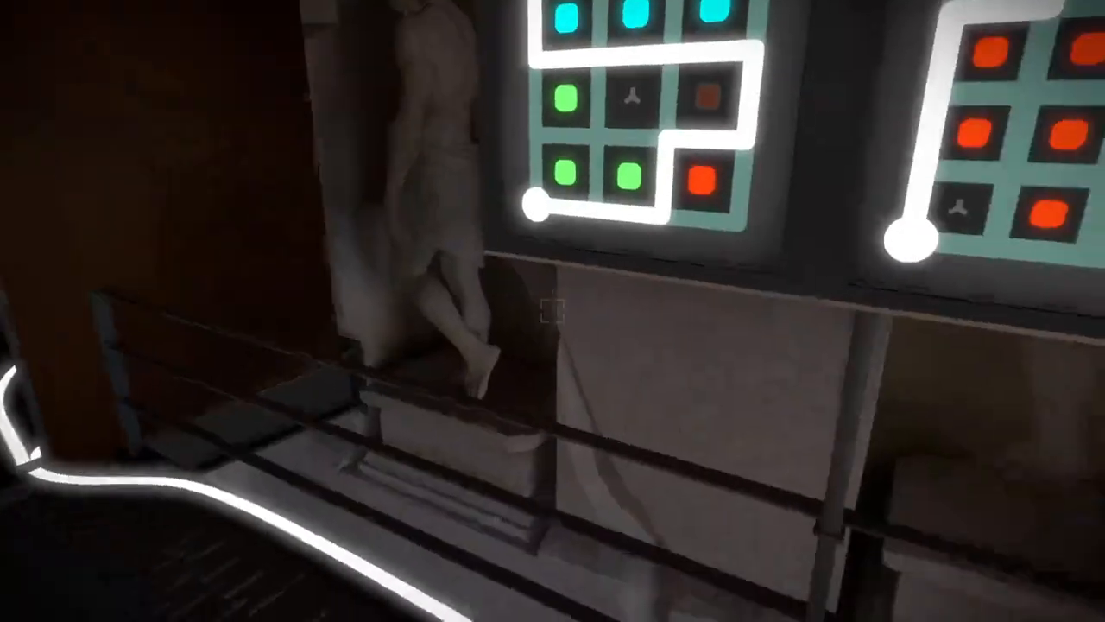
mouse_move(553, 311)
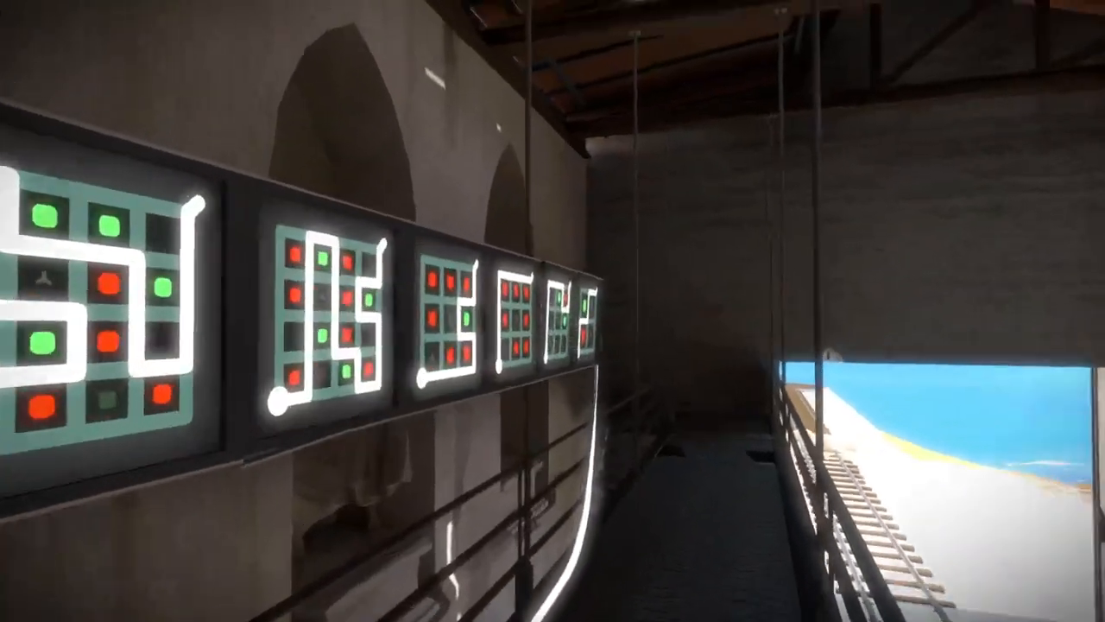
mouse_move(553, 311)
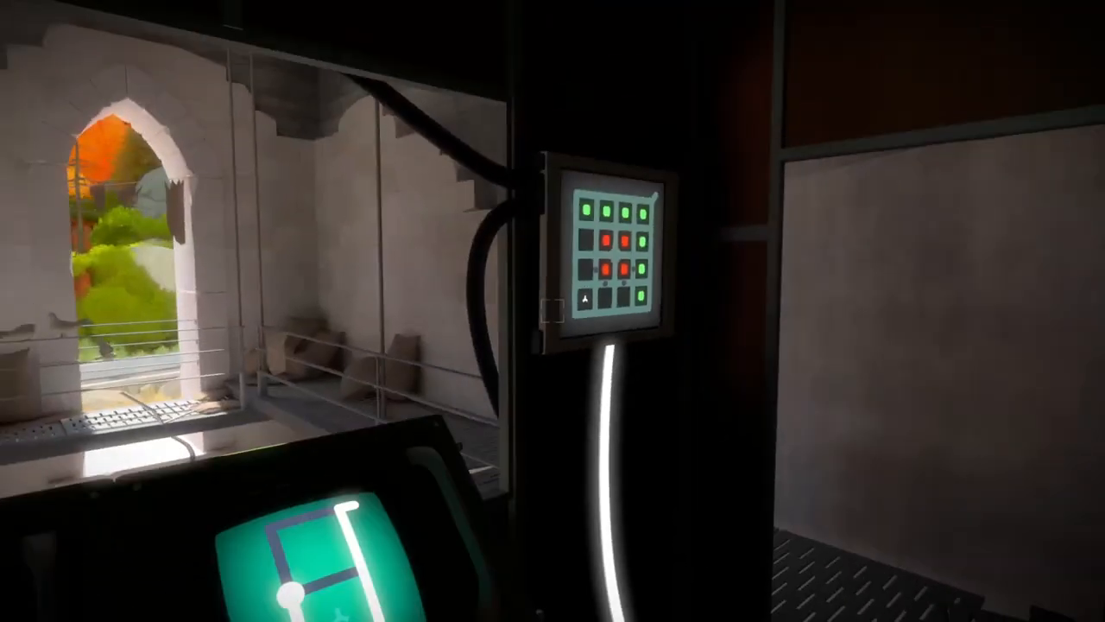
mouse_move(553, 311)
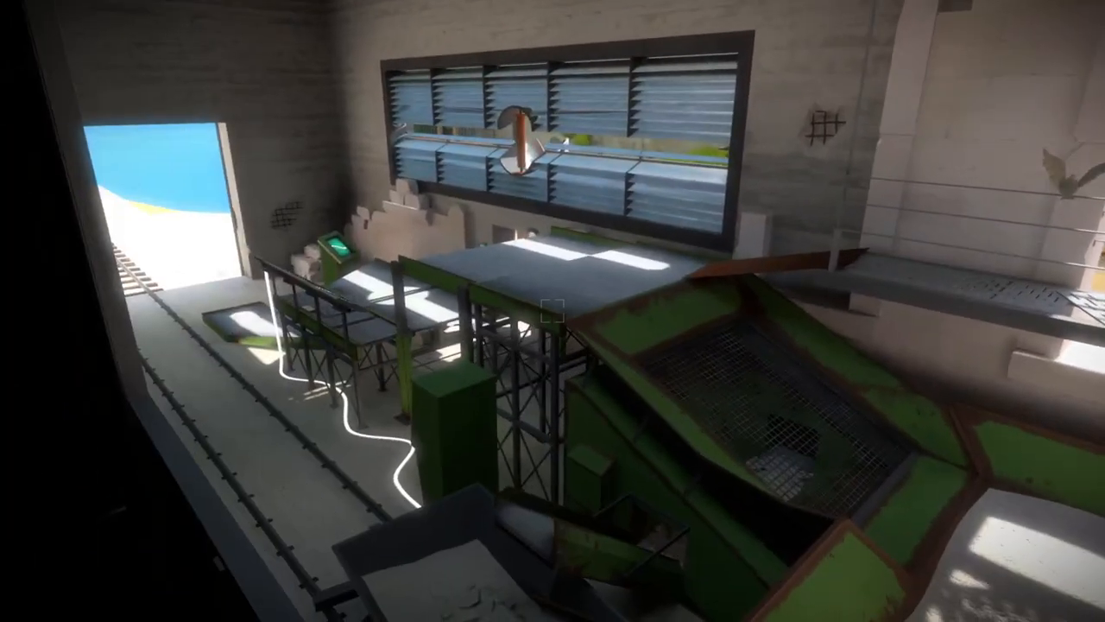
mouse_move(552, 311)
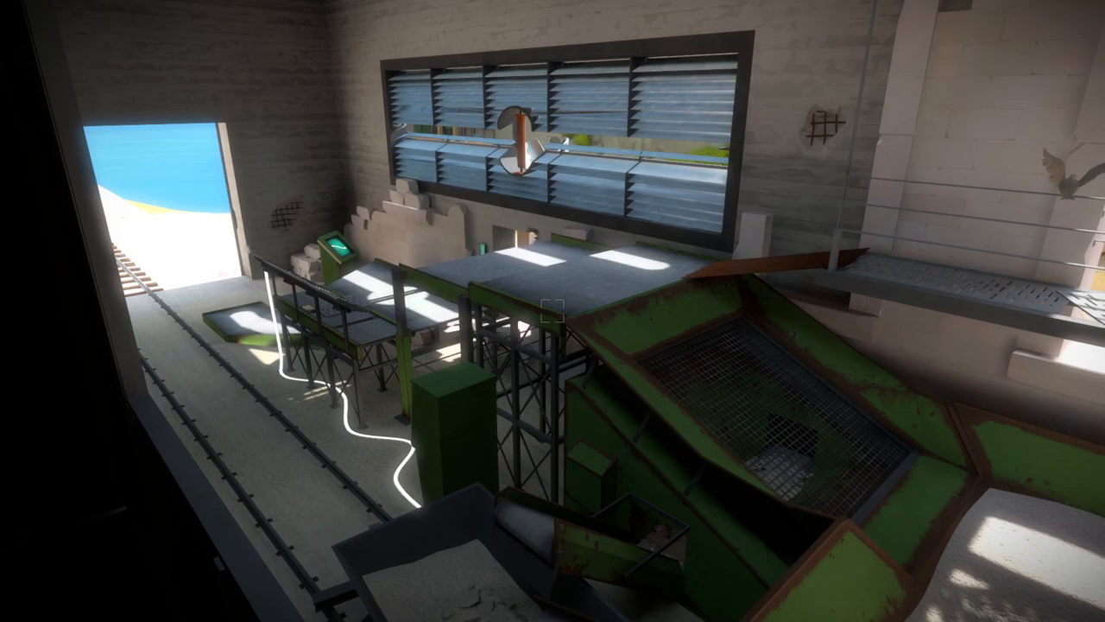
mouse_move(552, 310)
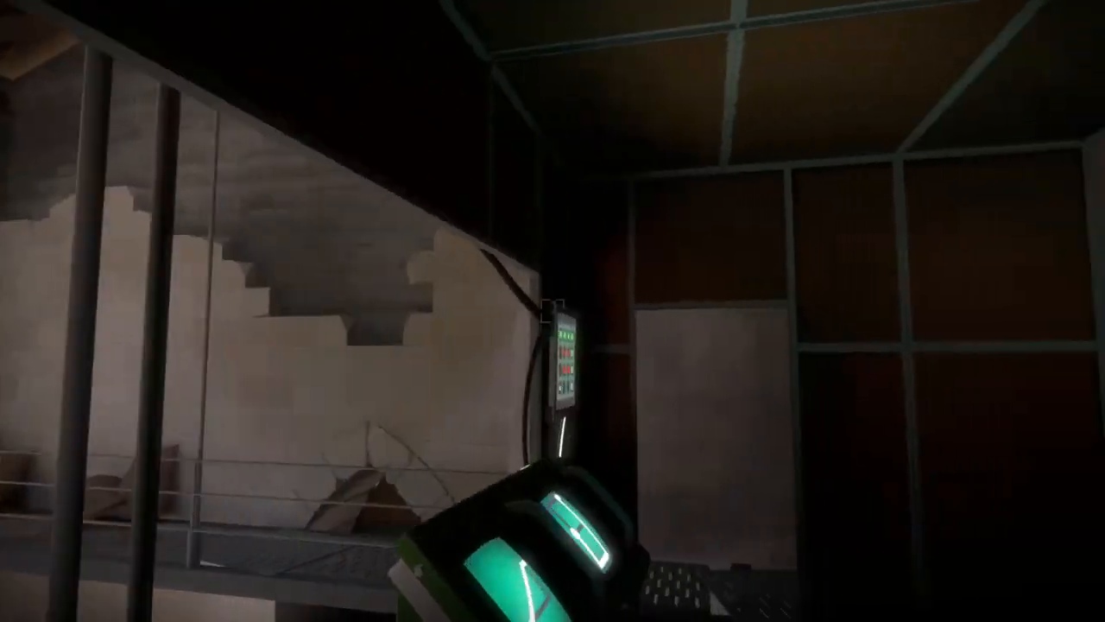
mouse_move(552, 311)
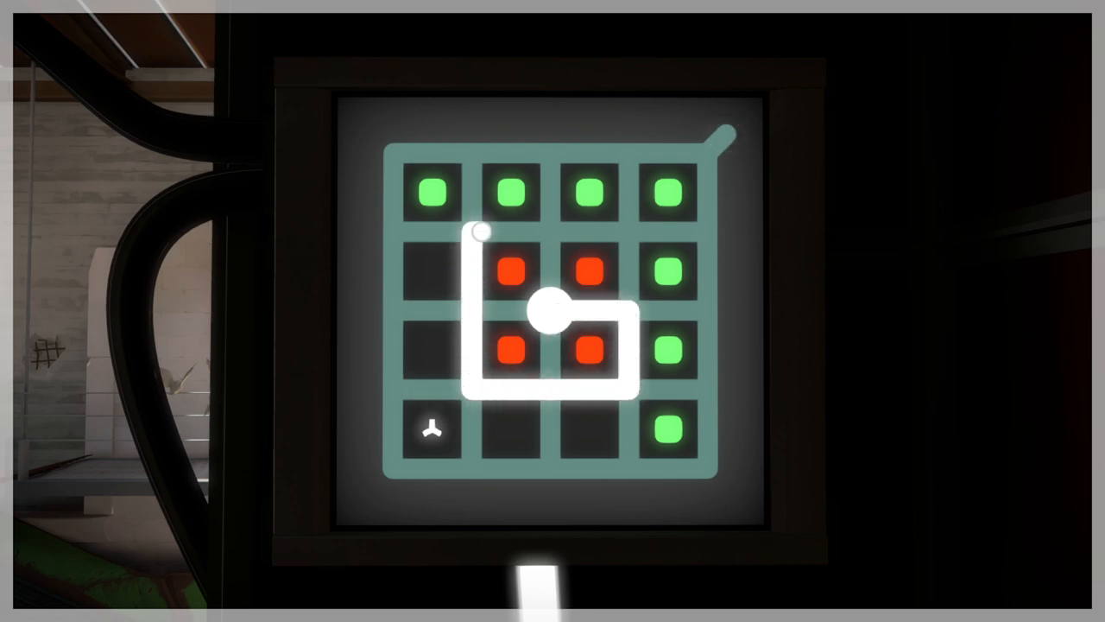
Draw from the centre start around the red 2x2 block, then along the border to the top-right exit.
left_click_drag(482, 231, 630, 231)
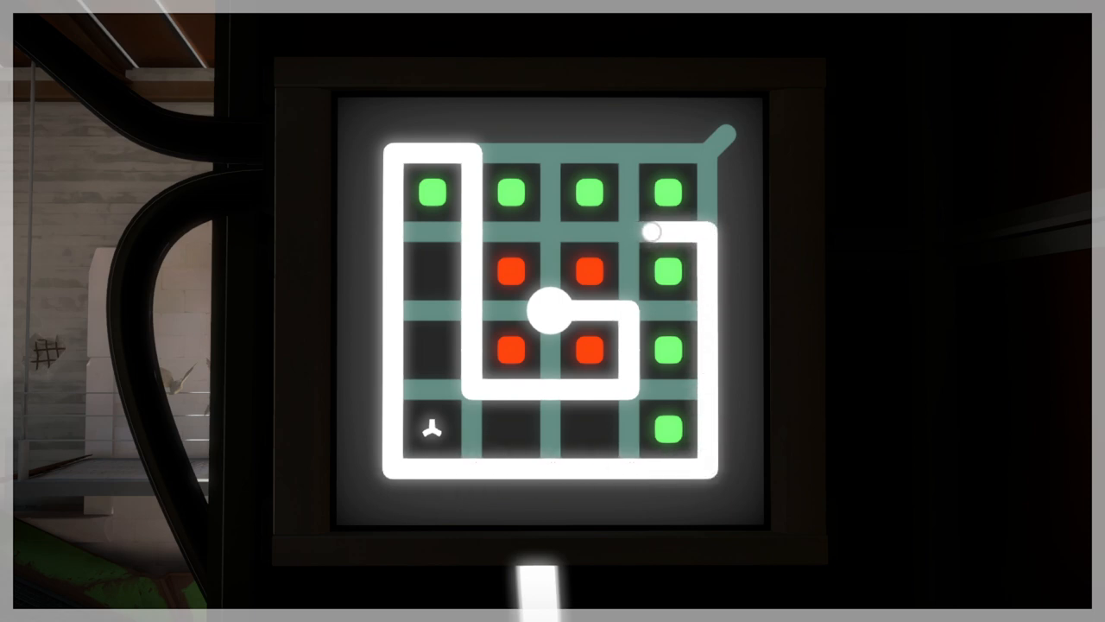
left_click_drag(652, 232, 729, 134)
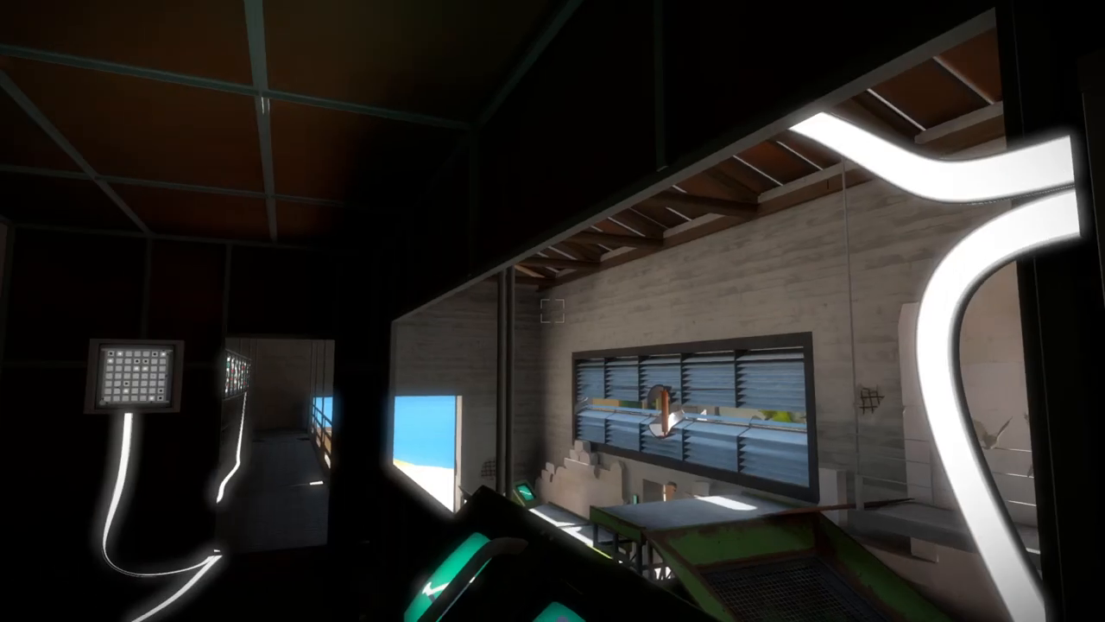
mouse_move(553, 311)
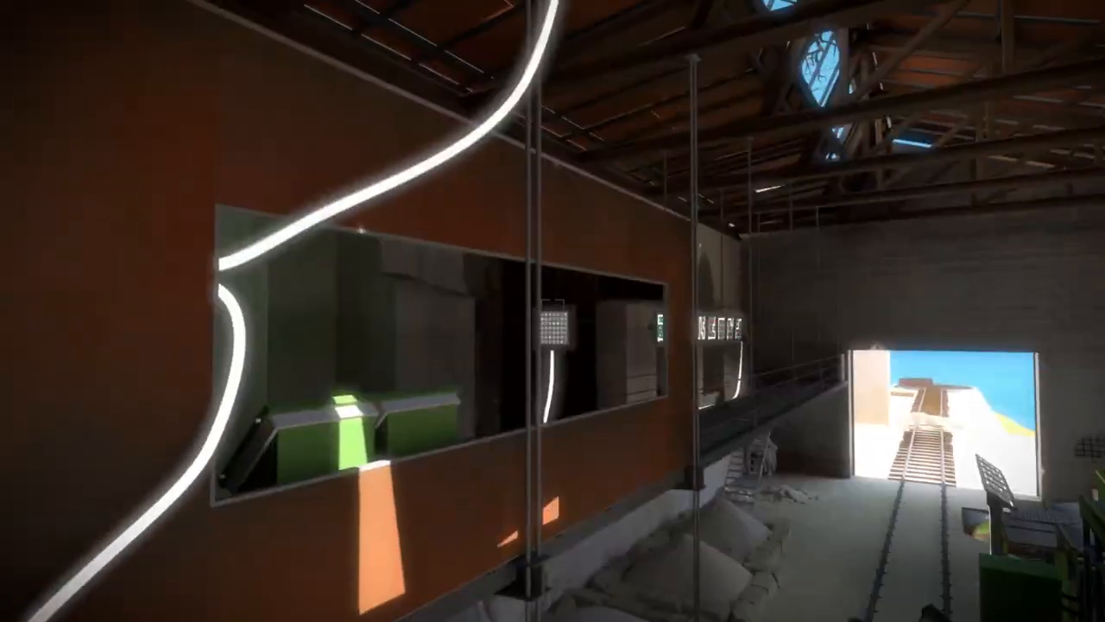
mouse_move(552, 311)
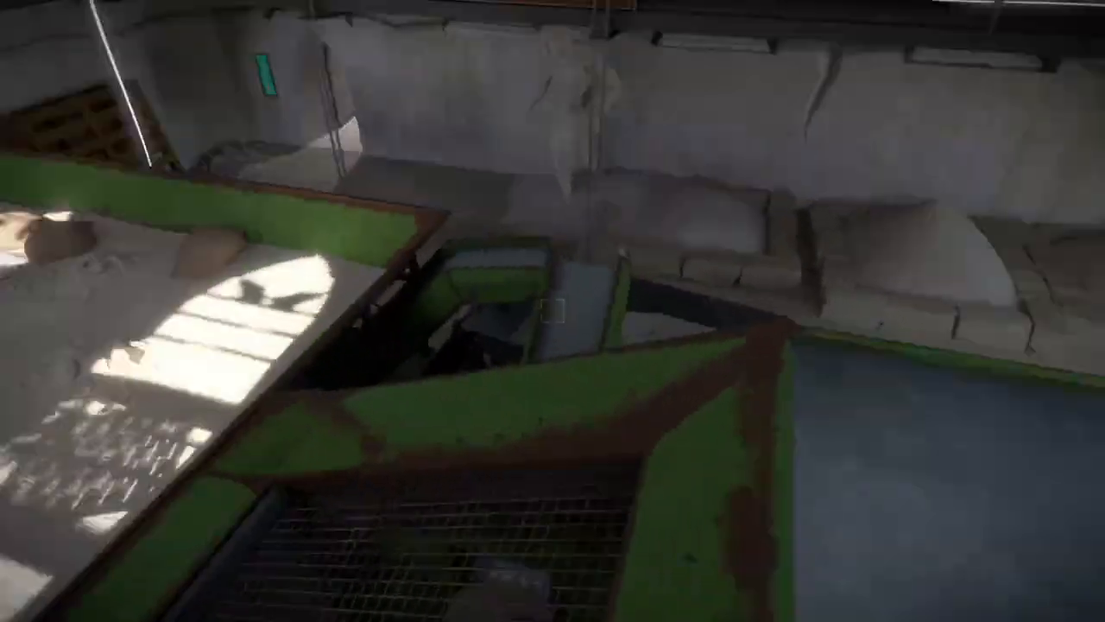
mouse_move(553, 311)
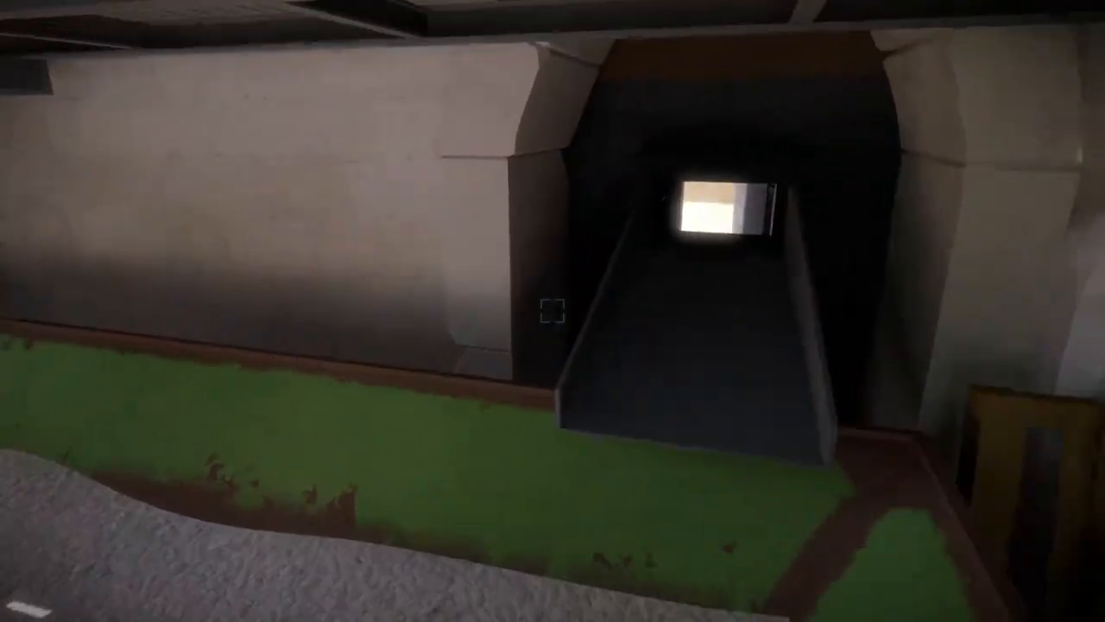
mouse_move(552, 310)
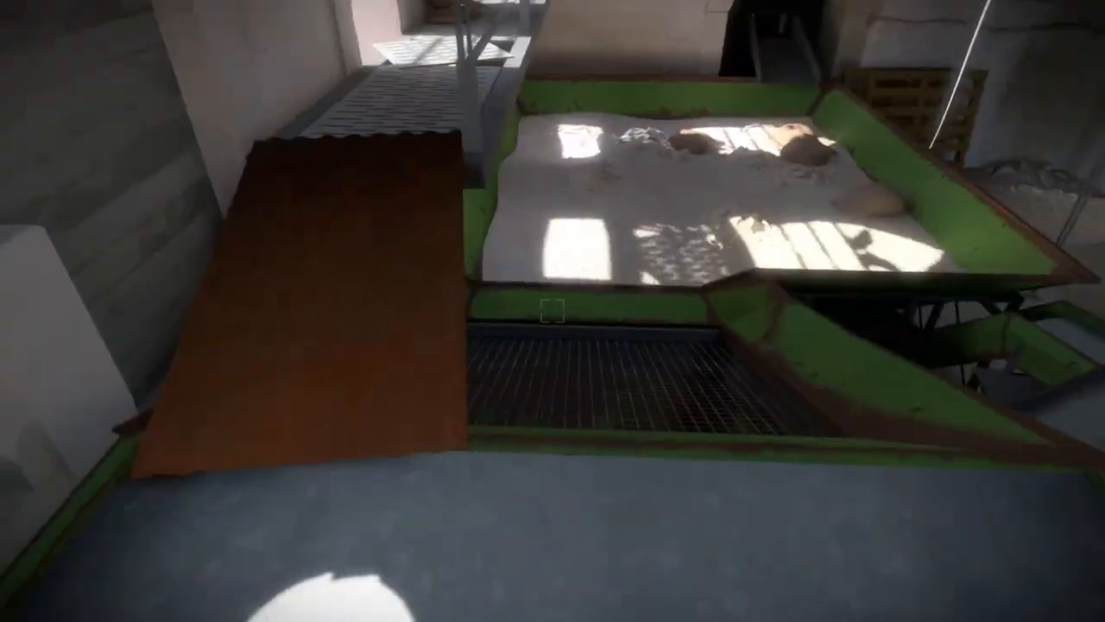
mouse_move(553, 310)
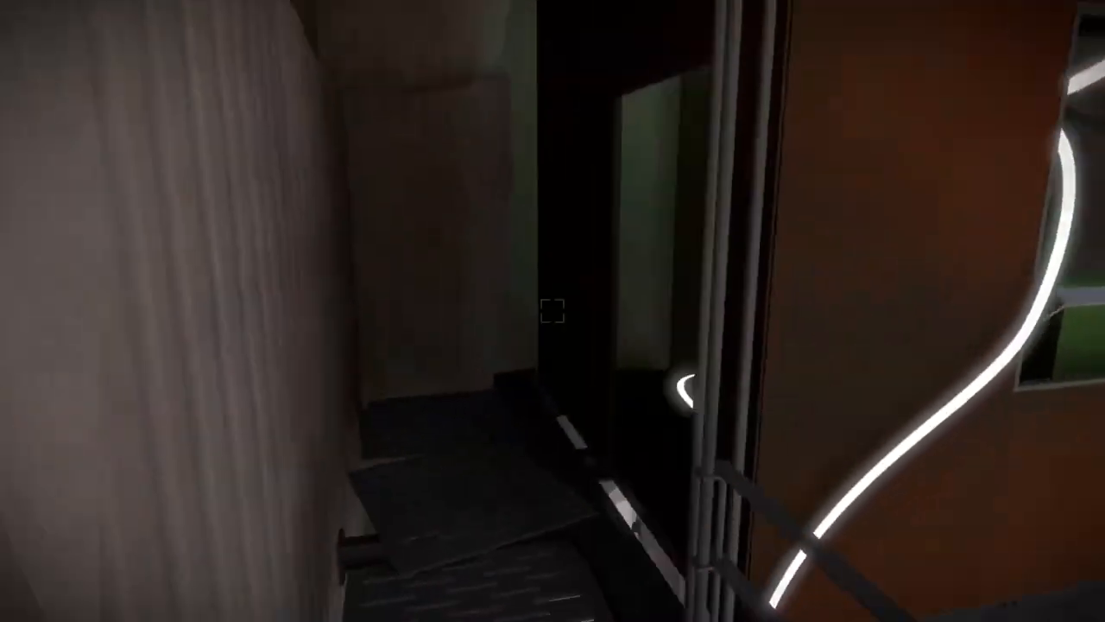
mouse_move(553, 310)
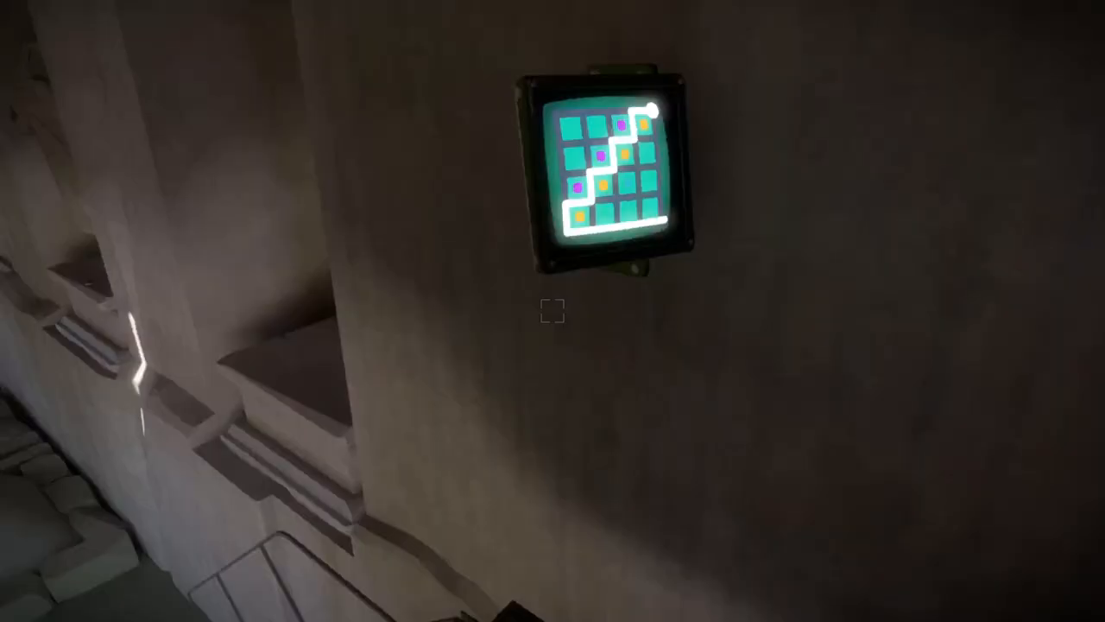
mouse_move(553, 310)
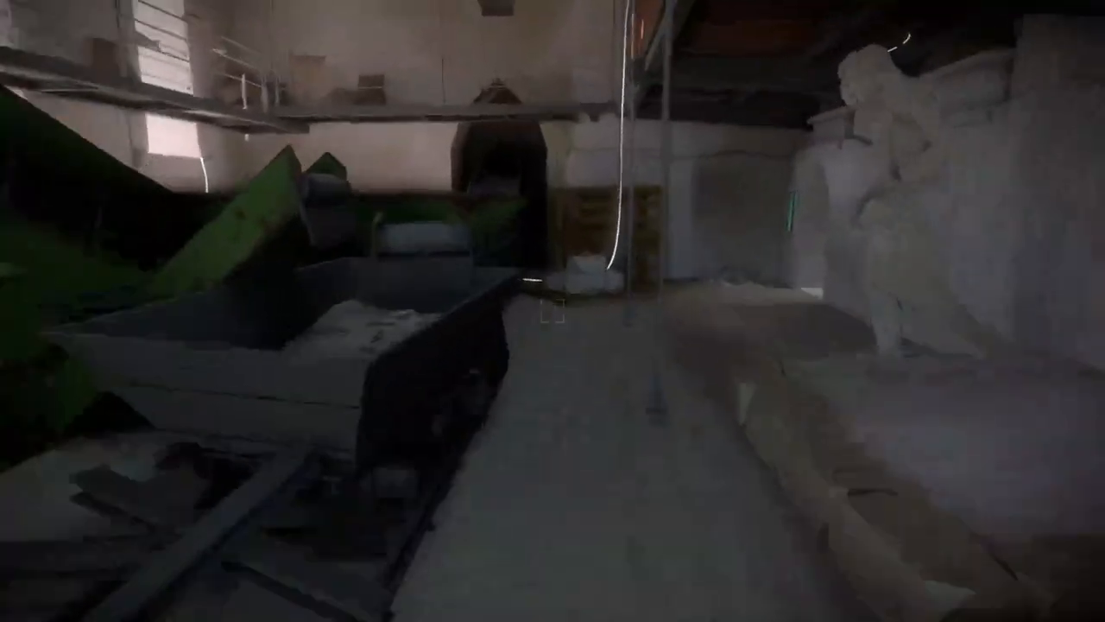
mouse_move(552, 310)
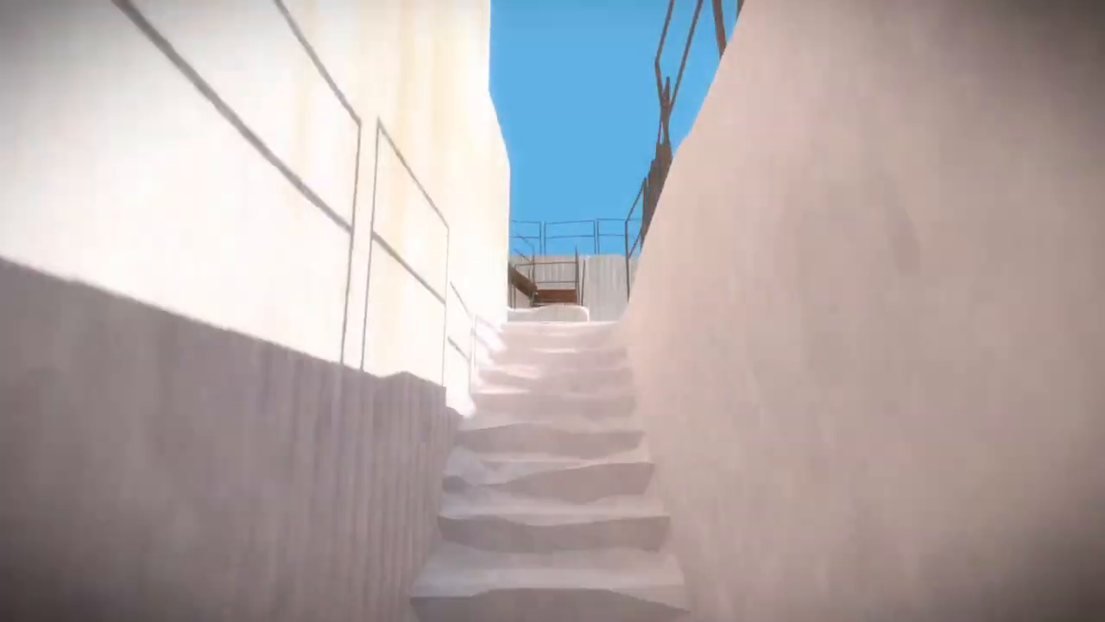
mouse_move(552, 311)
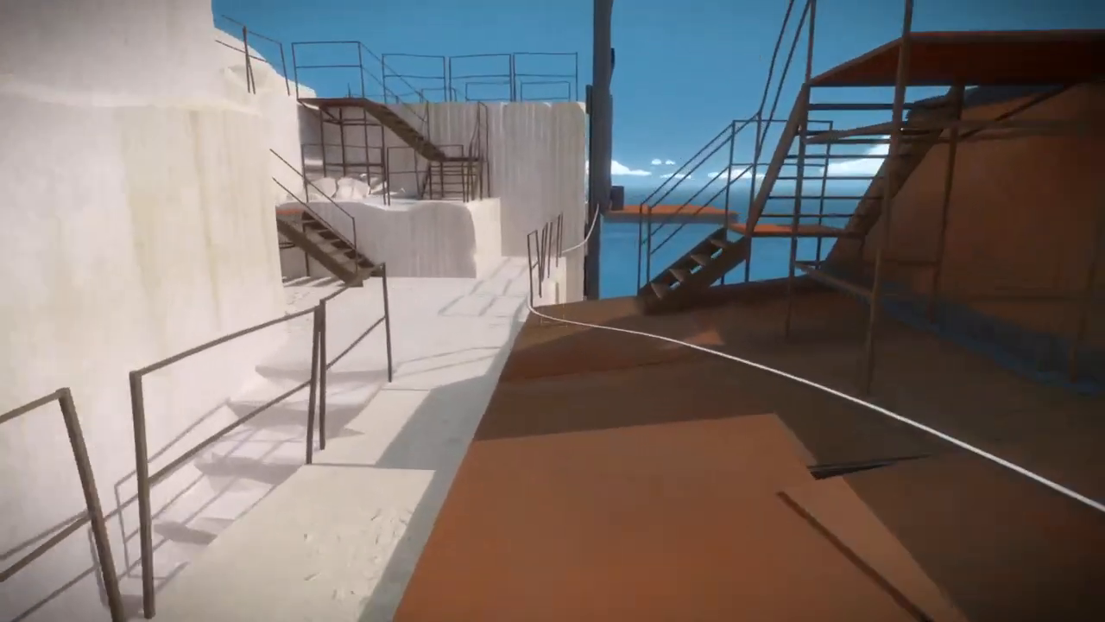
mouse_move(553, 311)
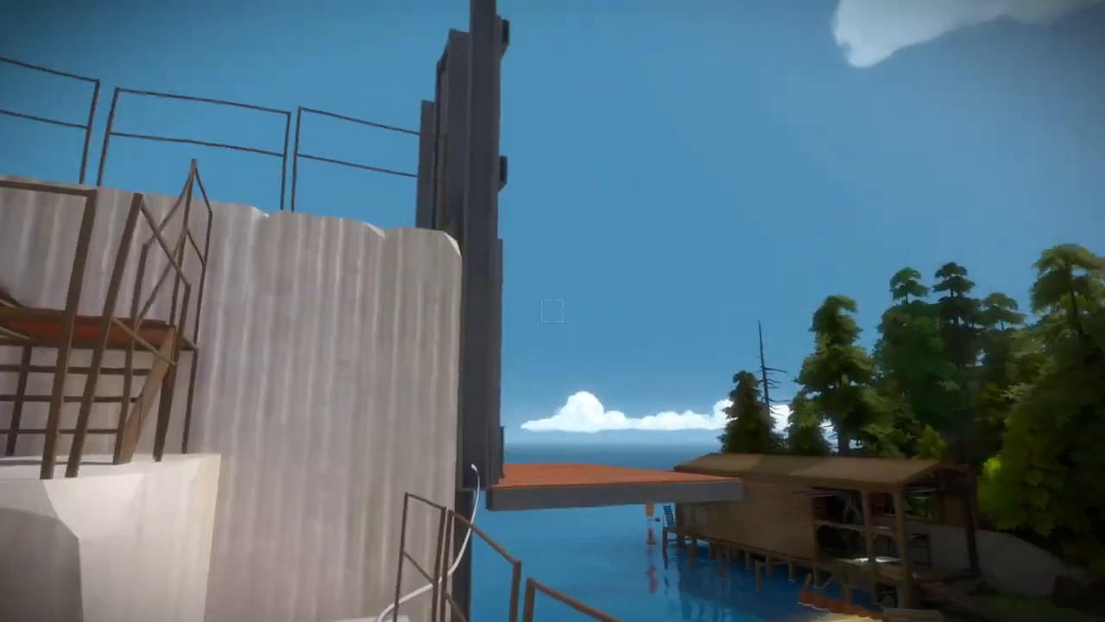
mouse_move(552, 311)
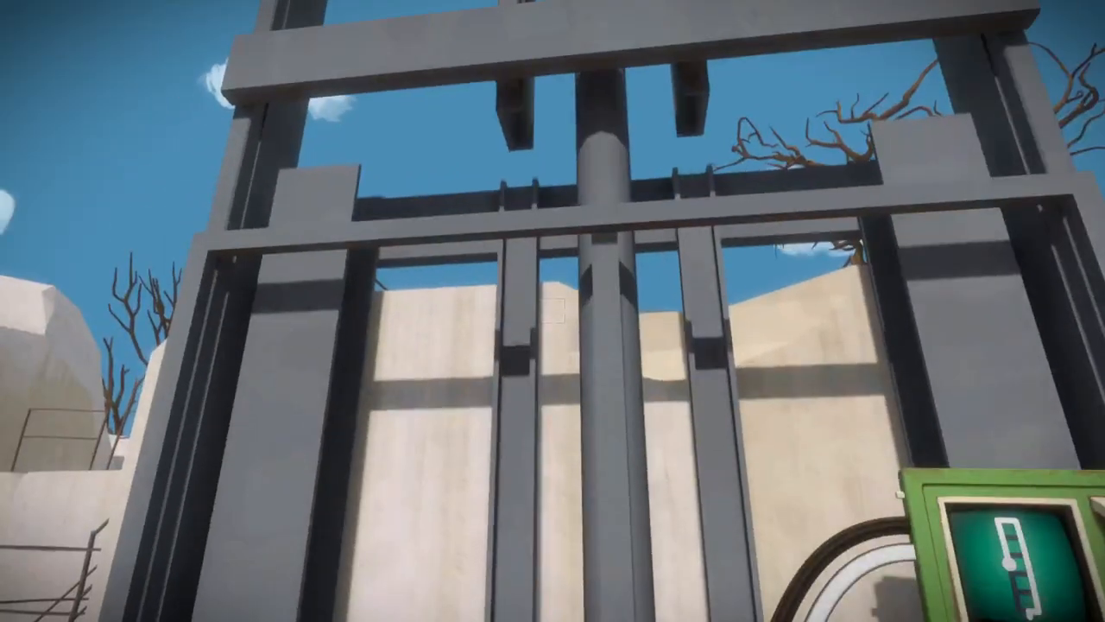
mouse_move(552, 311)
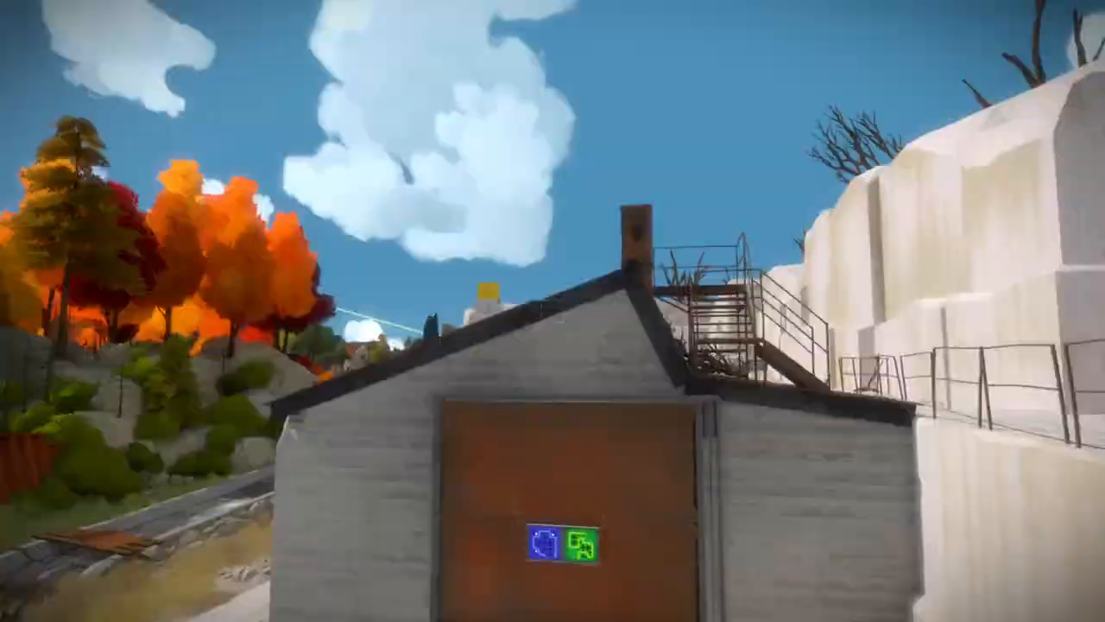
mouse_move(553, 311)
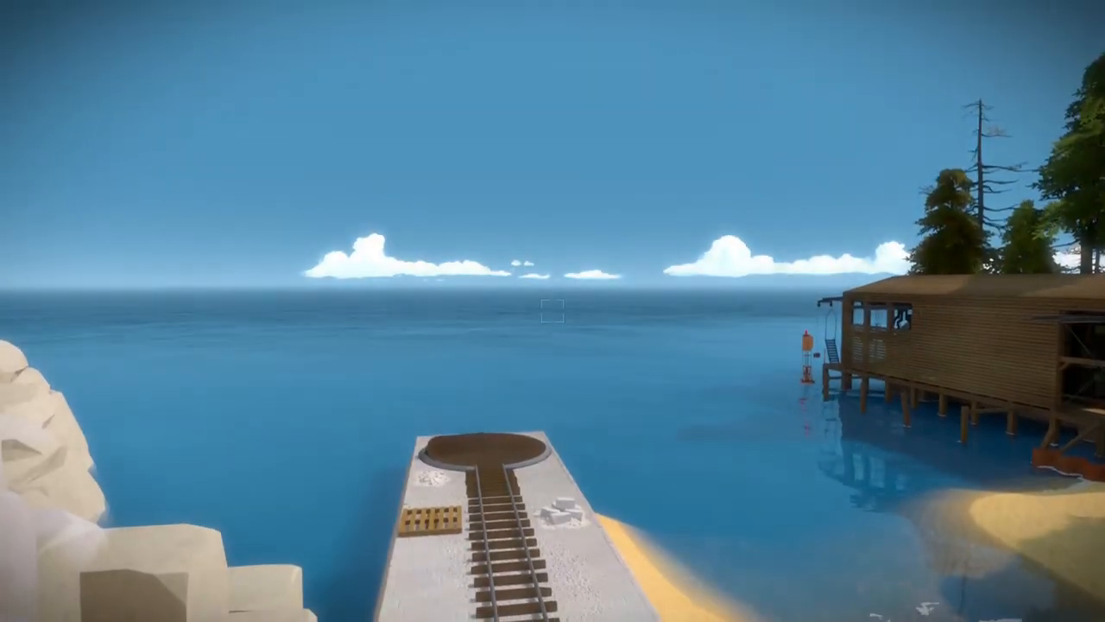
mouse_move(552, 311)
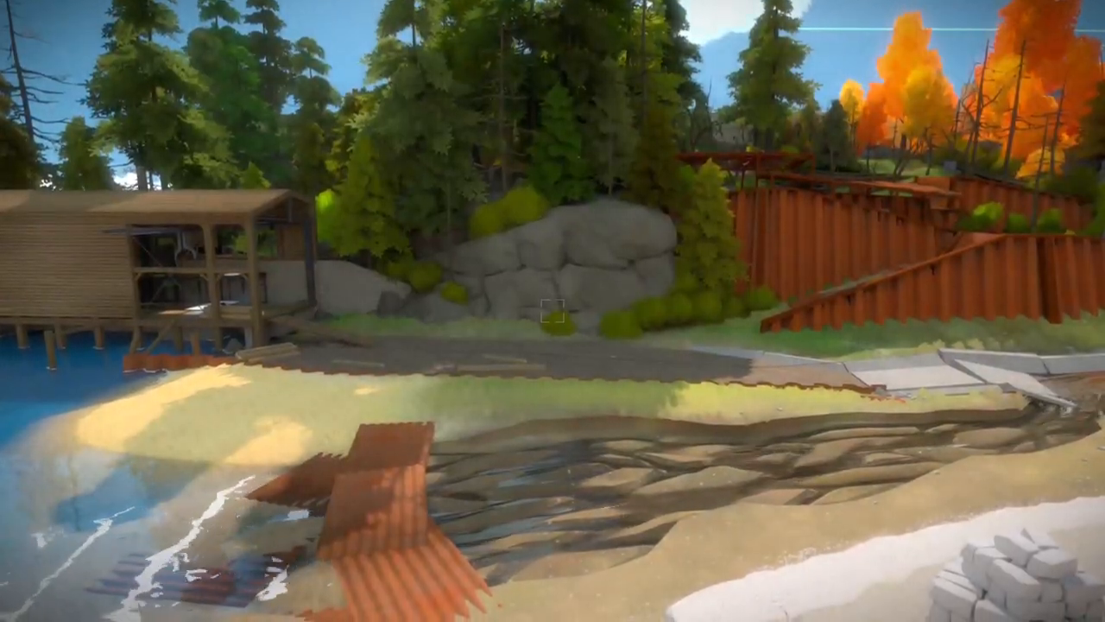
mouse_move(552, 310)
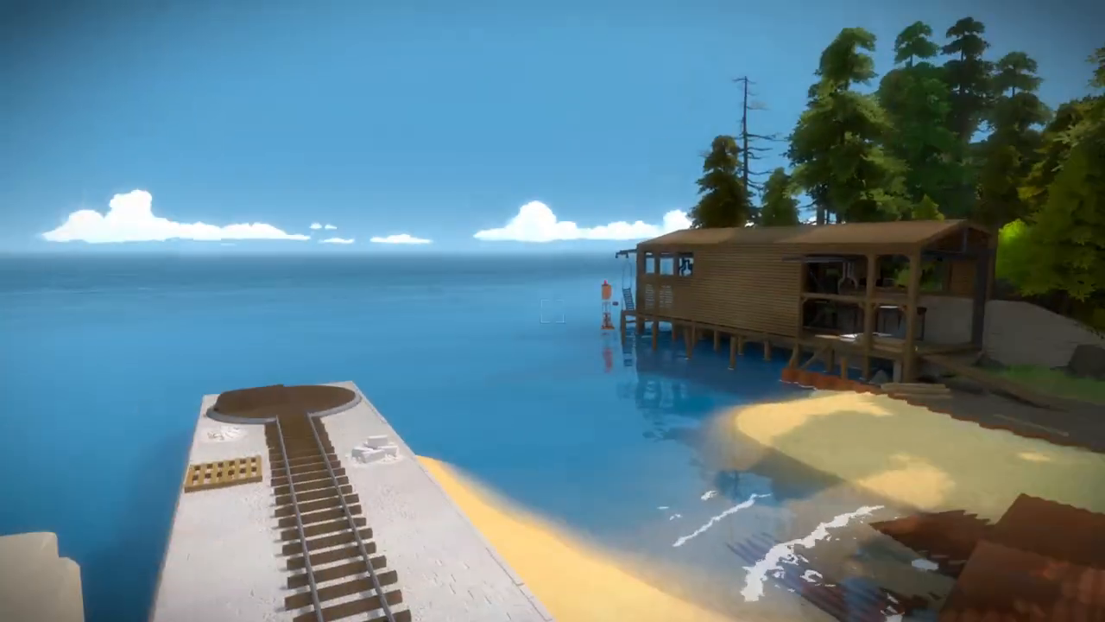
mouse_move(552, 311)
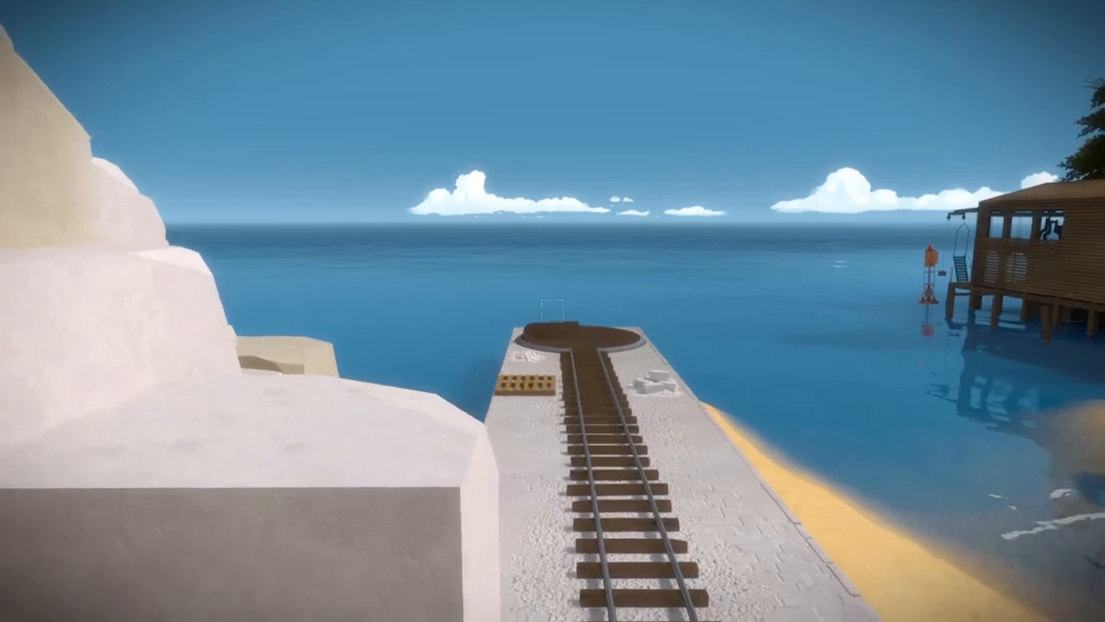
mouse_move(552, 311)
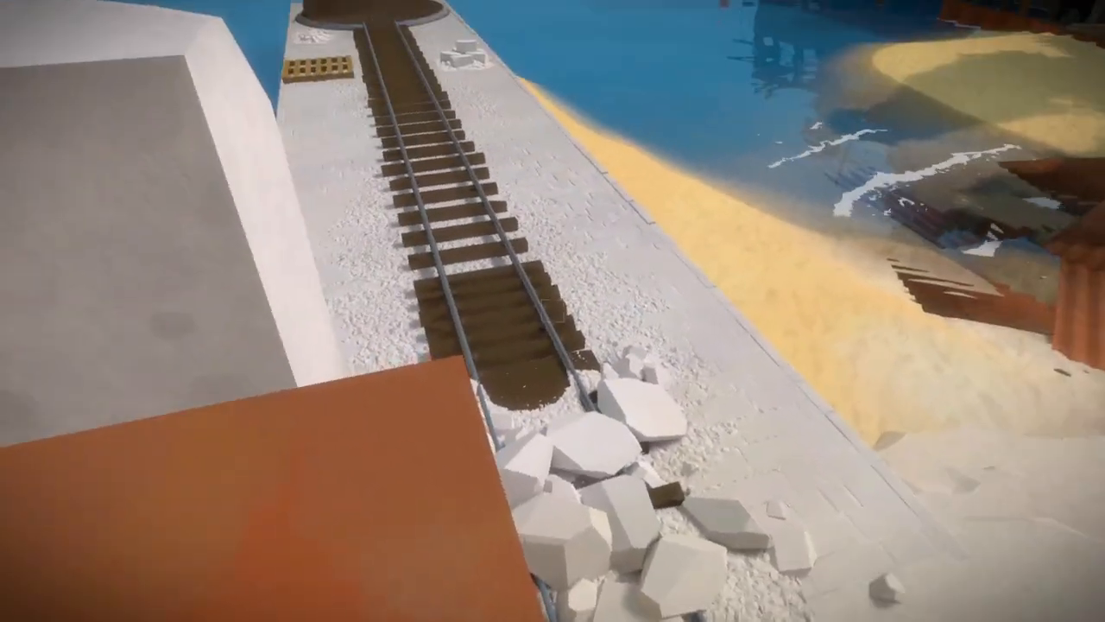
mouse_move(553, 311)
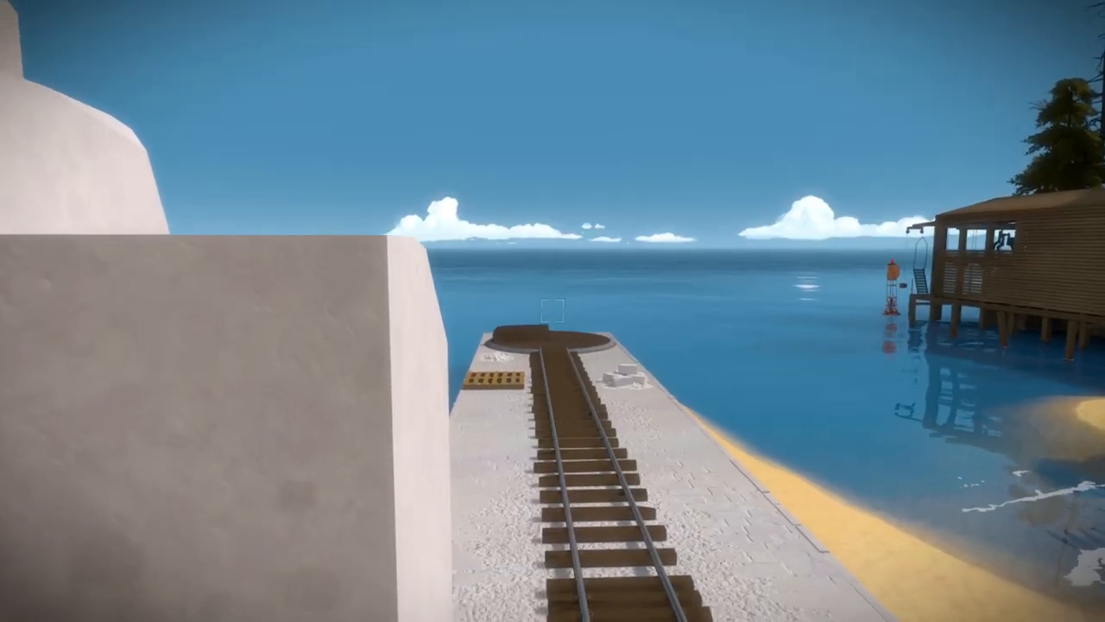
mouse_move(552, 311)
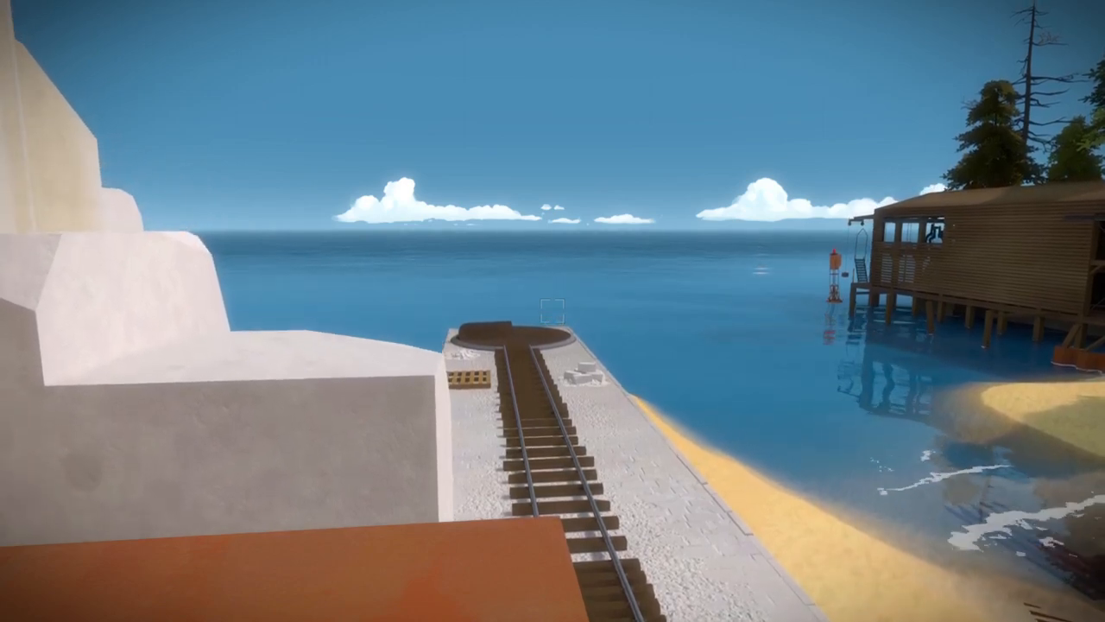
mouse_move(552, 311)
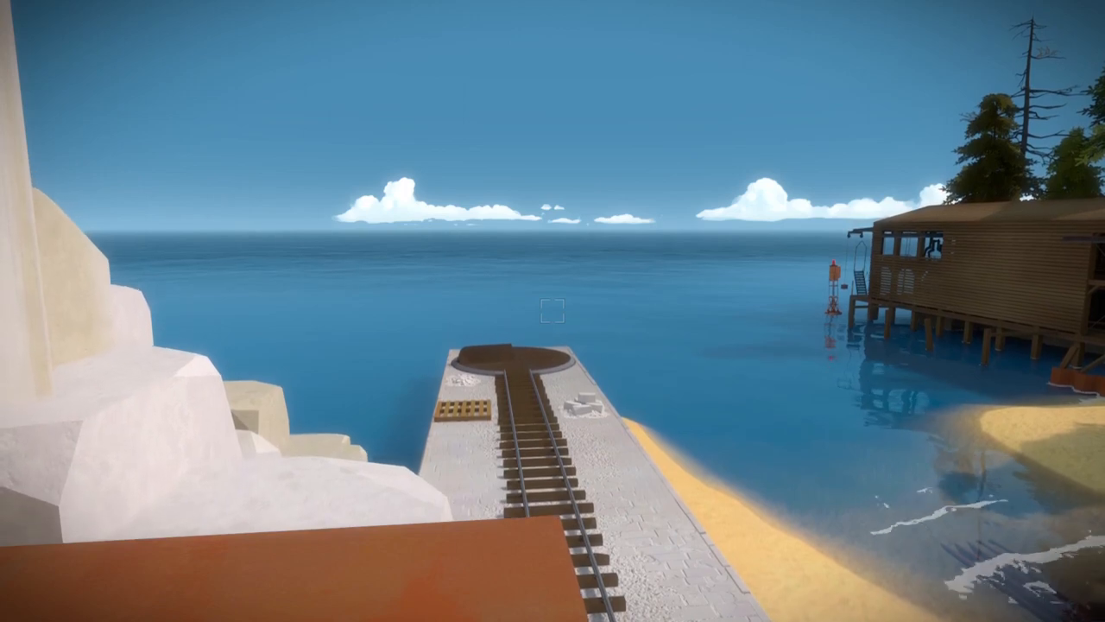
mouse_move(552, 311)
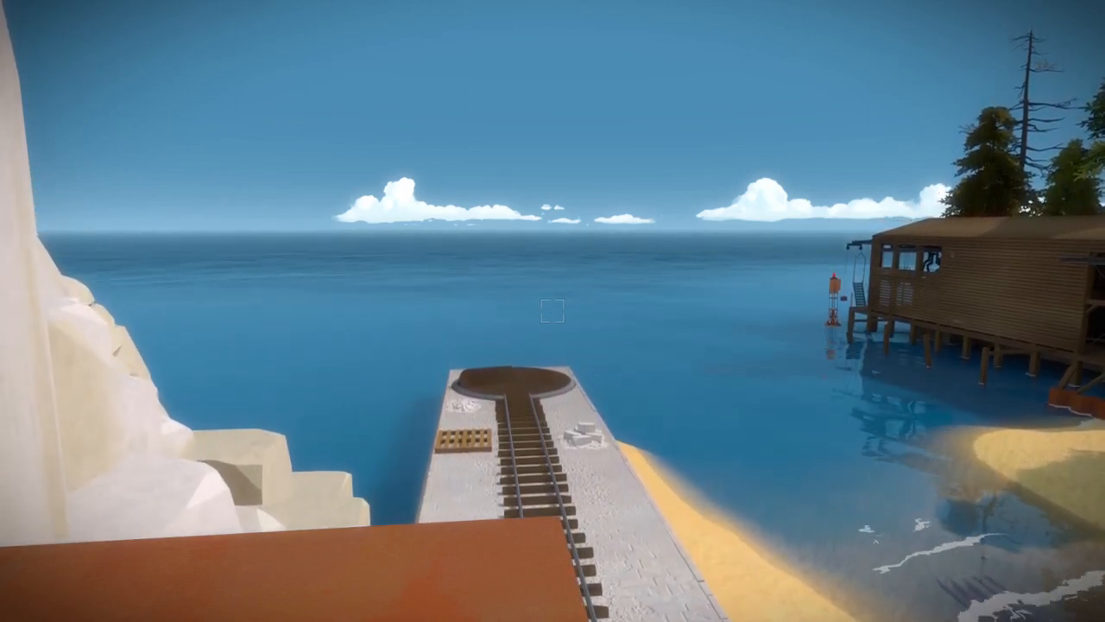
mouse_move(553, 310)
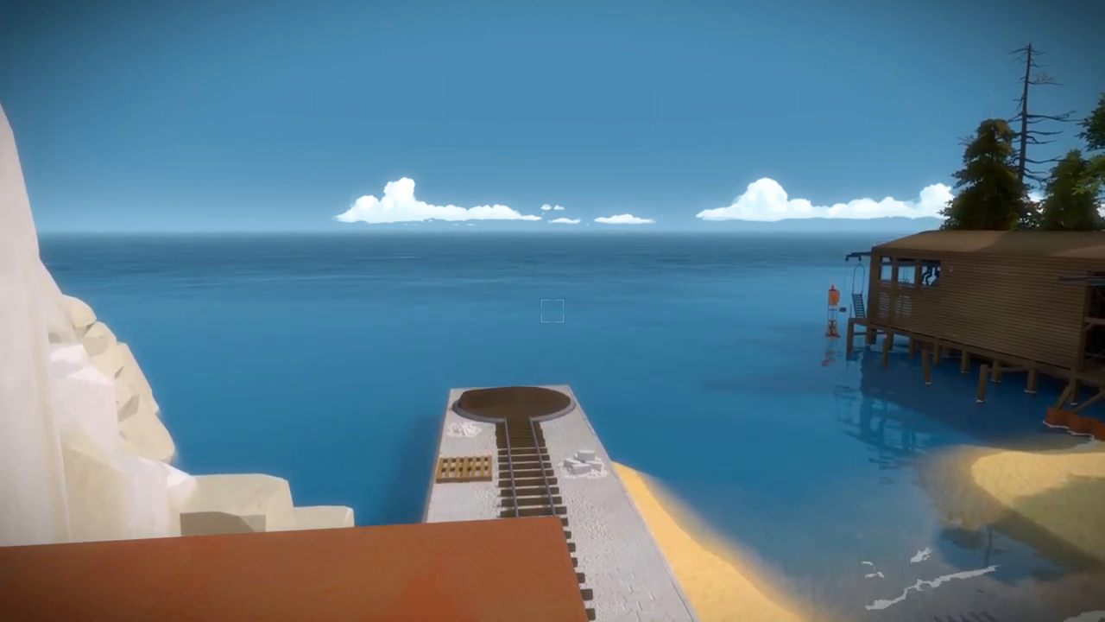
mouse_move(552, 311)
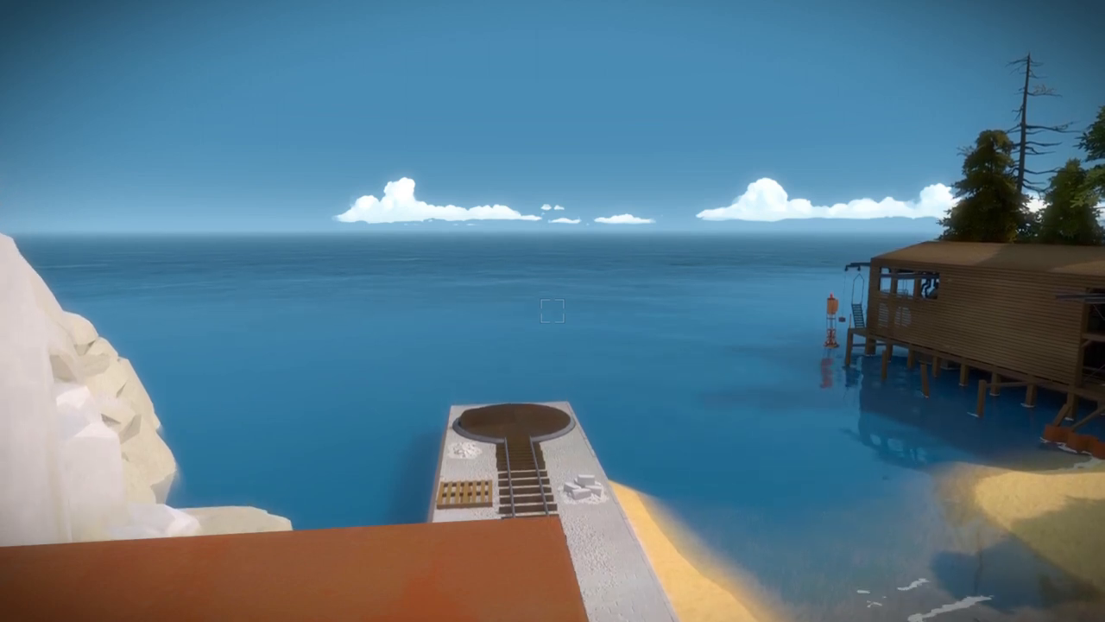
mouse_move(552, 311)
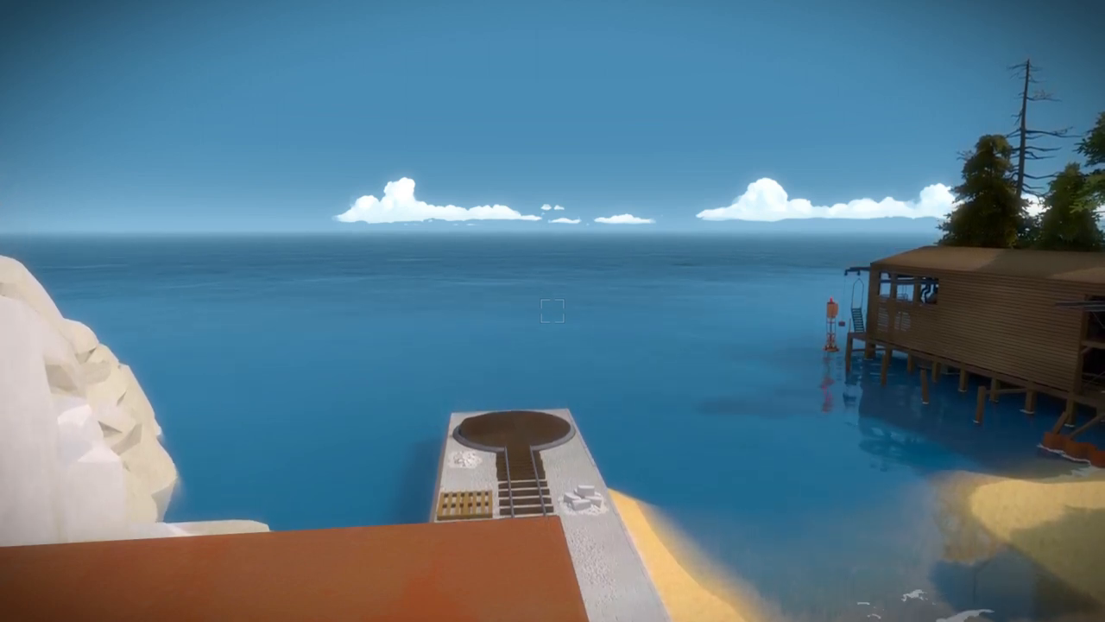
mouse_move(553, 311)
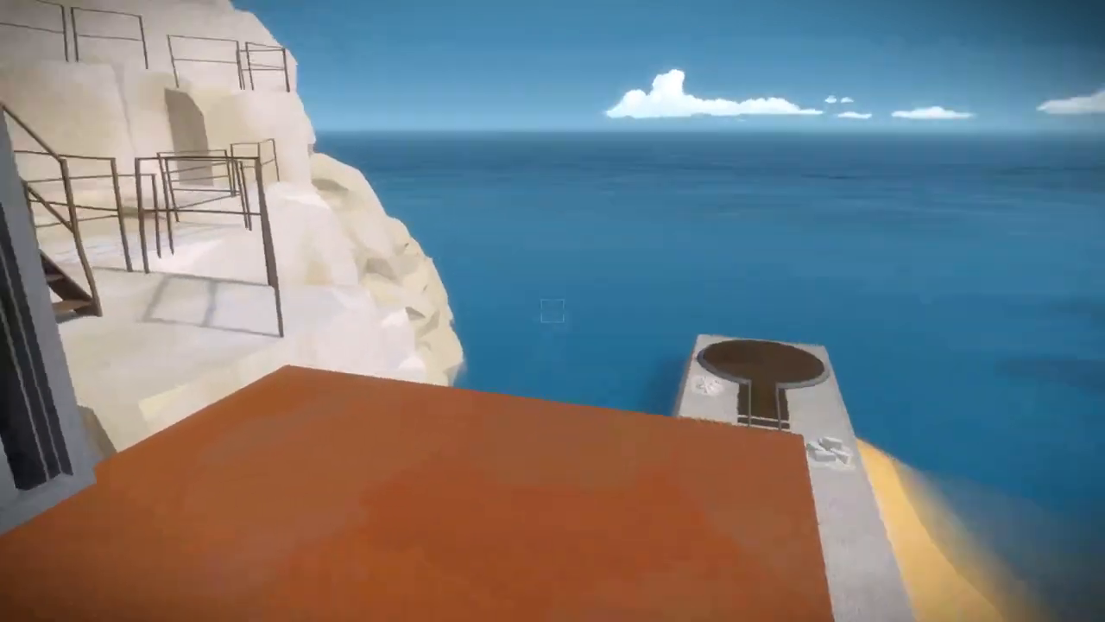
mouse_move(553, 311)
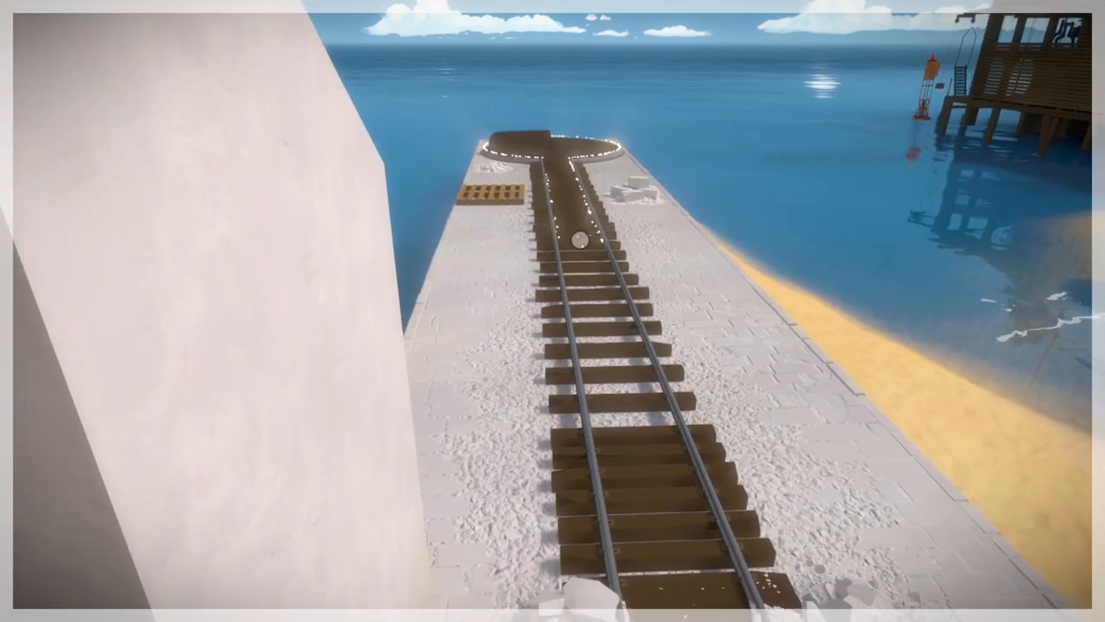
mouse_move(553, 311)
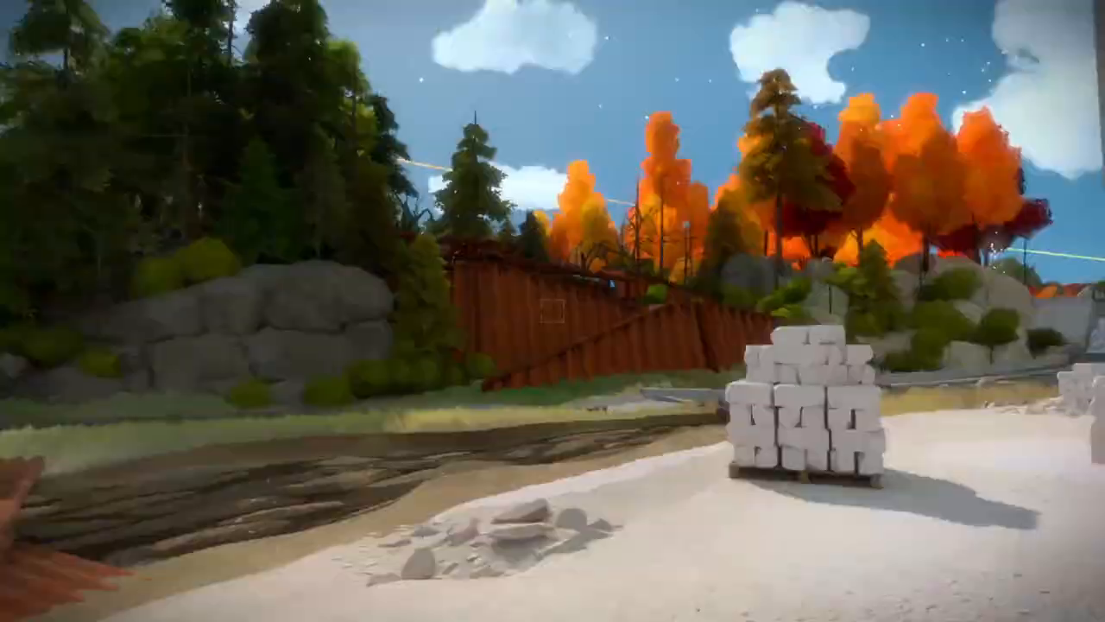
mouse_move(553, 310)
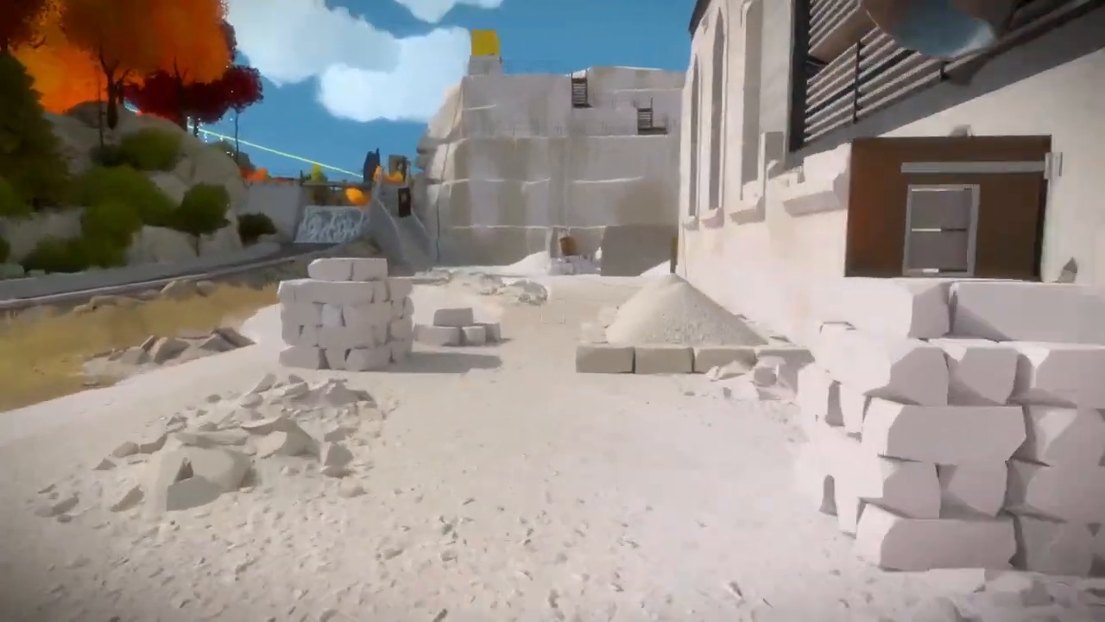
mouse_move(552, 311)
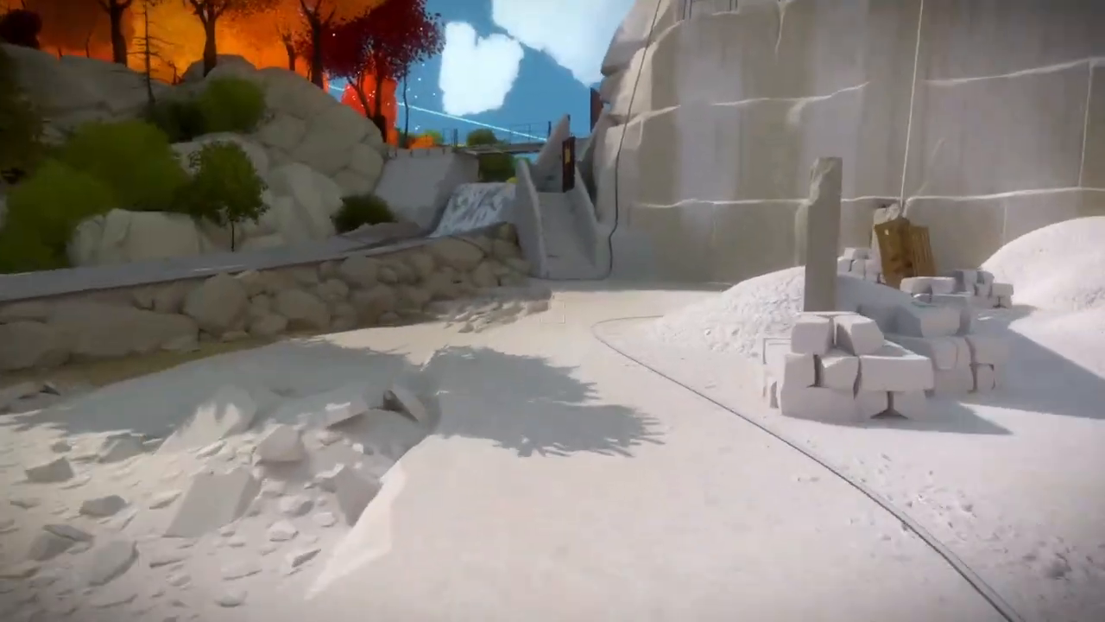
mouse_move(553, 311)
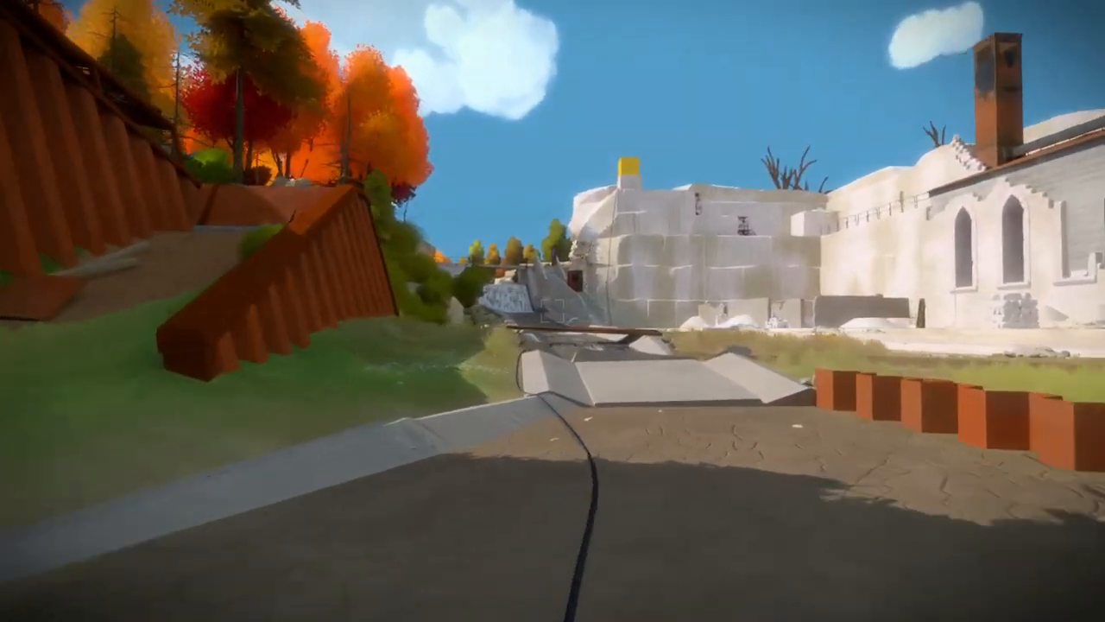
mouse_move(552, 311)
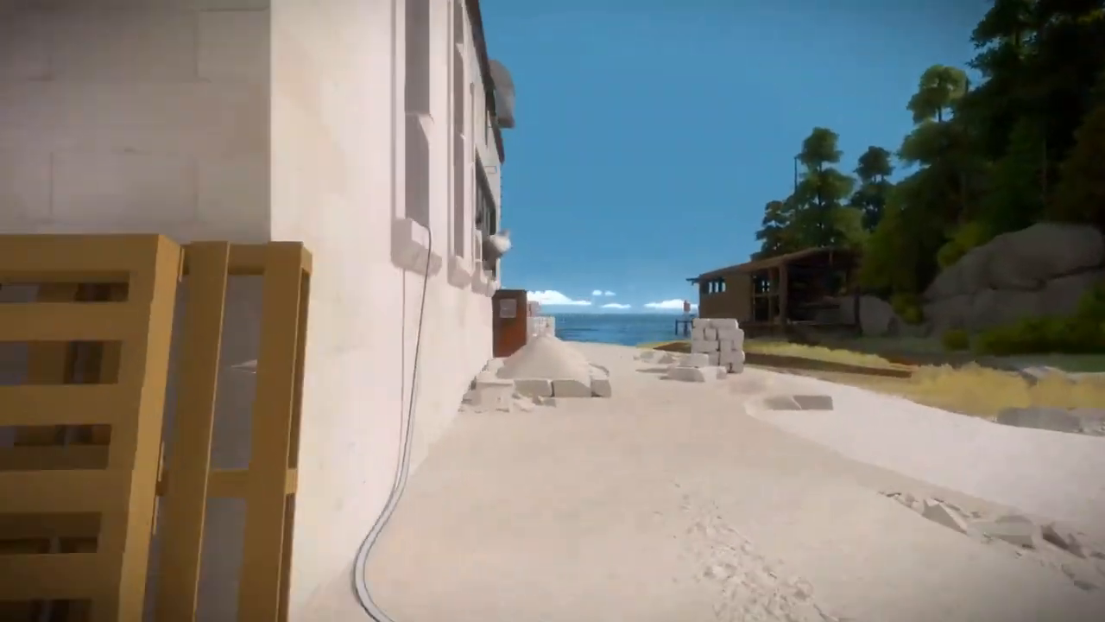
mouse_move(553, 311)
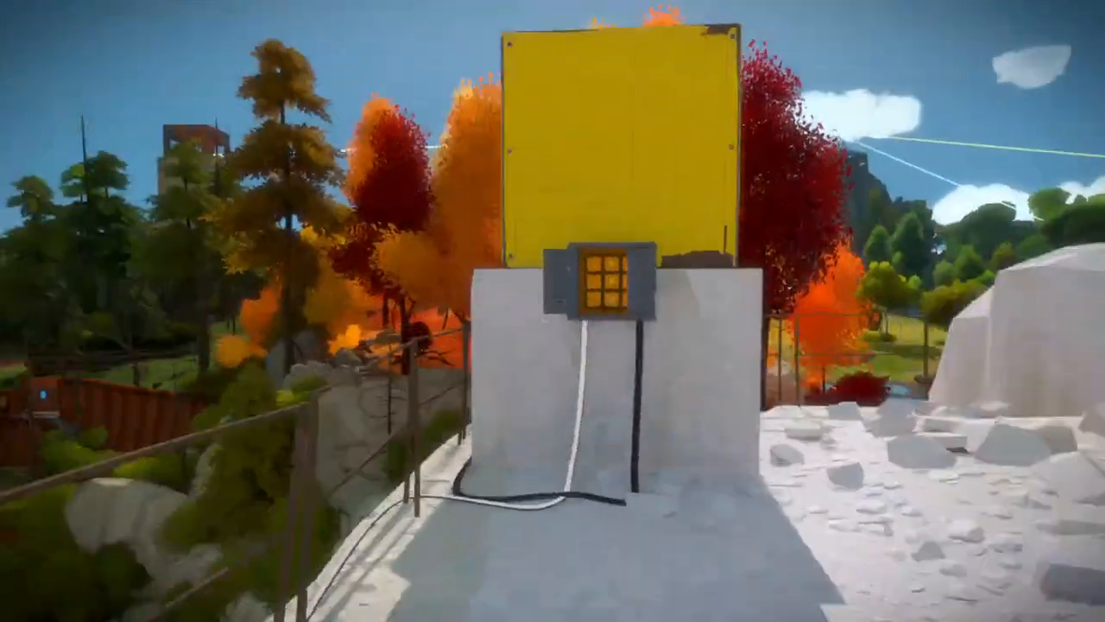
mouse_move(553, 311)
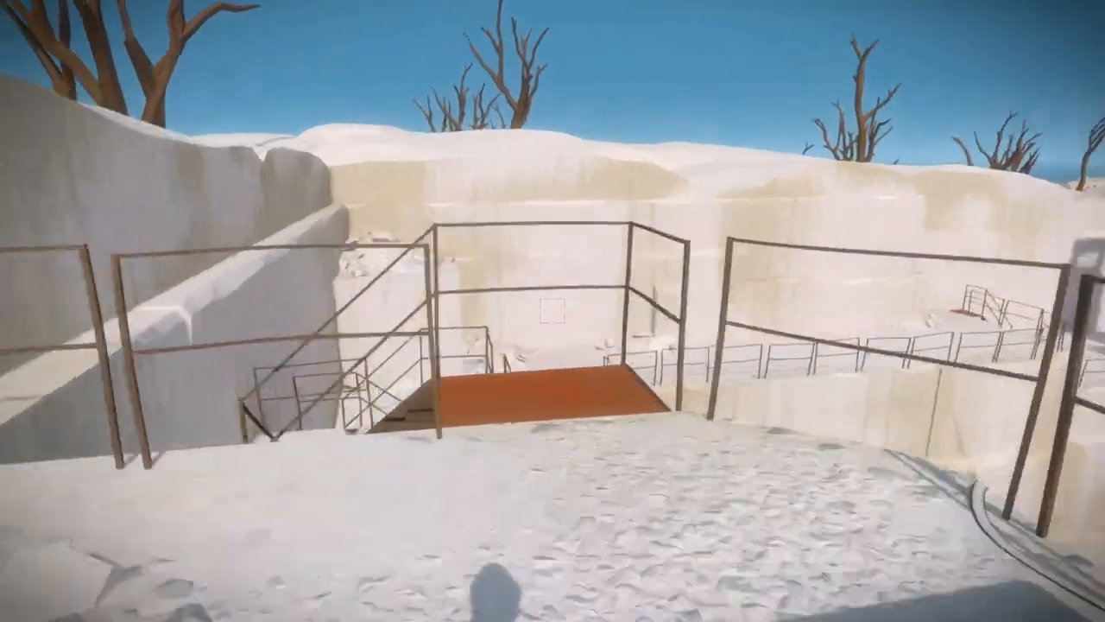
mouse_move(553, 311)
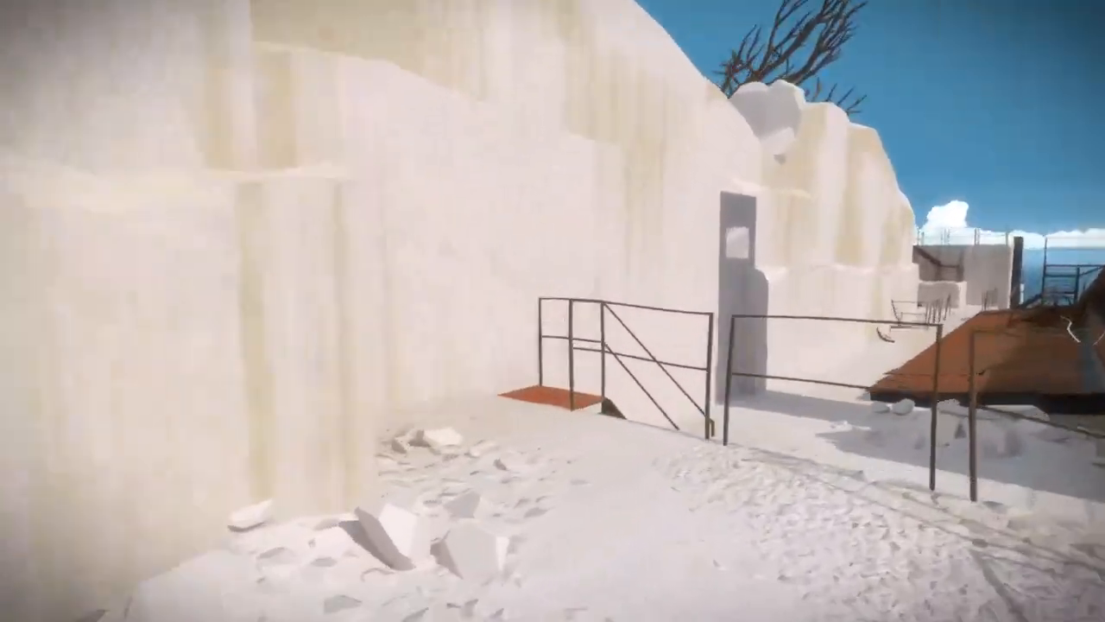
mouse_move(553, 311)
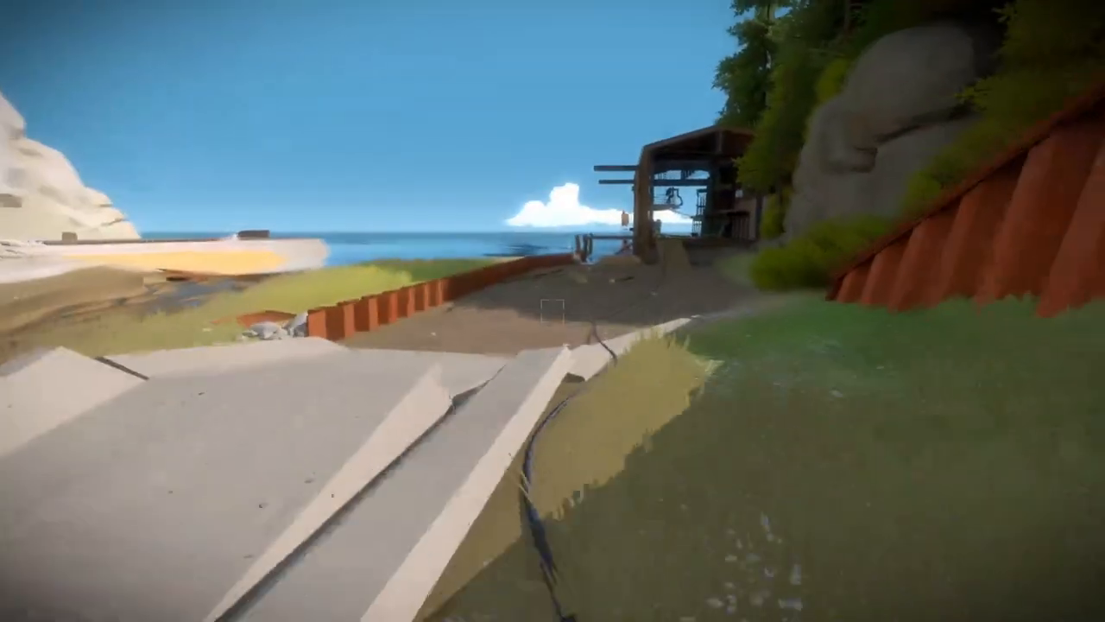
mouse_move(552, 311)
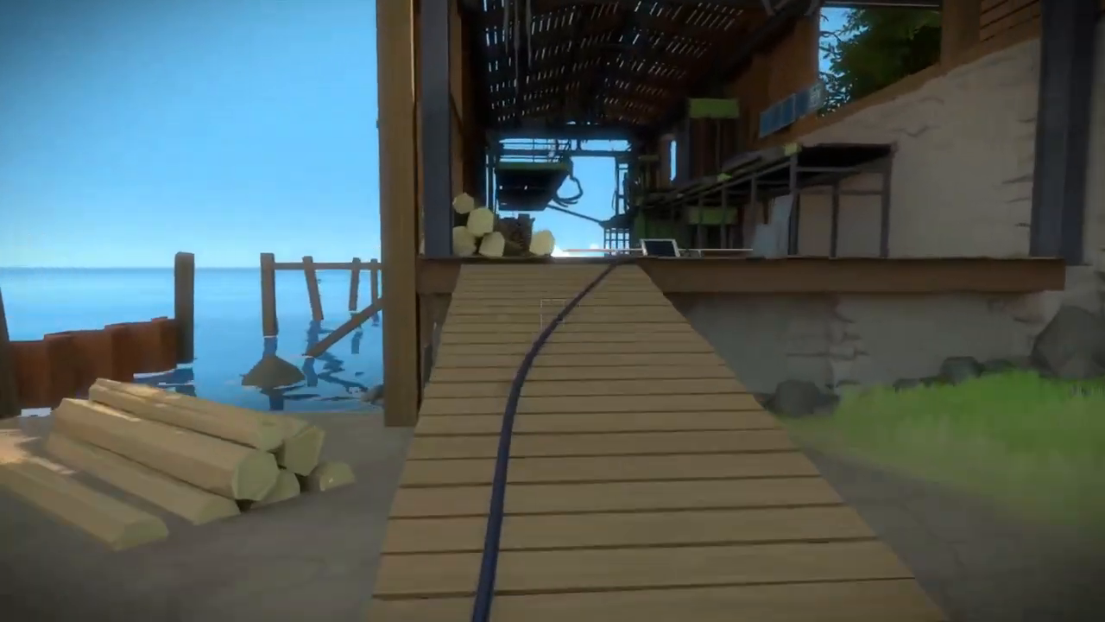
mouse_move(552, 311)
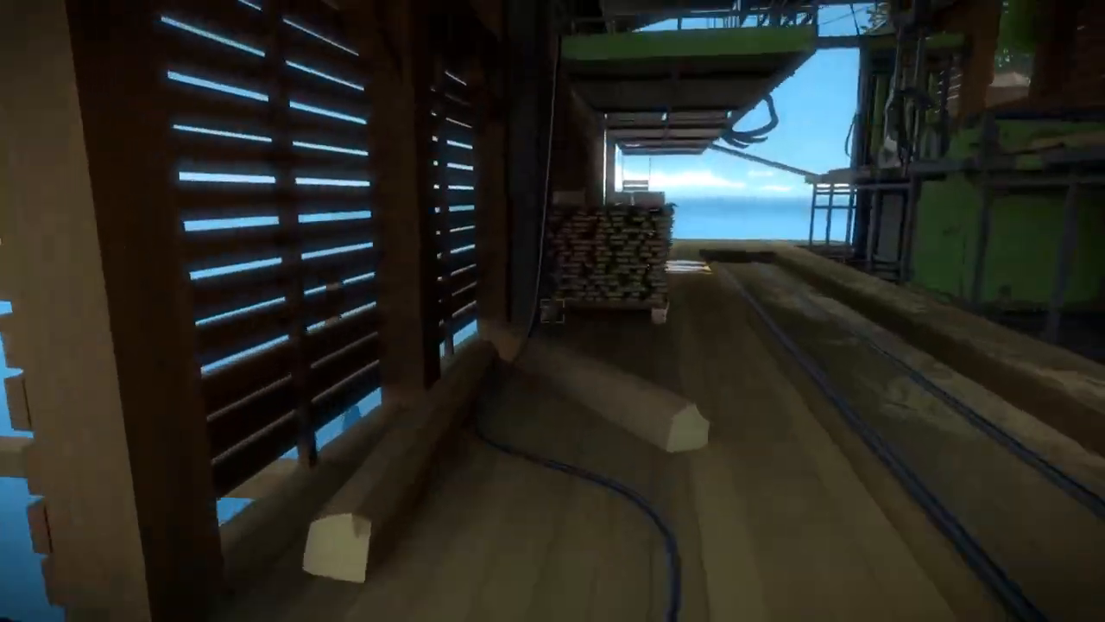
mouse_move(552, 311)
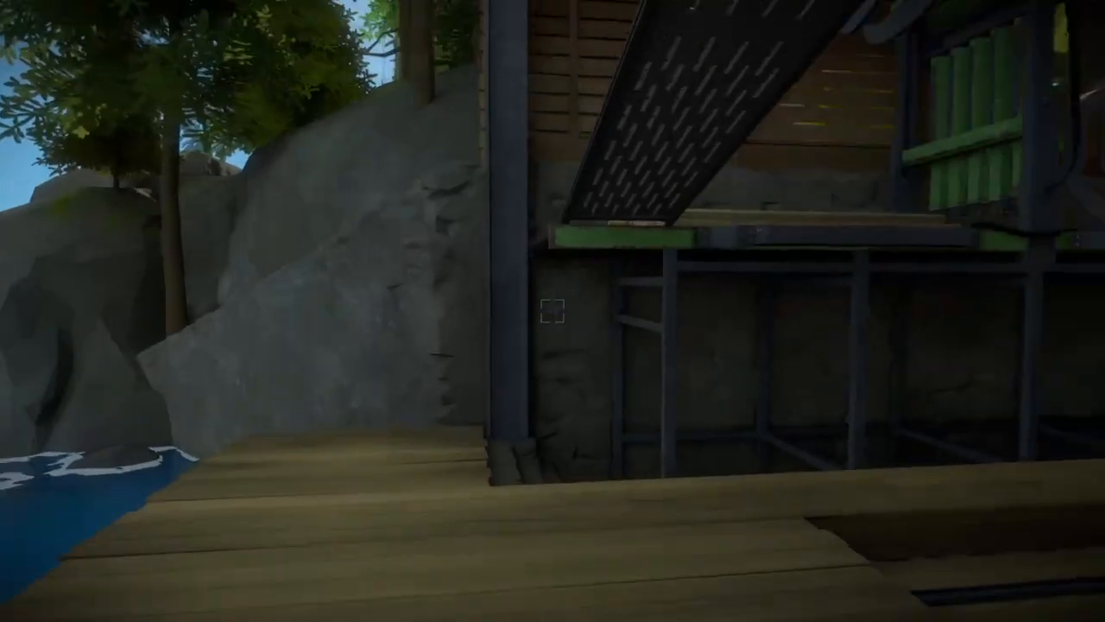
mouse_move(552, 310)
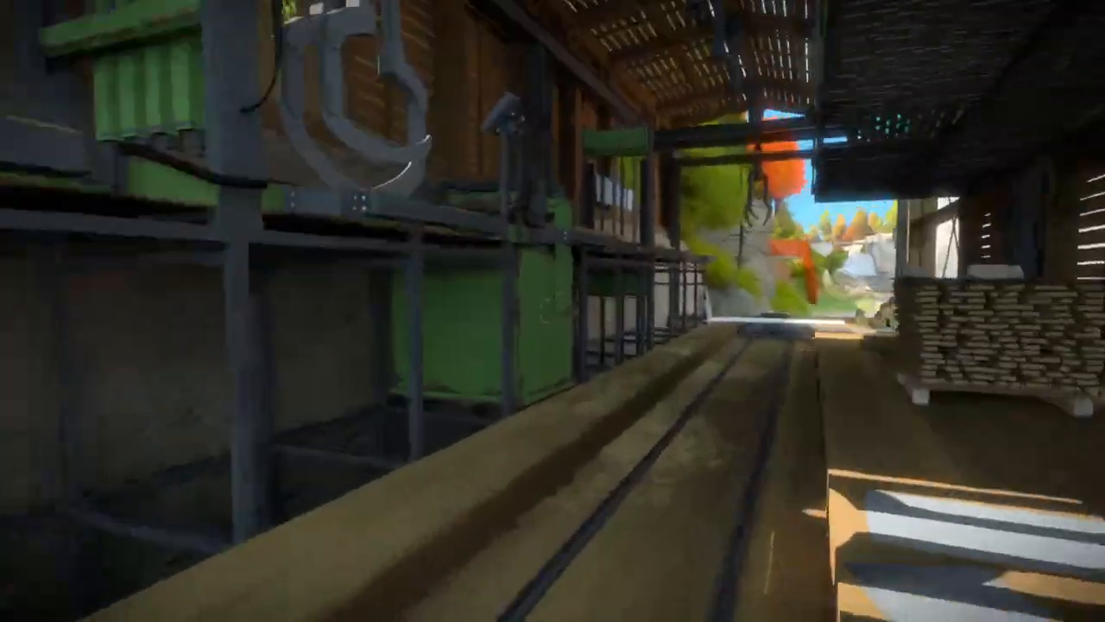